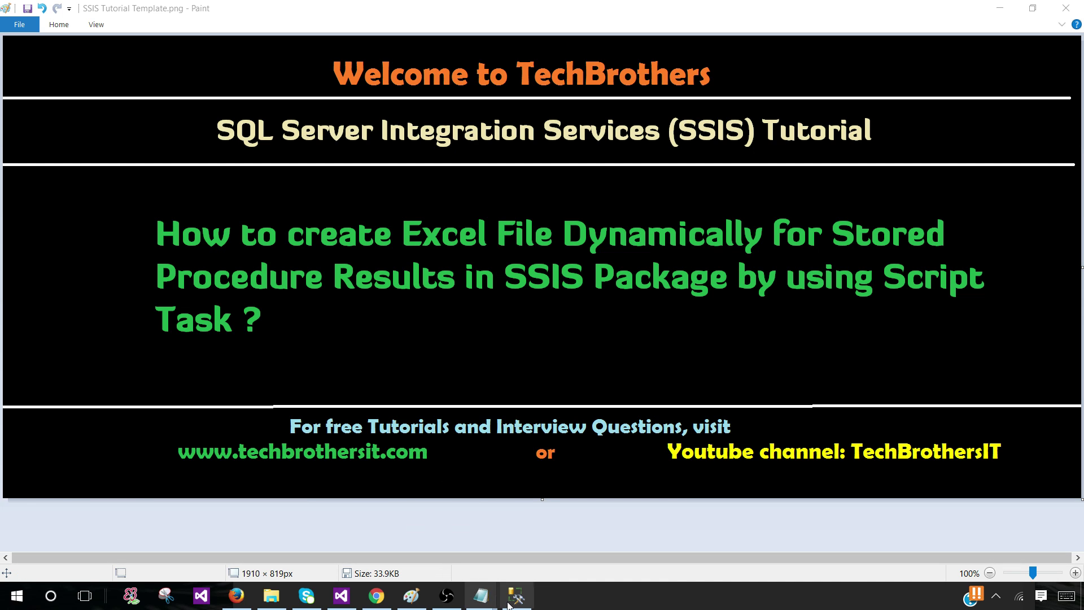
- Switch from Paint to SQL Server Management Studio showing the usp_Customer query
{"action": "left_click", "coordinate": [514, 597]}
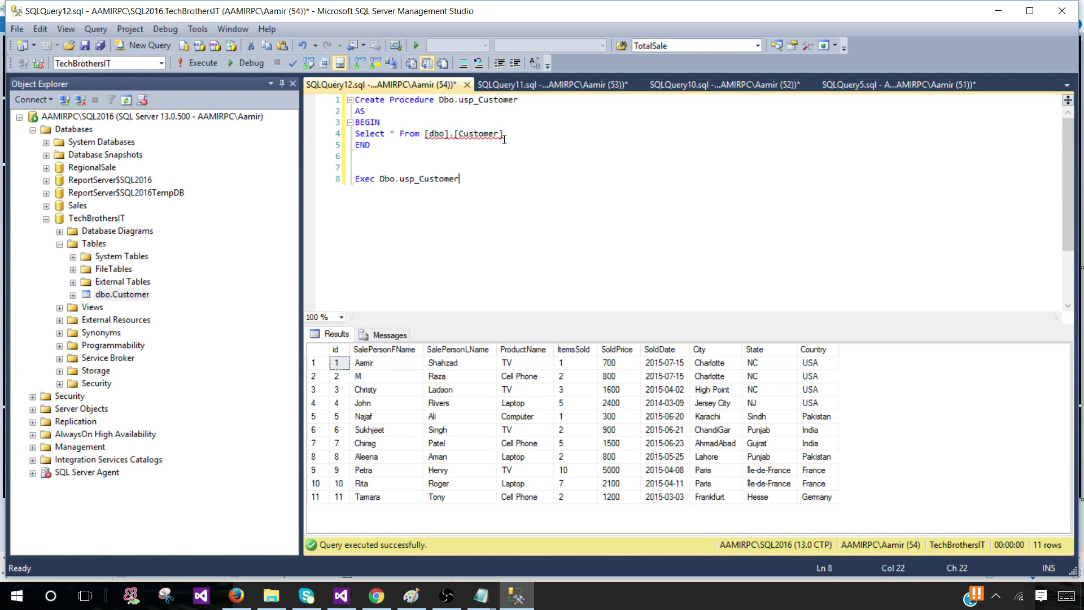
- Highlight usp_Customer's SELECT statement, the ItemsSold result column, and the EXEC line
{"action": "left_click", "coordinate": [400, 132]}
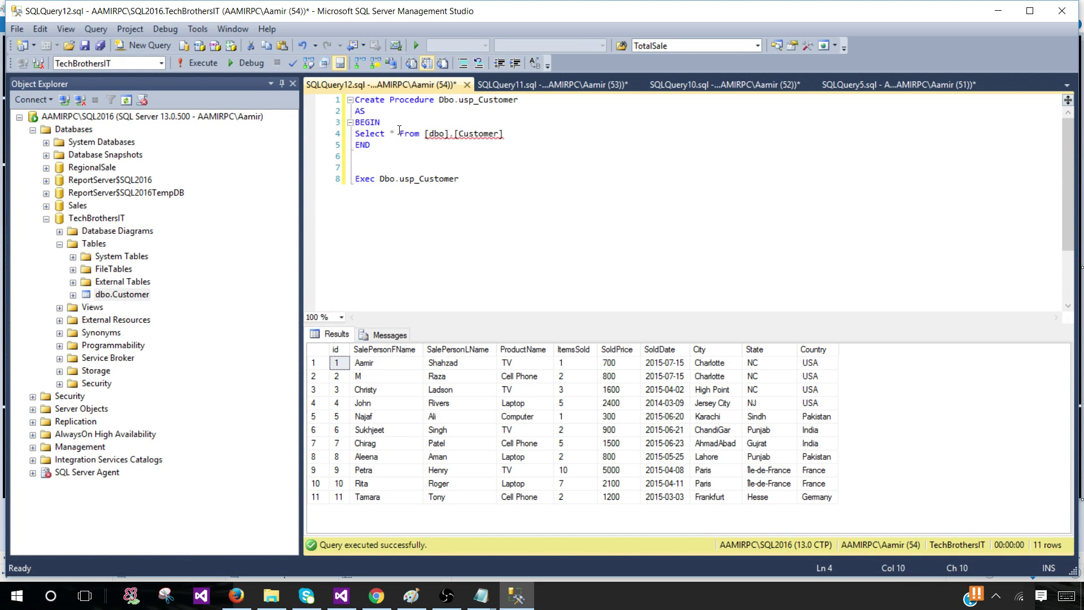
{"action": "double_click", "coordinate": [477, 133]}
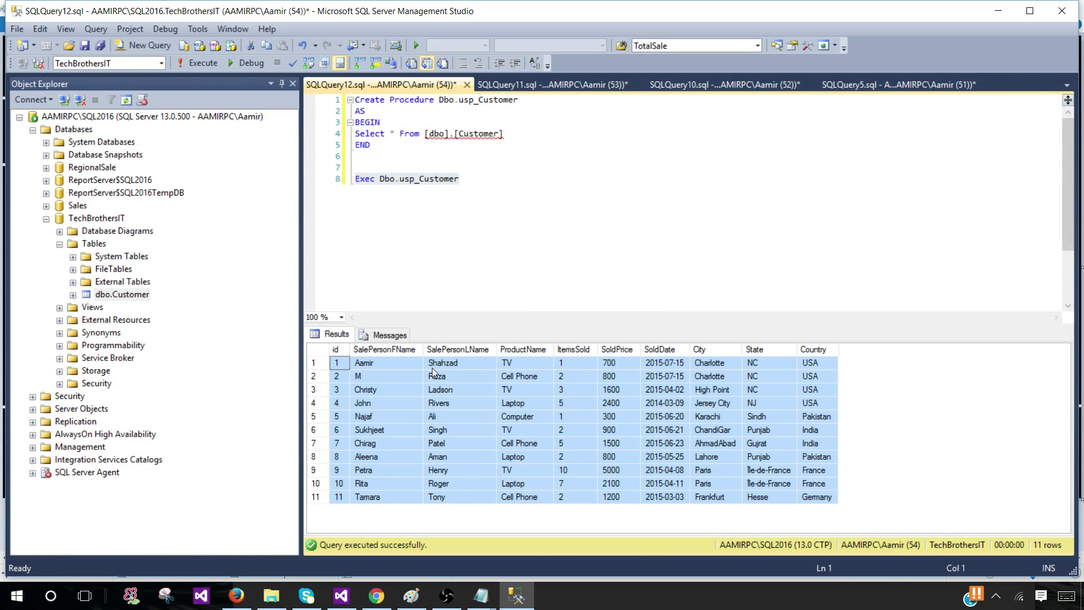
{"action": "mouse_move", "coordinate": [811, 354]}
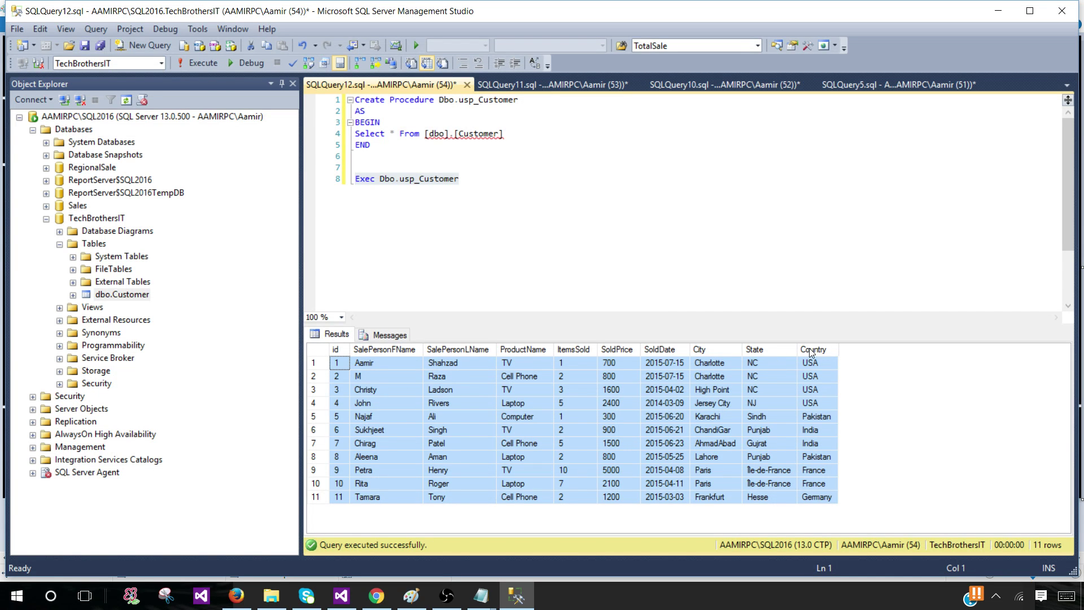
{"action": "left_click", "coordinate": [574, 363]}
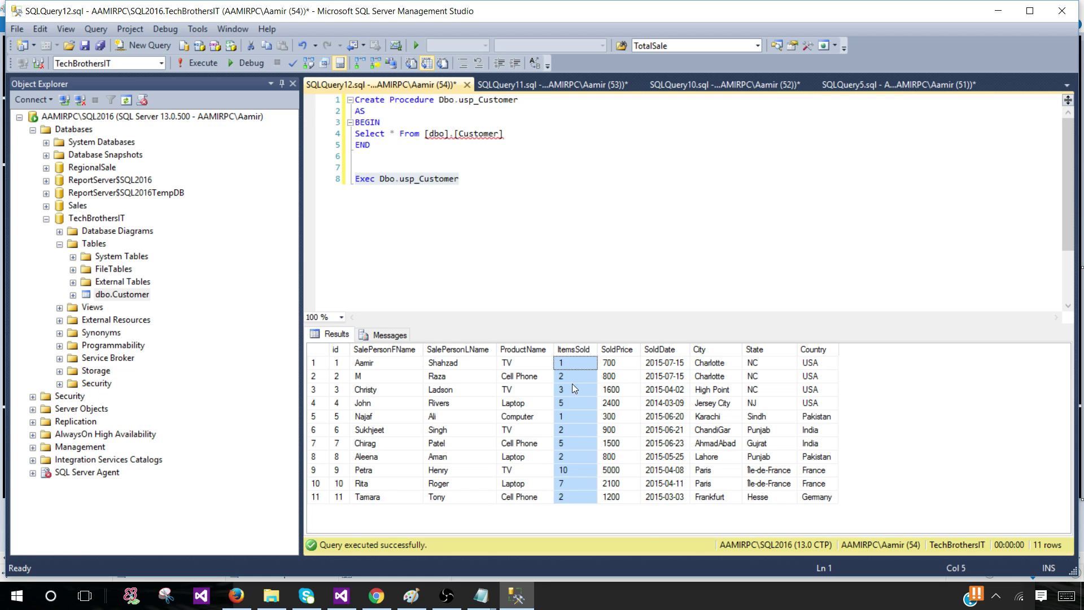
{"action": "mouse_move", "coordinate": [398, 132]}
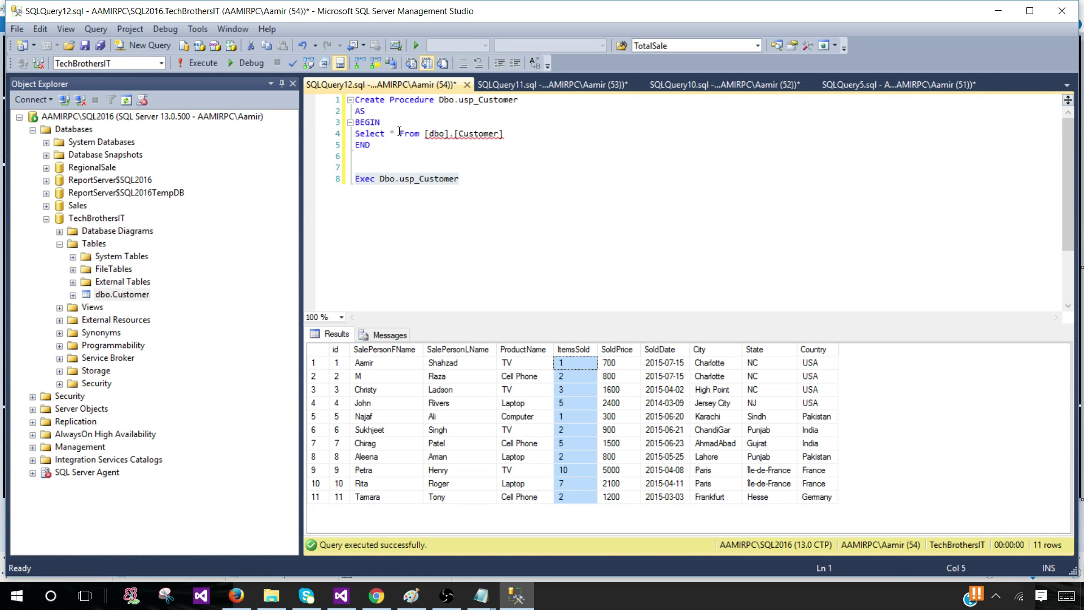
{"action": "triple_click", "coordinate": [415, 133]}
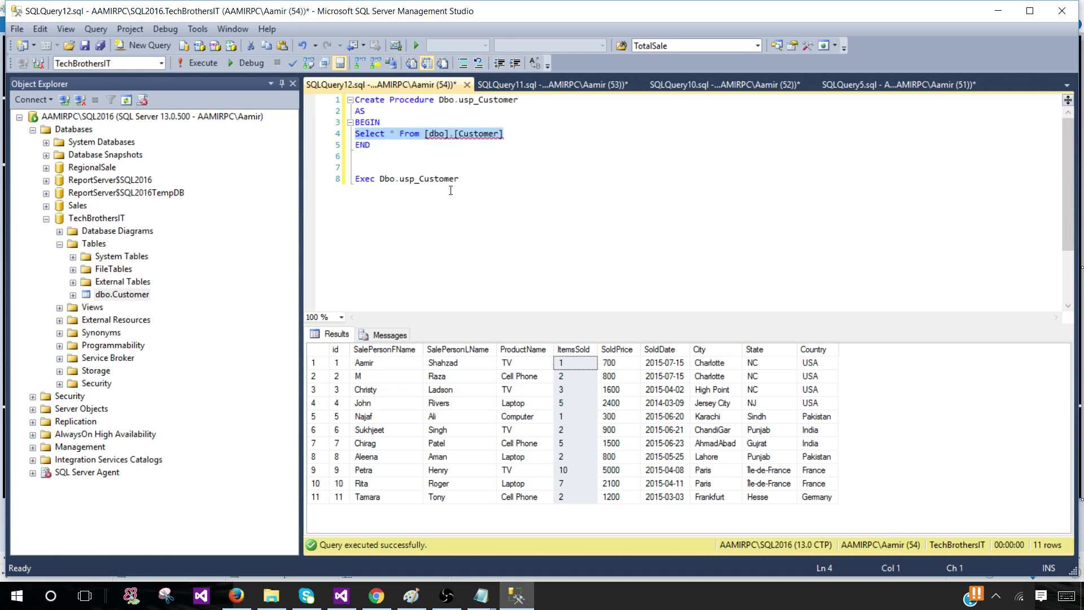
{"action": "left_click", "coordinate": [458, 178]}
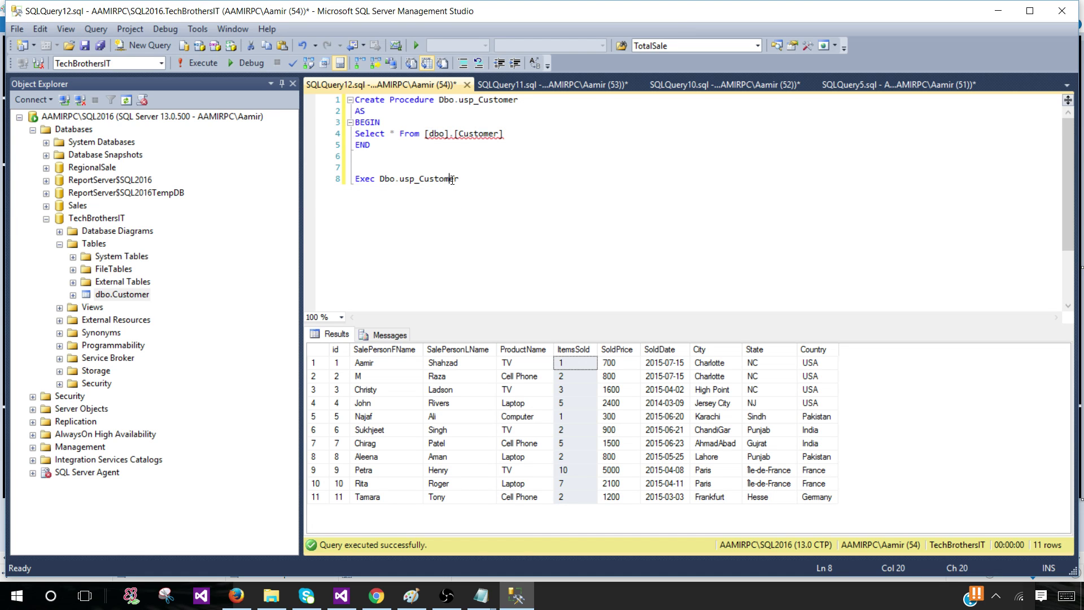
{"action": "triple_click", "coordinate": [406, 178]}
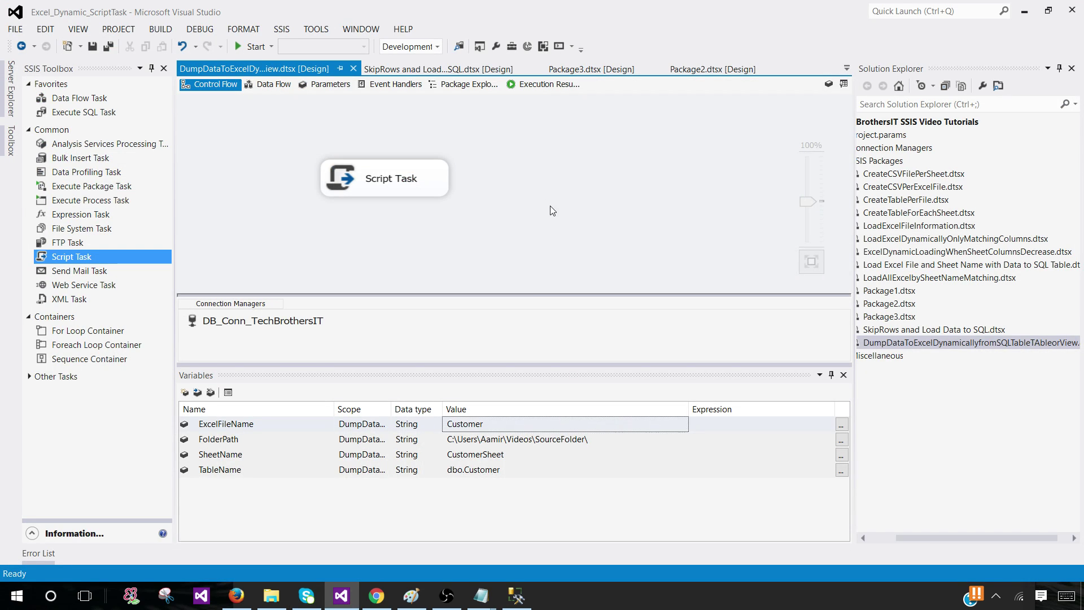
{"action": "mouse_move", "coordinate": [296, 135]}
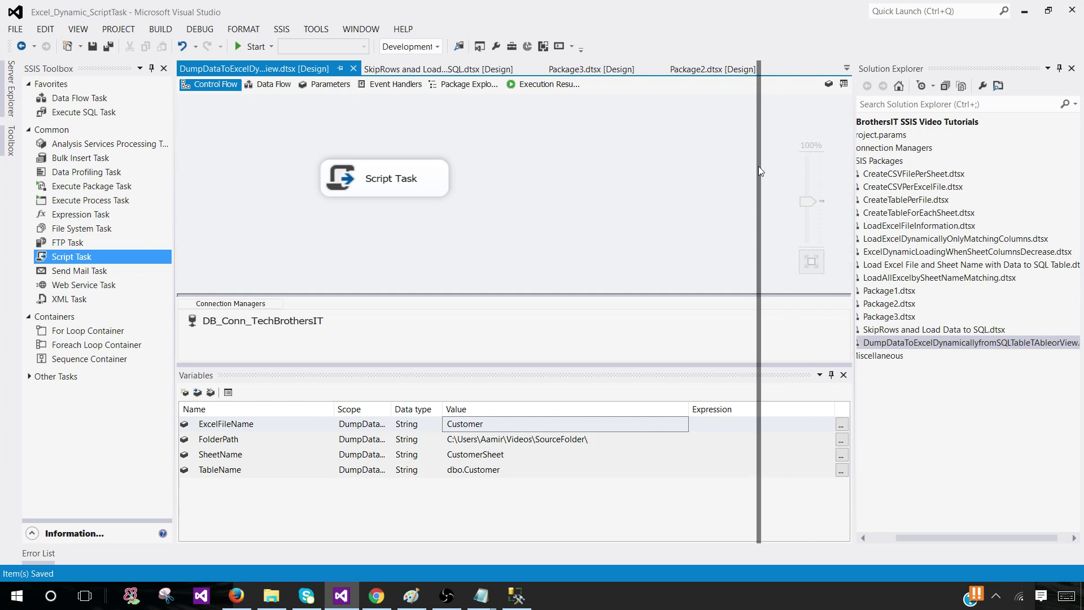
- Create a new SSIS package, Package4, from the SSIS Packages folder
{"action": "right_click", "coordinate": [809, 160]}
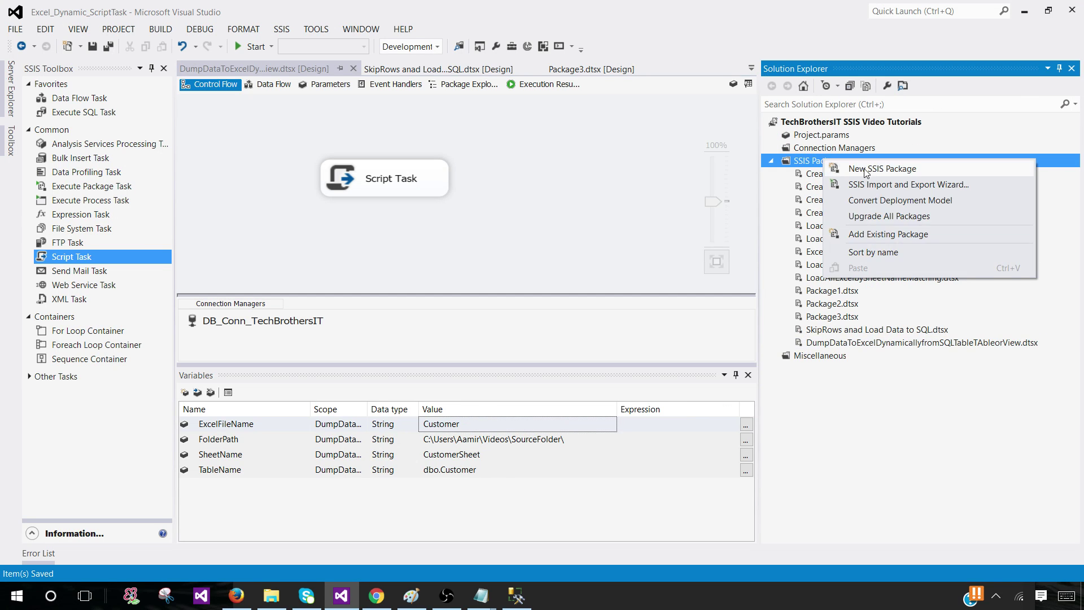
{"action": "left_click", "coordinate": [882, 168]}
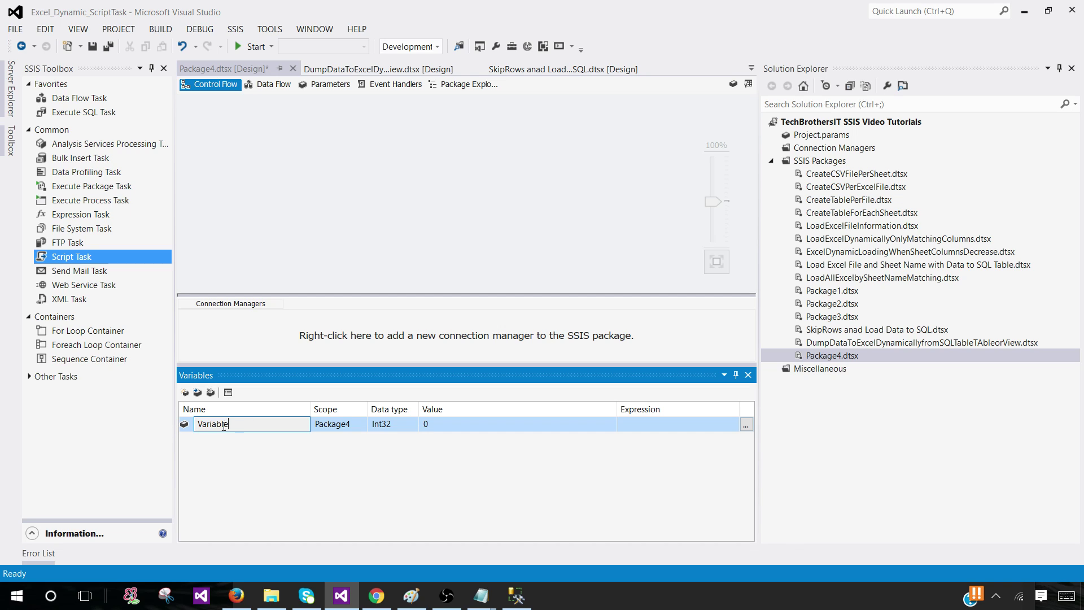
- Name the variable FolderPath, make it String, and set its value to the source folder path
{"action": "type", "text": "FolderPath"}
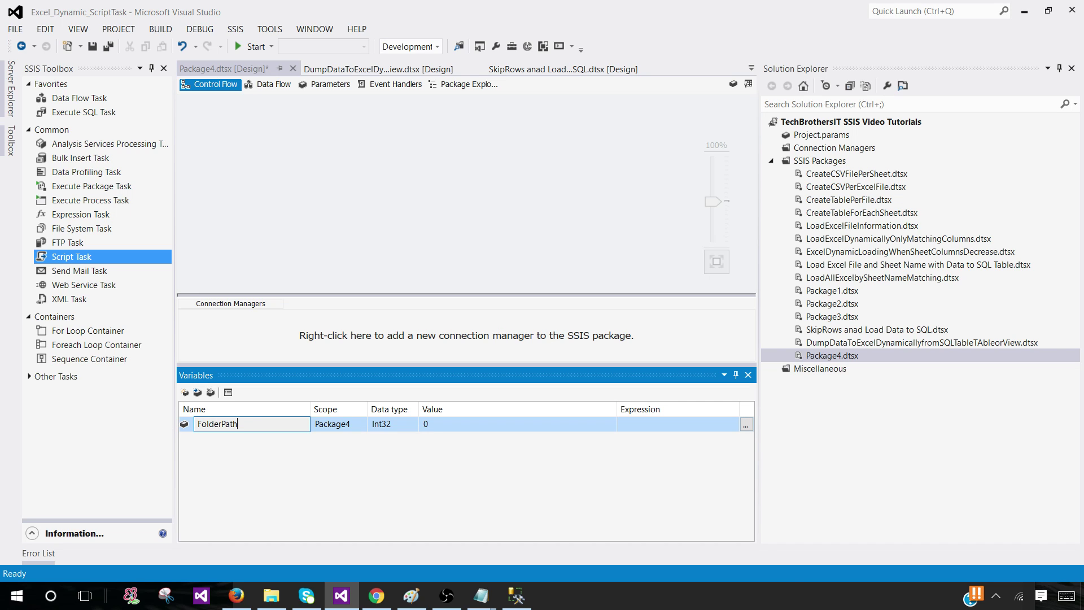
{"action": "left_click", "coordinate": [384, 424]}
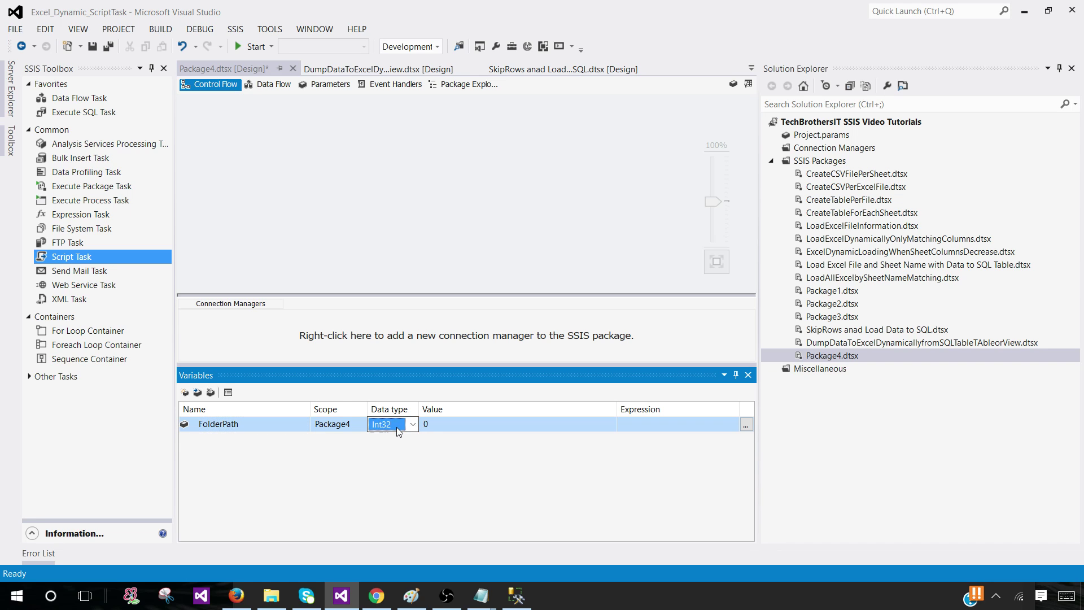
{"action": "left_click", "coordinate": [382, 424]}
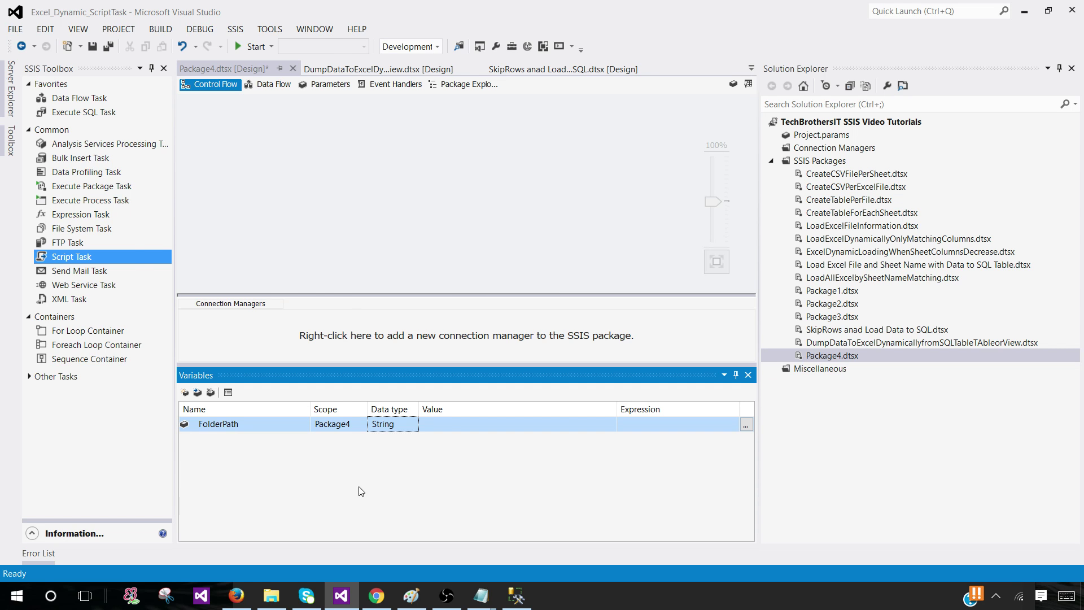
{"action": "left_click", "coordinate": [271, 596]}
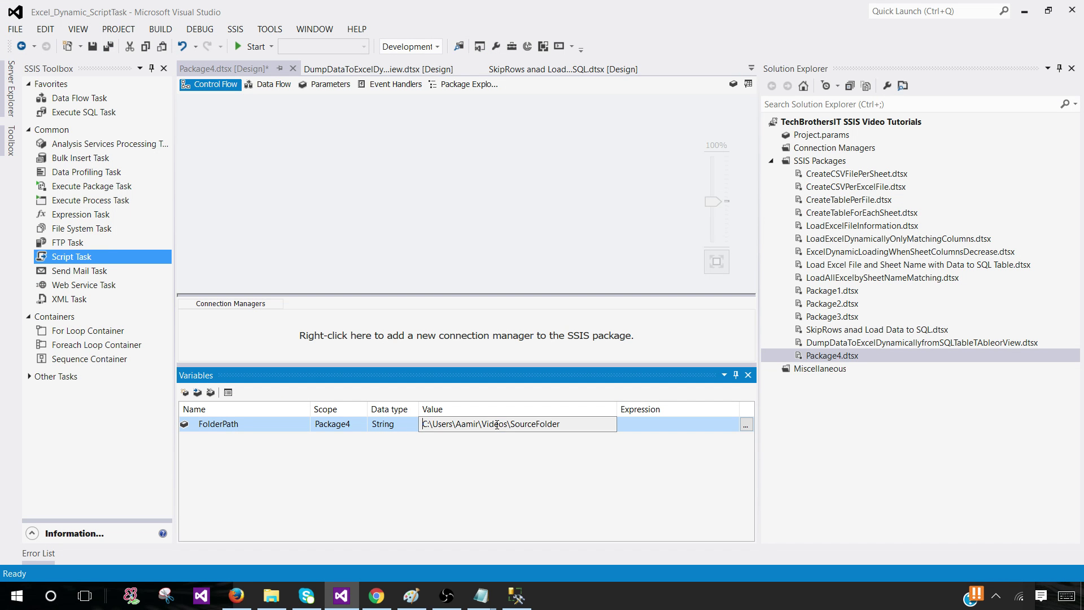
{"action": "type", "text": "\\"}
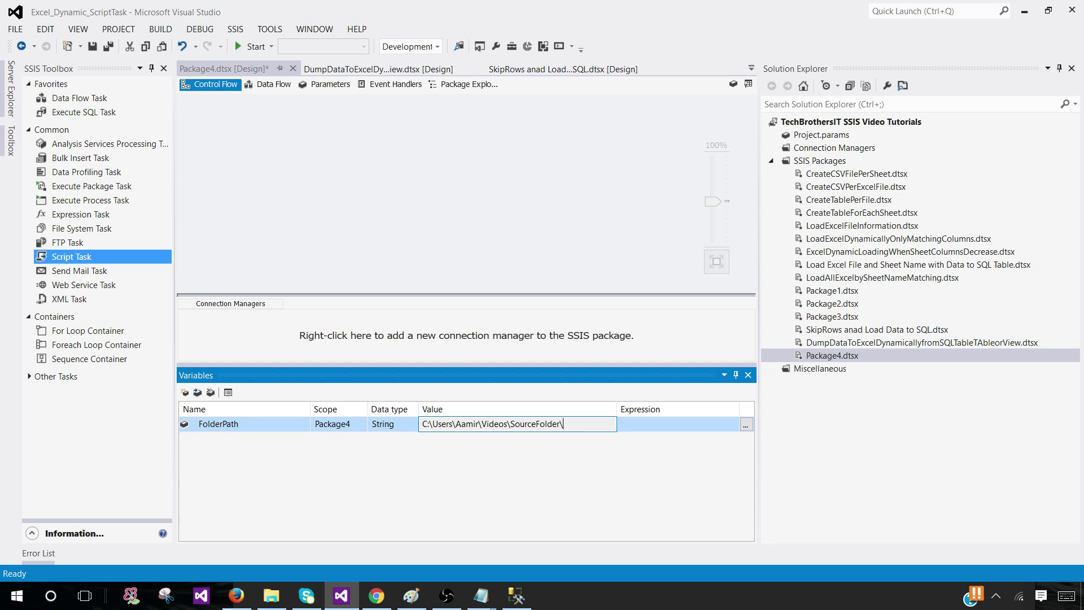
- Add a String variable StoredProcedureName, then return to SQL Server Management Studio
{"action": "left_click", "coordinate": [185, 392]}
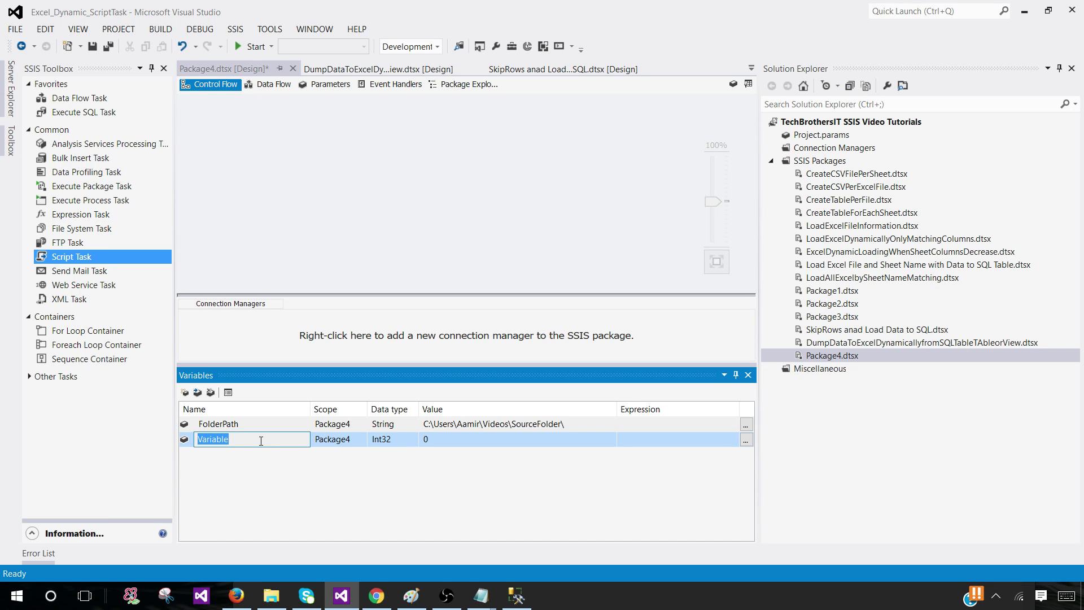
{"action": "type", "text": "Stor"}
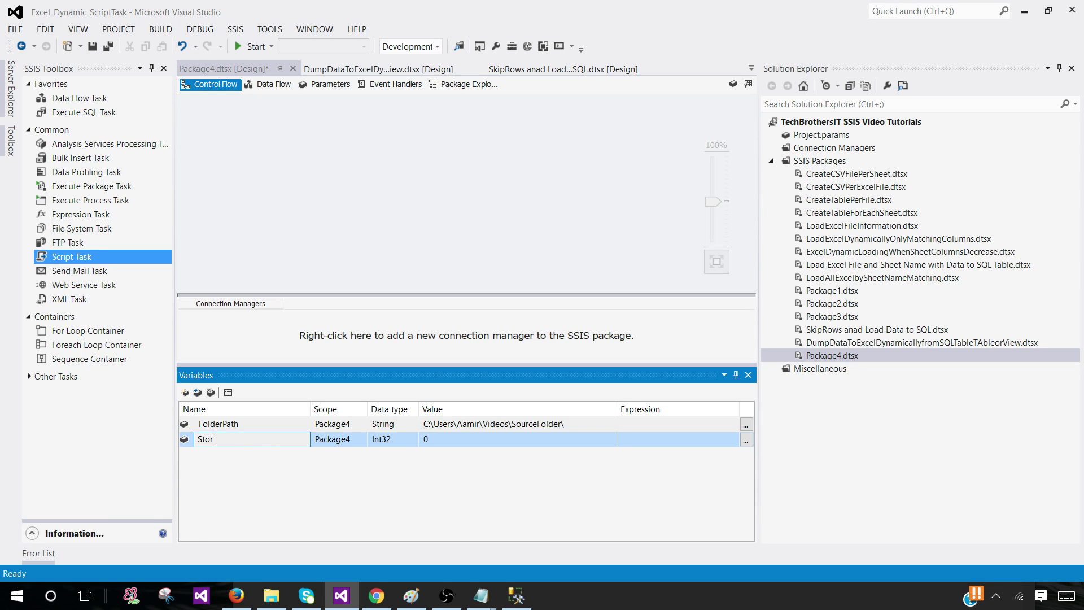
{"action": "type", "text": "edProcedureName"}
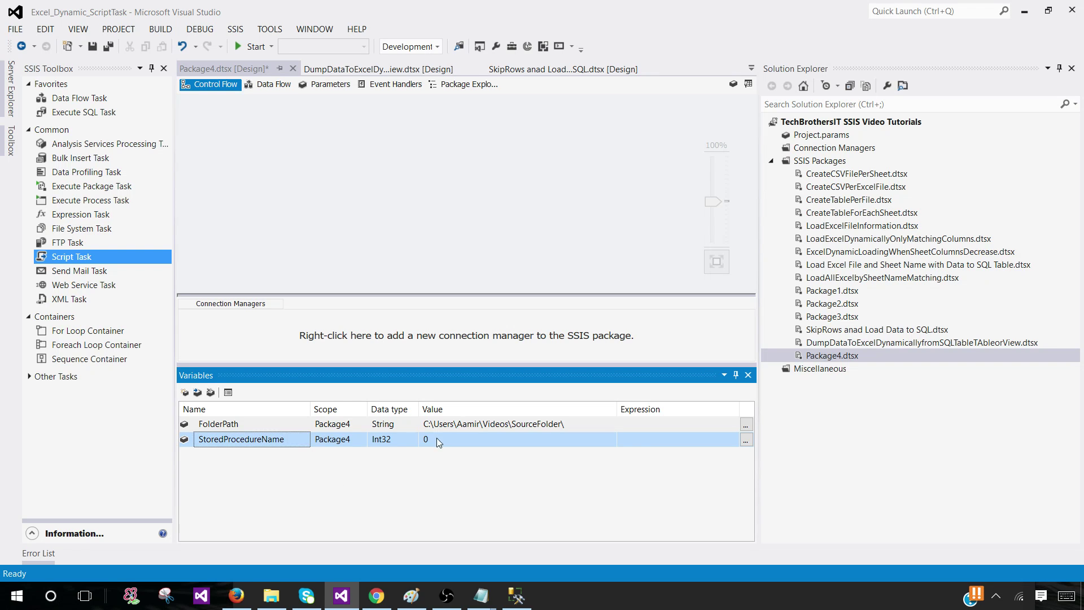
{"action": "left_click", "coordinate": [391, 440]}
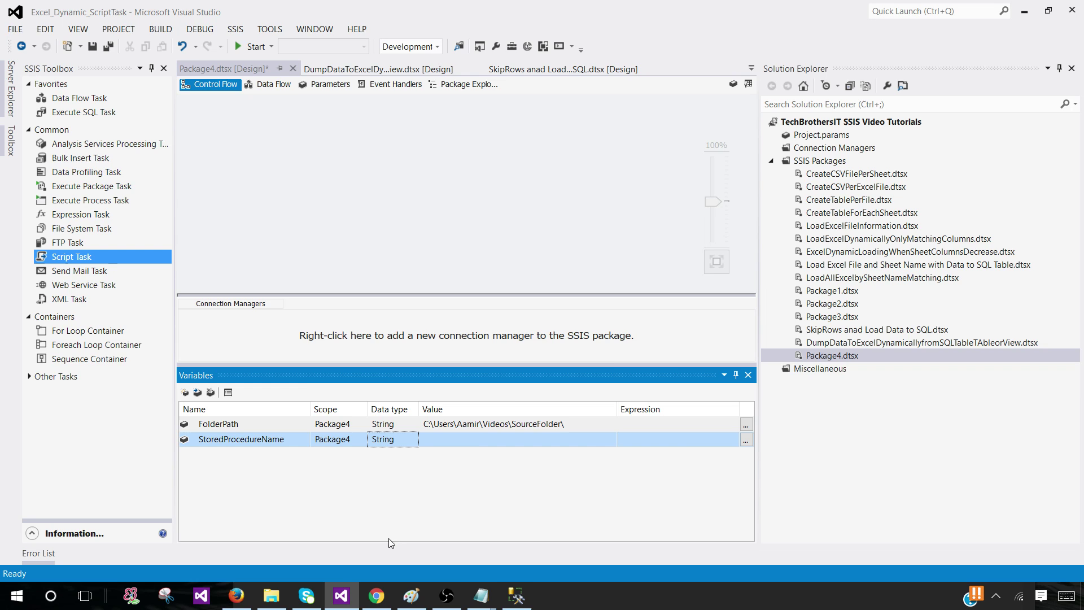
{"action": "left_click", "coordinate": [515, 595]}
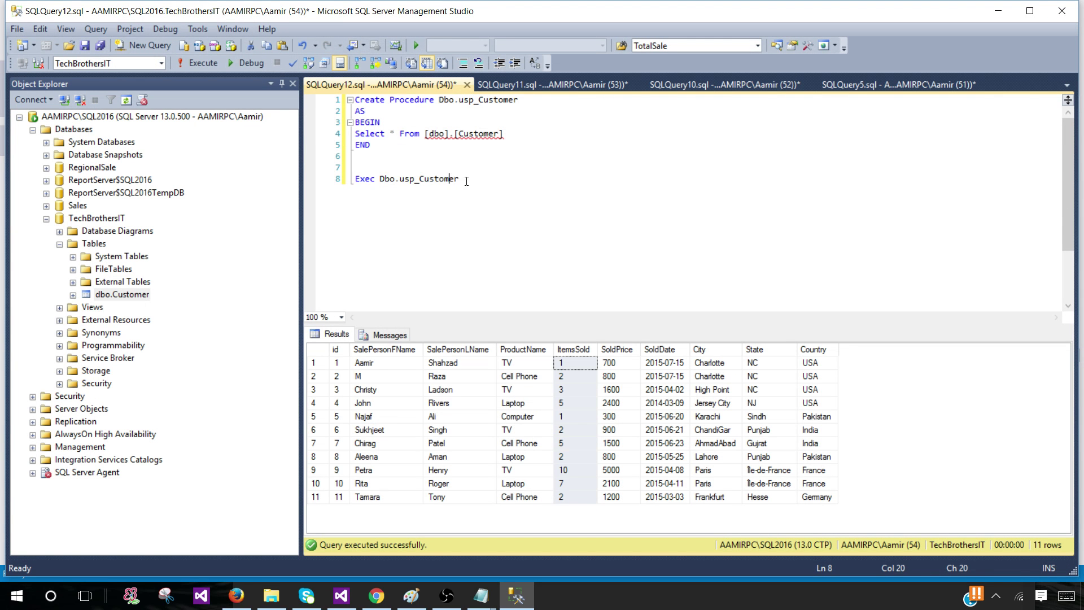
- Select the procedure name Dbo.usp_Customer in the EXEC line
{"action": "double_click", "coordinate": [407, 178]}
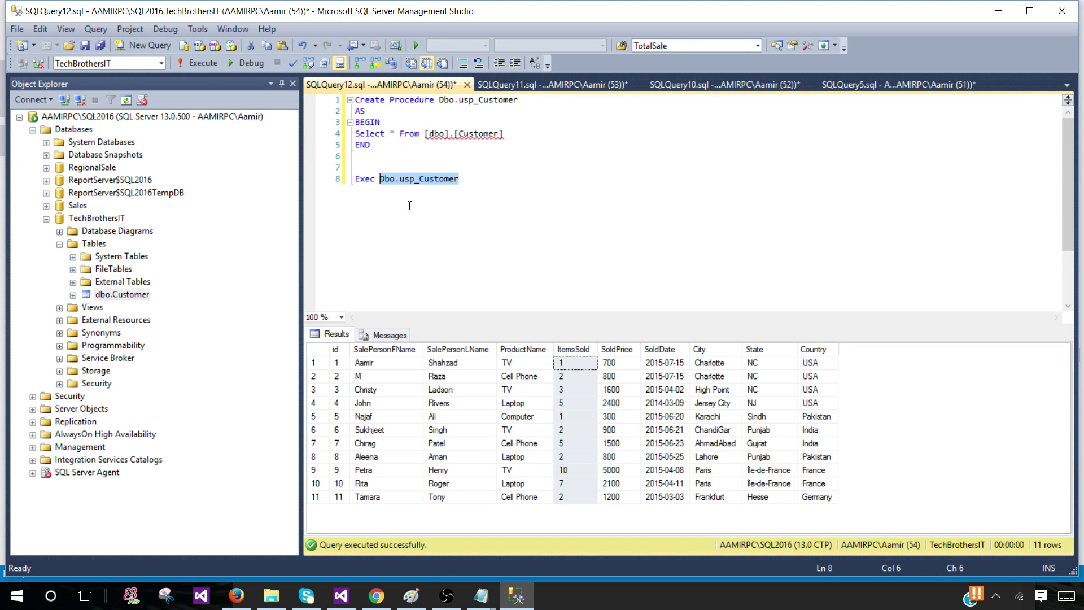
{"action": "mouse_move", "coordinate": [340, 207]}
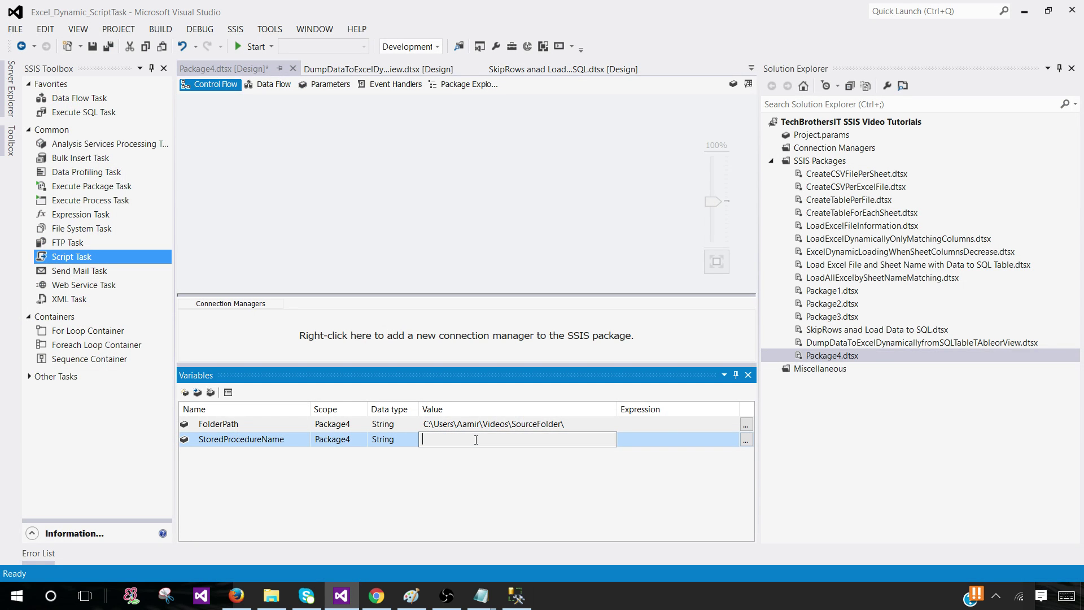
- Set StoredProcedureName to Dbo.usp_Customer and add String variable ExcelFileName = MyCustomerFile
{"action": "type", "text": "Dbo.usp_Customer"}
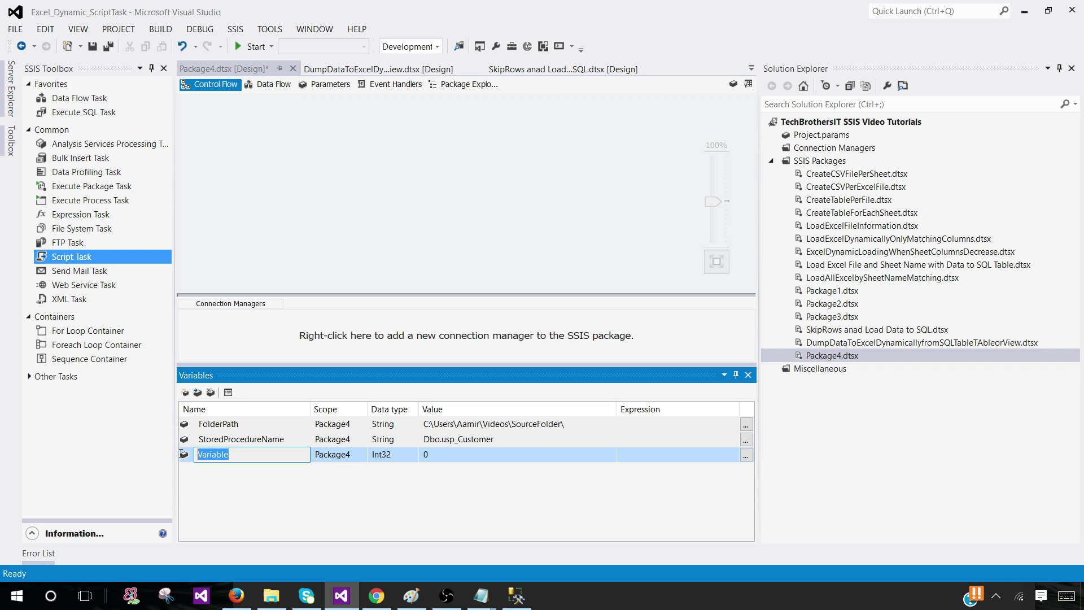
{"action": "type", "text": "Excel"}
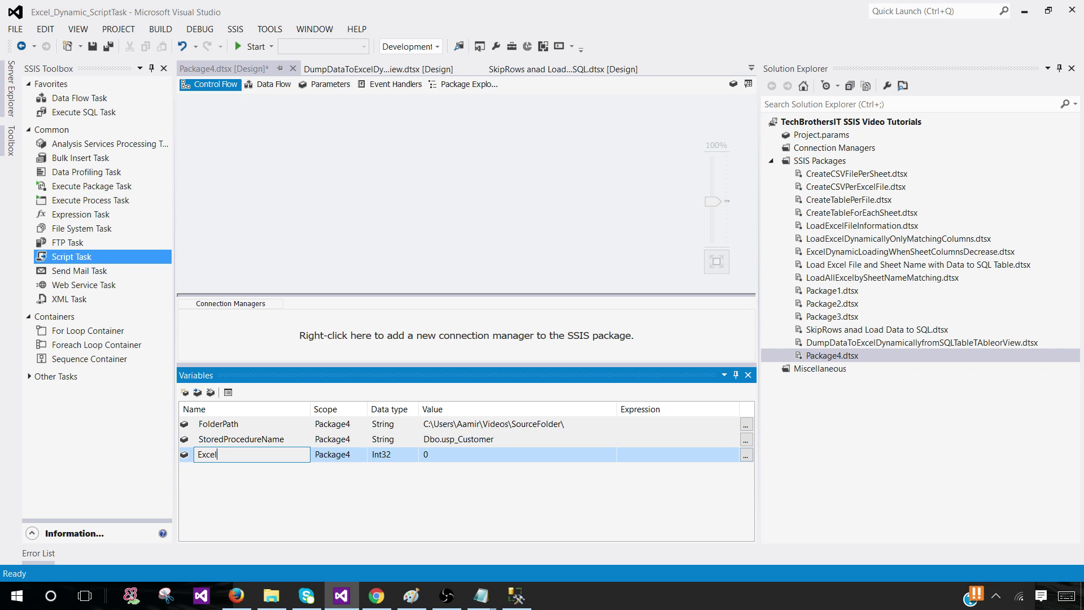
{"action": "type", "text": "FileName"}
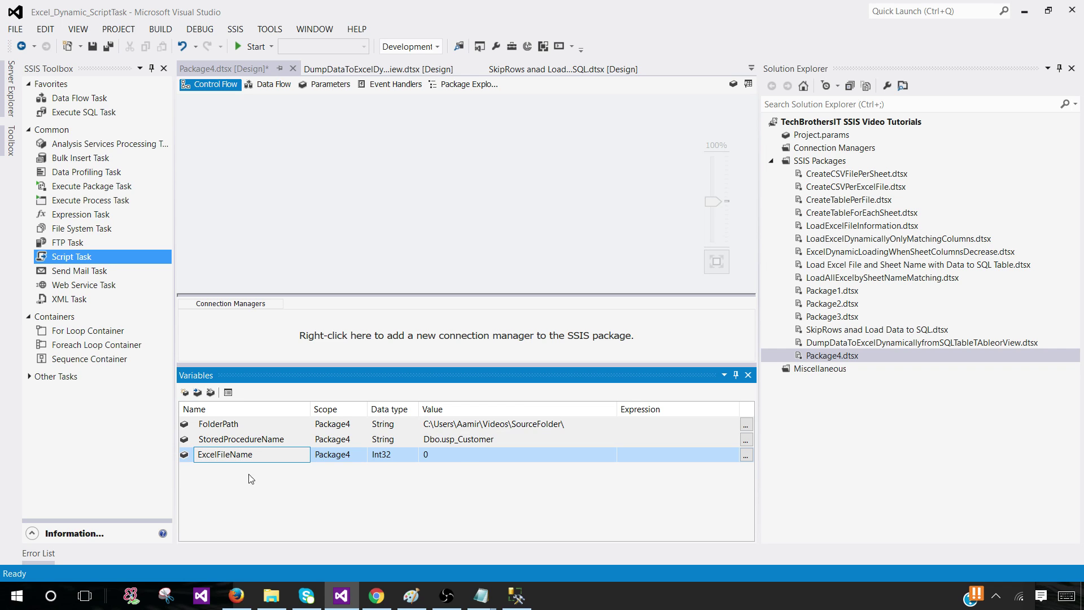
{"action": "left_click", "coordinate": [389, 454]}
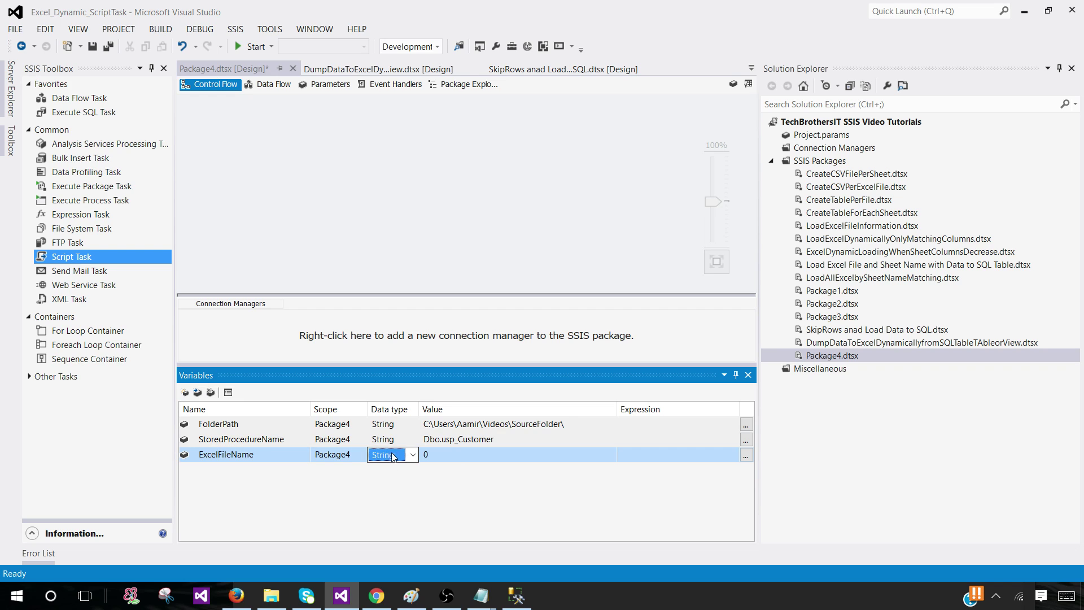
{"action": "left_click", "coordinate": [517, 454]}
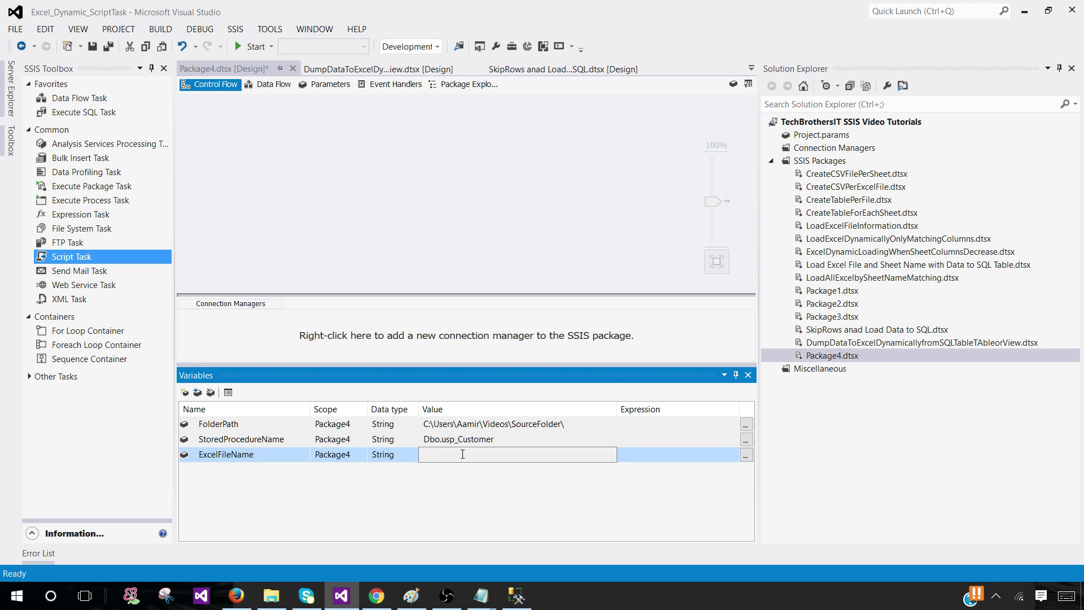
{"action": "type", "text": "MyCustomer"}
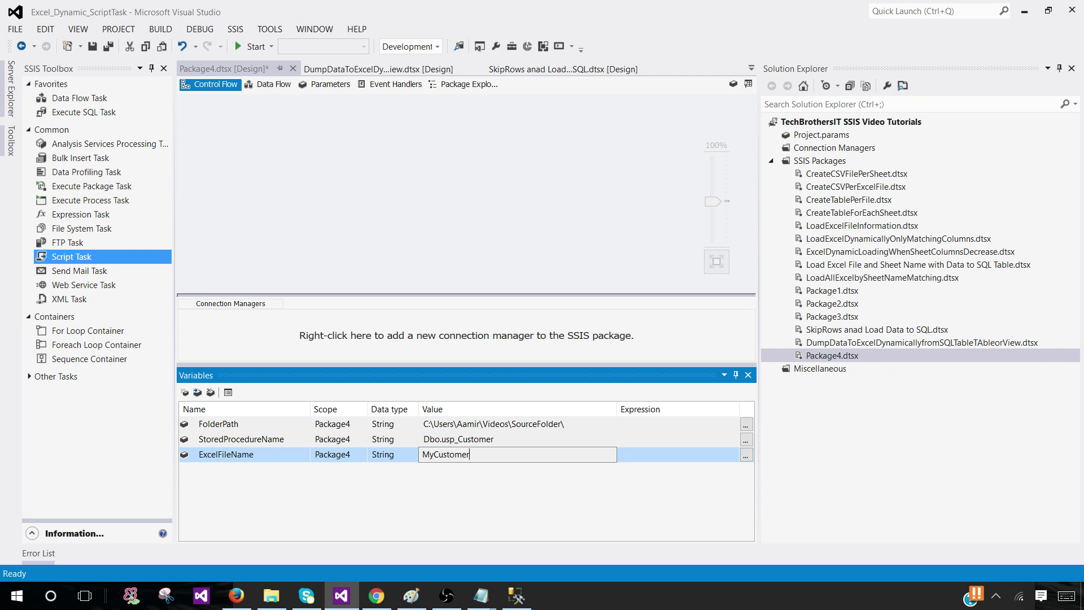
{"action": "type", "text": "File"}
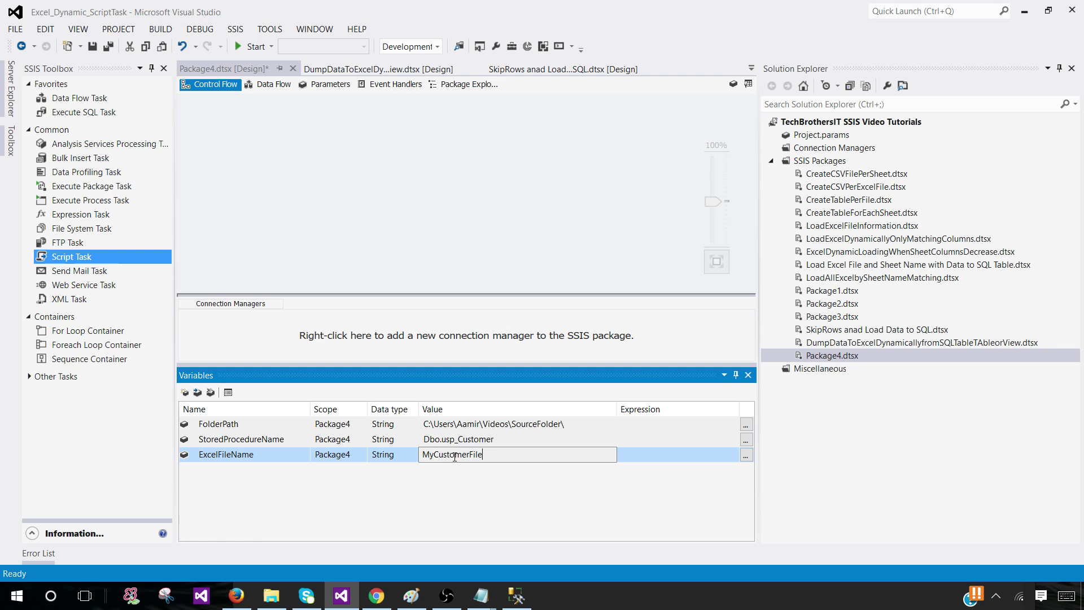
{"action": "double_click", "coordinate": [450, 454]}
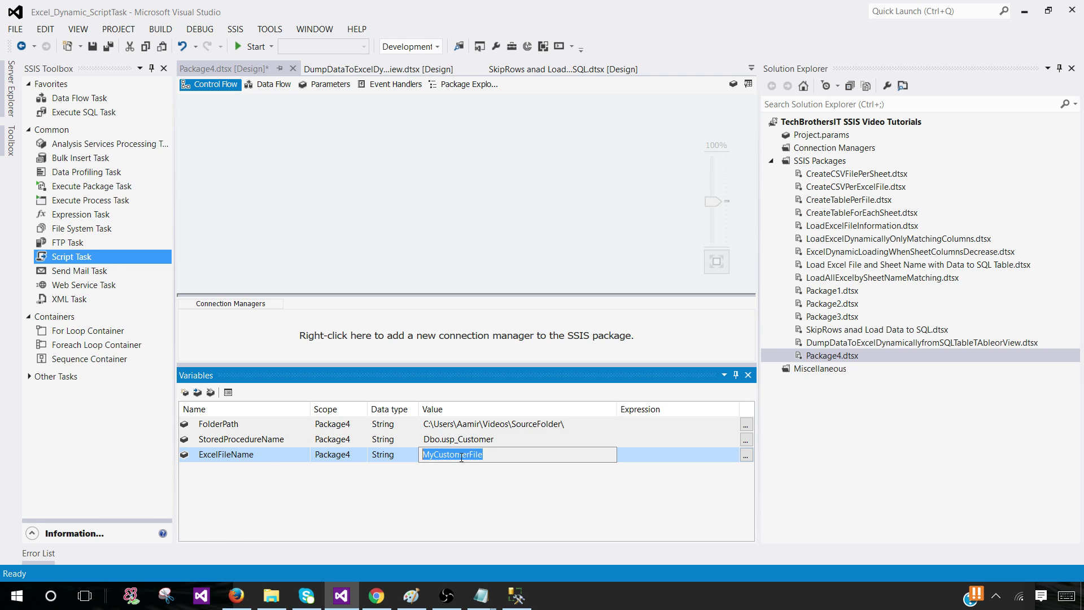
- Add a String variable SheetName with value CustomerSheet
{"action": "left_click", "coordinate": [184, 392]}
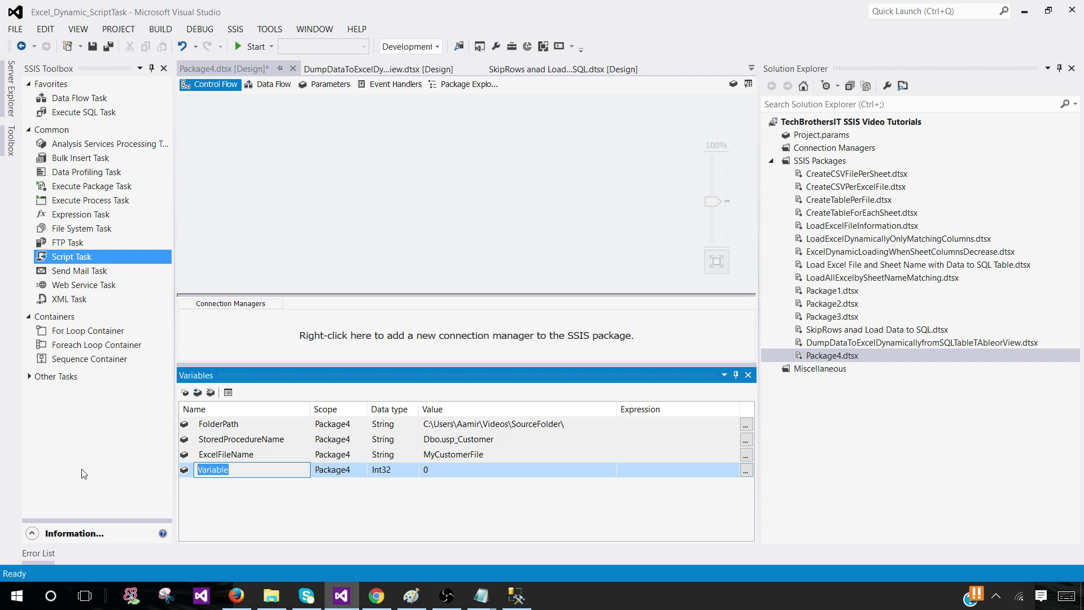
{"action": "type", "text": "Customer"}
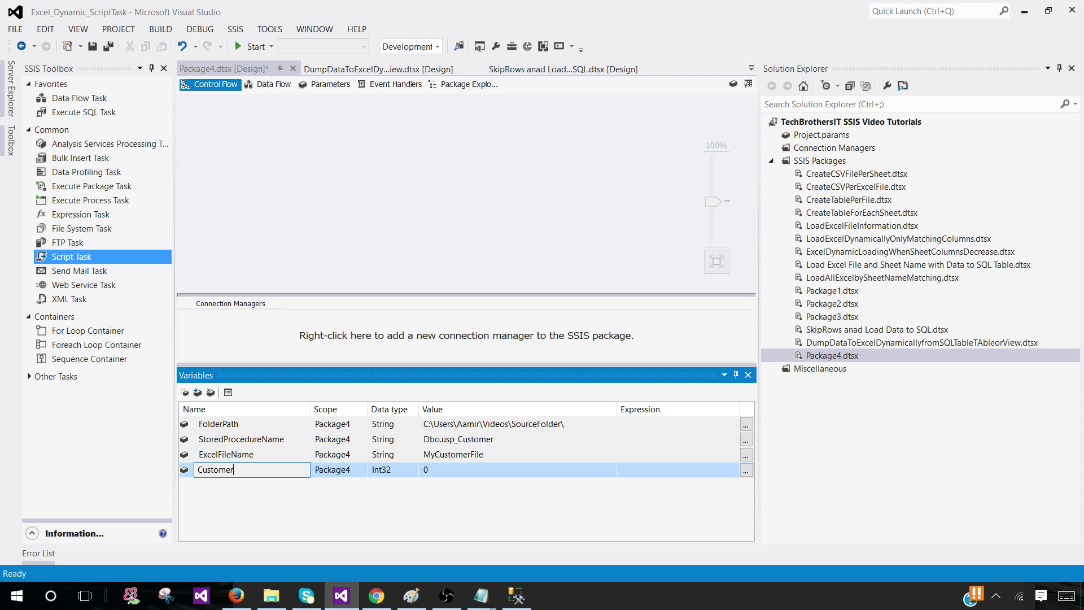
{"action": "type", "text": "SheetName"}
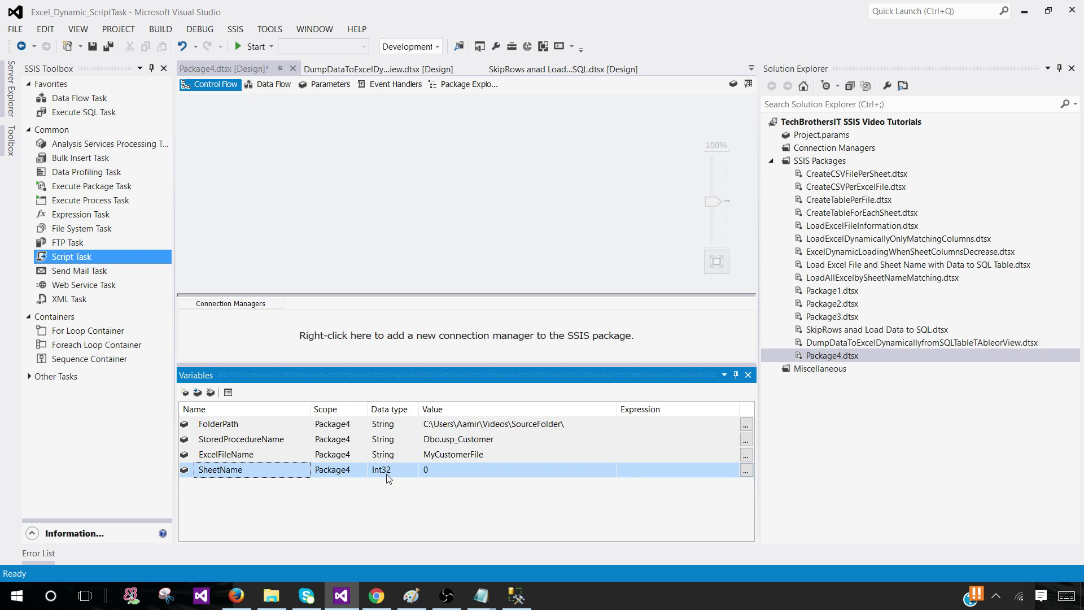
{"action": "left_click", "coordinate": [387, 469]}
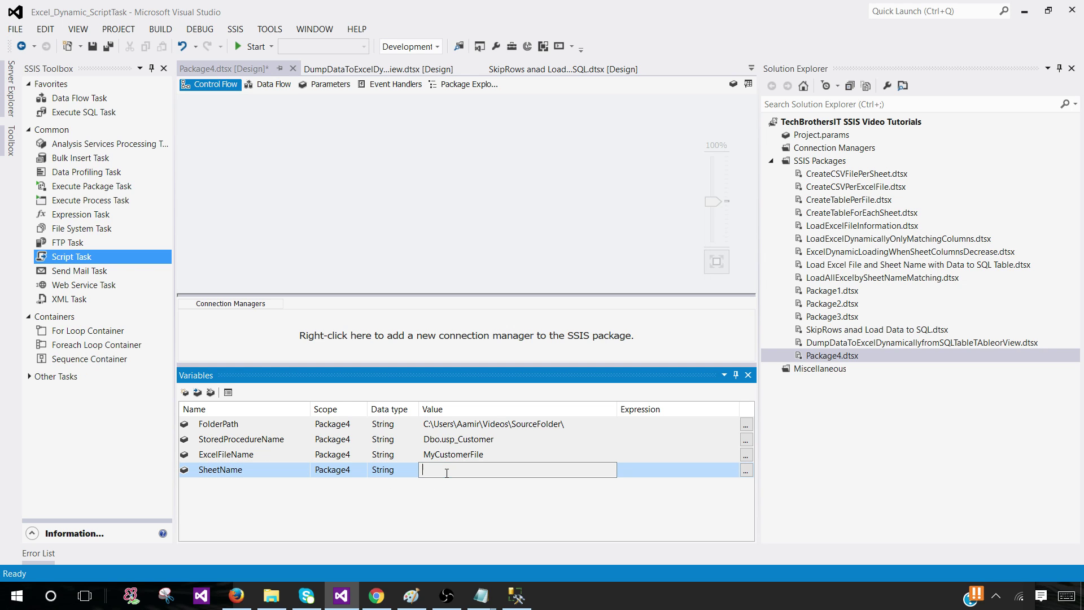
{"action": "type", "text": "CustomerSheet"}
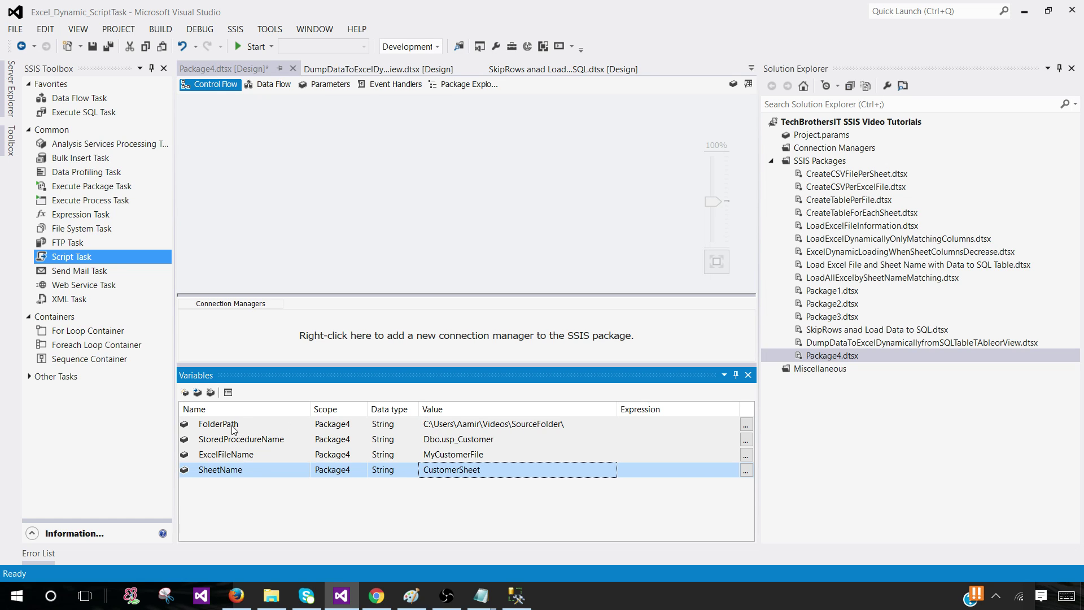
{"action": "mouse_move", "coordinate": [400, 450]}
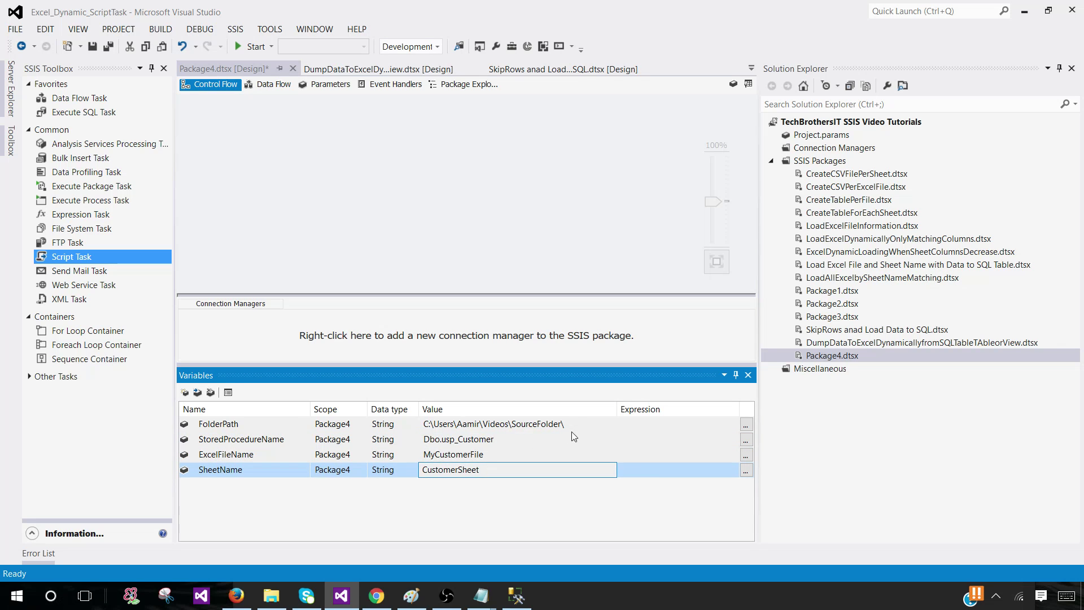
{"action": "left_click", "coordinate": [493, 424]}
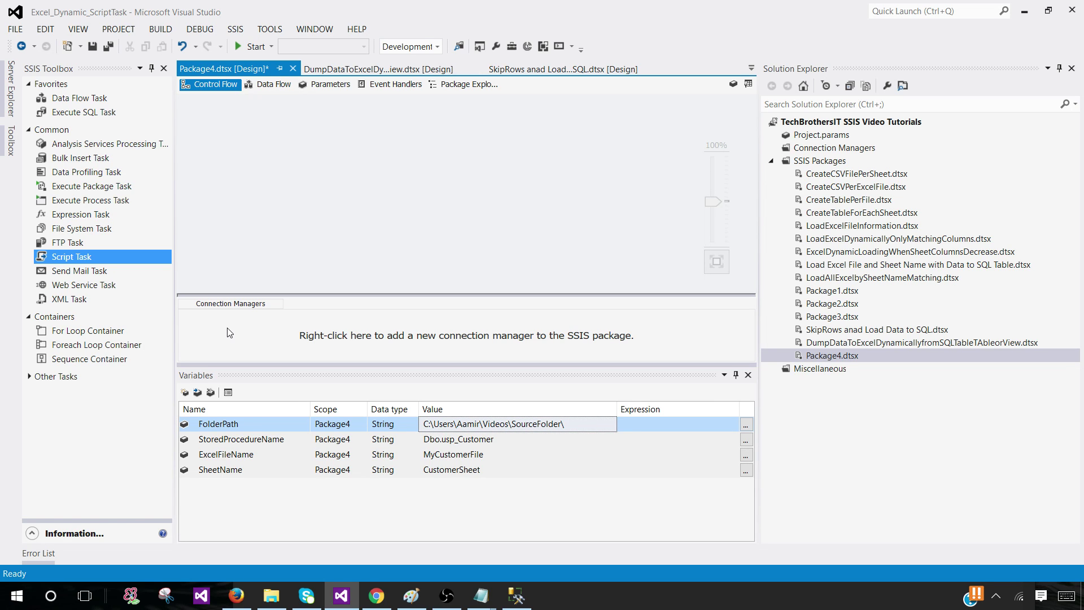
{"action": "mouse_move", "coordinate": [331, 391]}
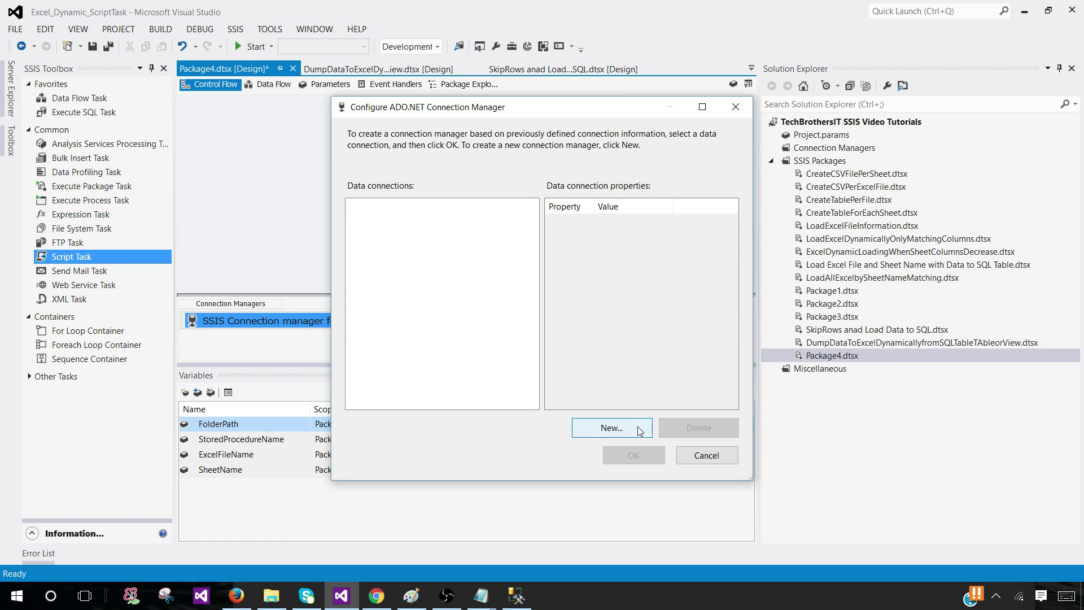
- Create an ADO.NET connection to server AAMIRPC\SQL2016, database TechBrothersIT
{"action": "left_click", "coordinate": [611, 428]}
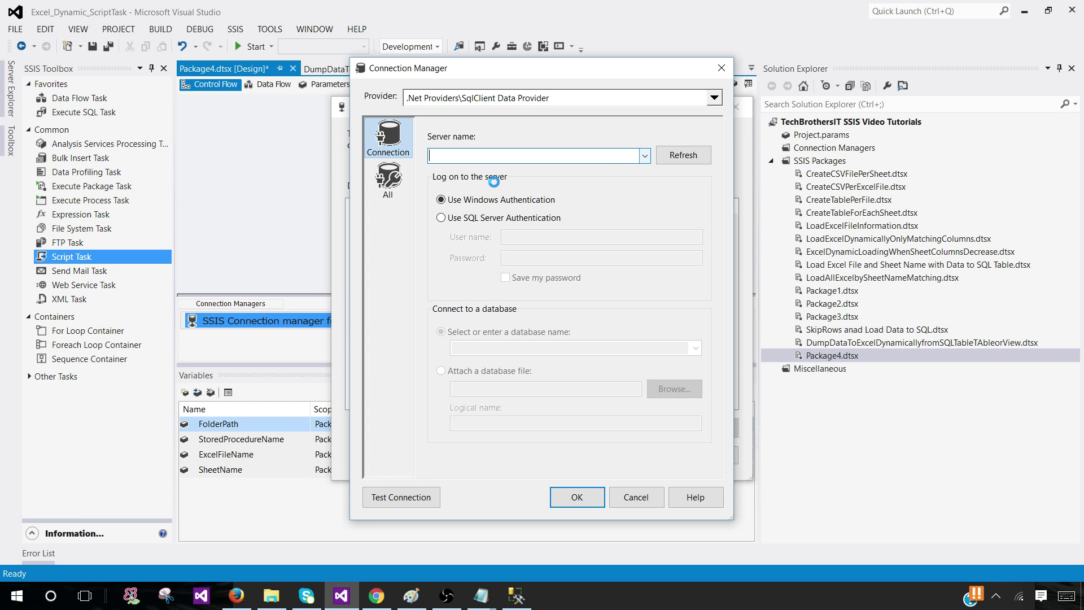
{"action": "type", "text": "AAMIRPC\\SQL2016"}
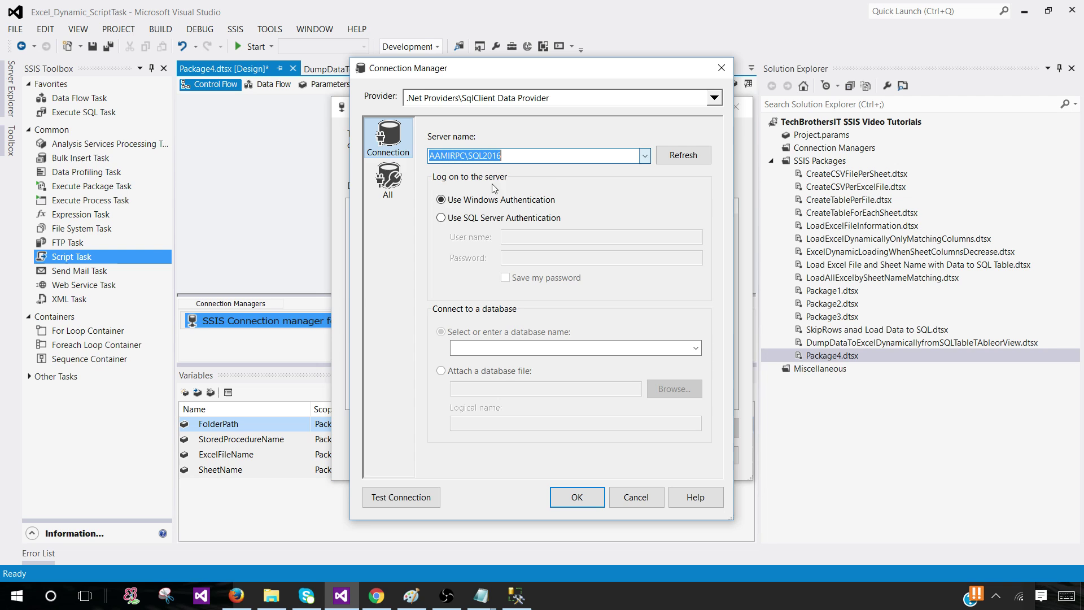
{"action": "type", "text": "T"}
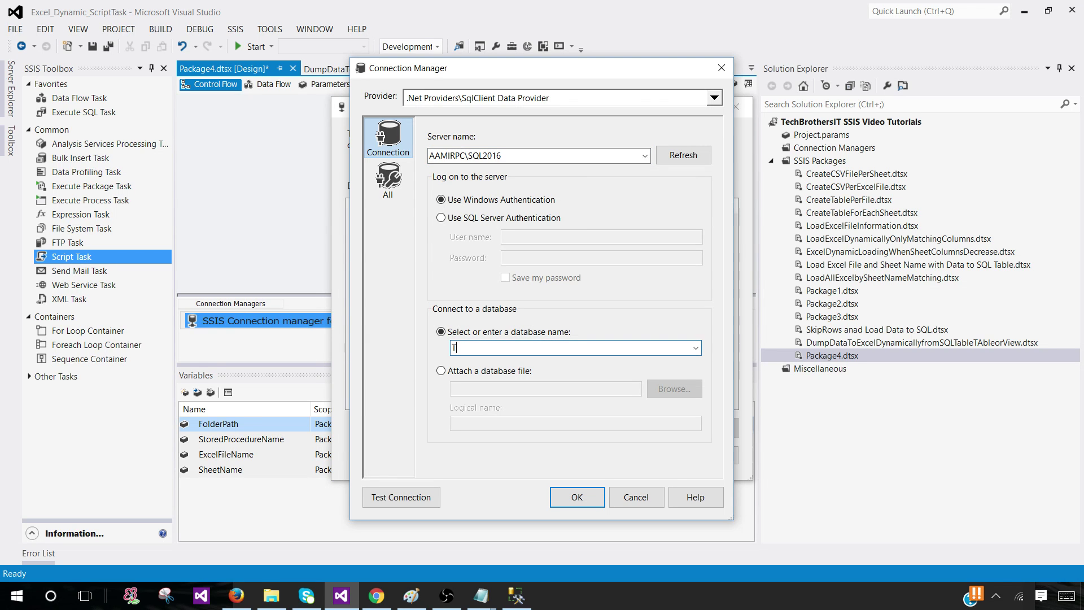
{"action": "type", "text": "echBrothersIT"}
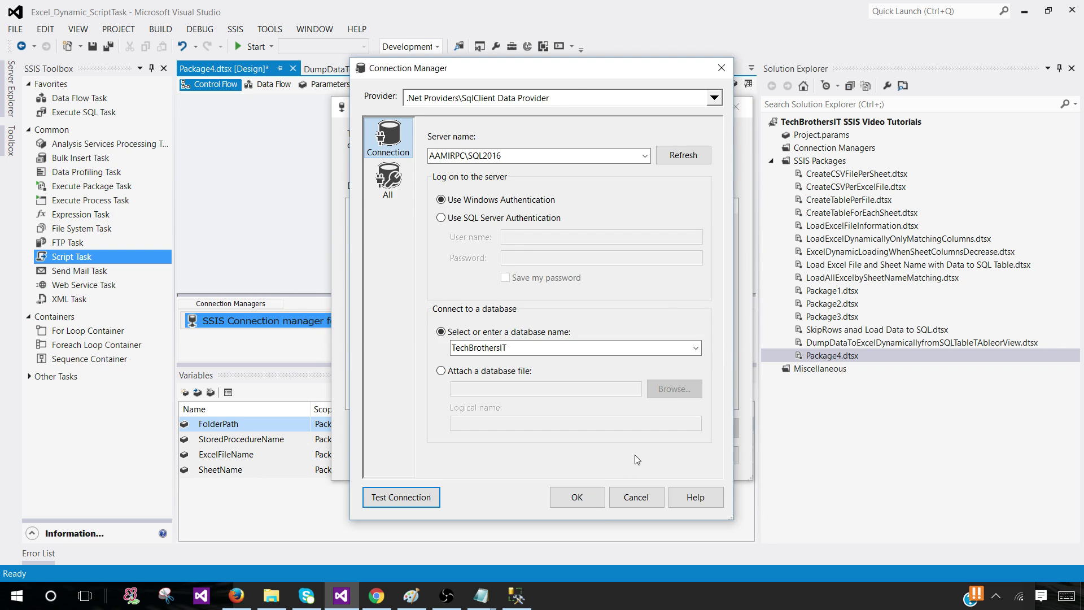
{"action": "left_click", "coordinate": [576, 496]}
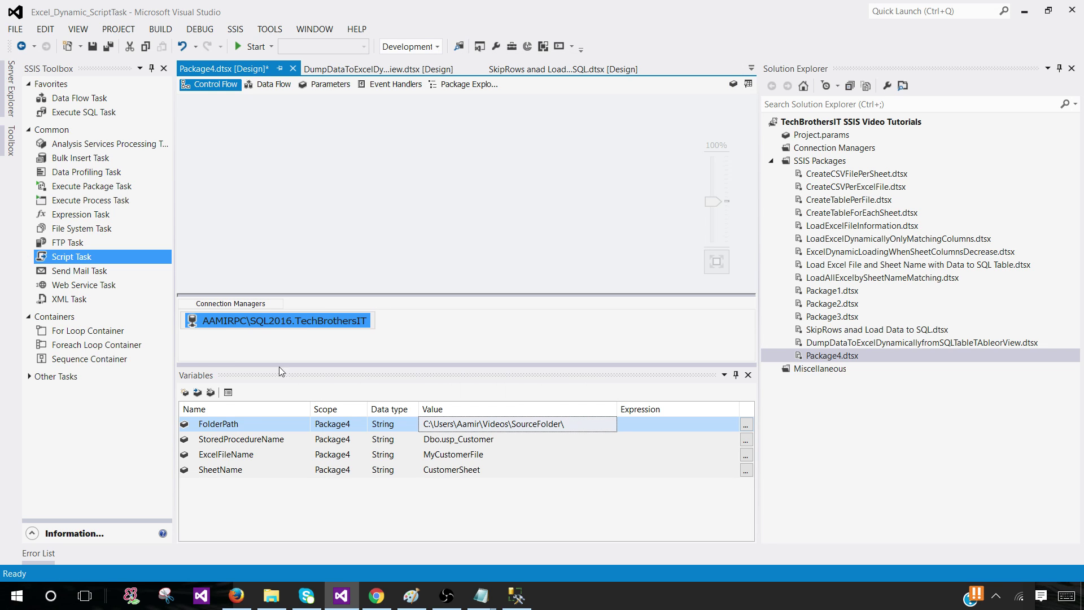
- Rename the connection manager to DB_Conn_TechBrothersIT
{"action": "right_click", "coordinate": [279, 320]}
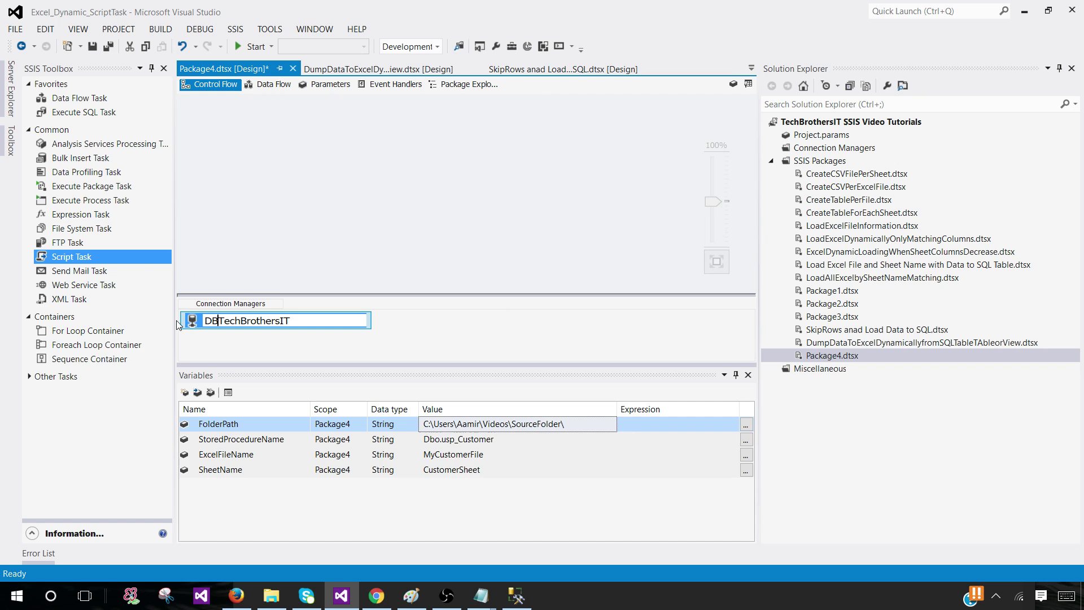
{"action": "type", "text": "_Conn_"}
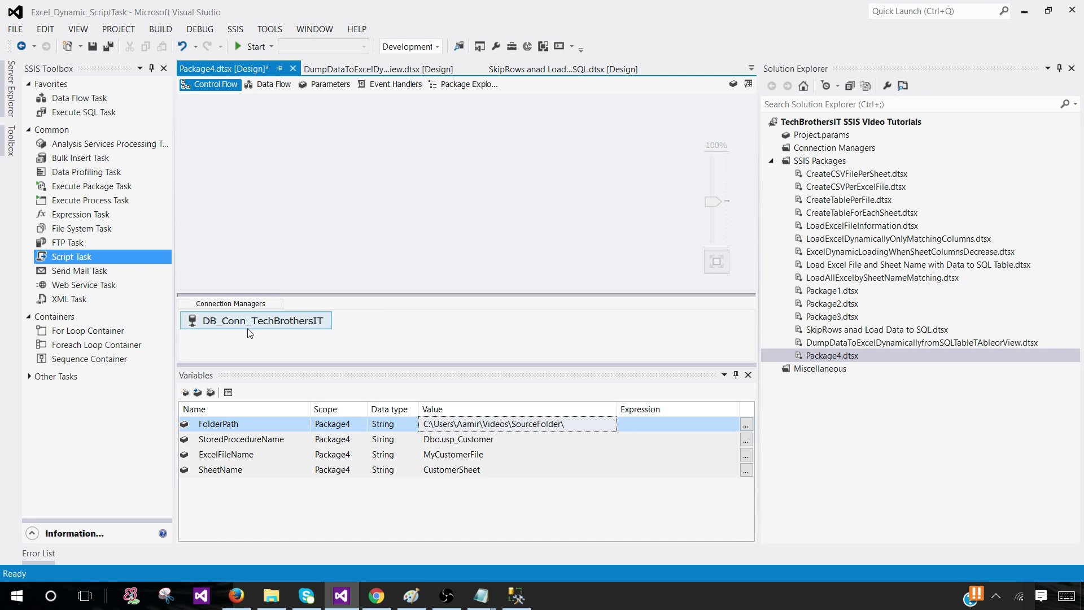
{"action": "left_click", "coordinate": [256, 320]}
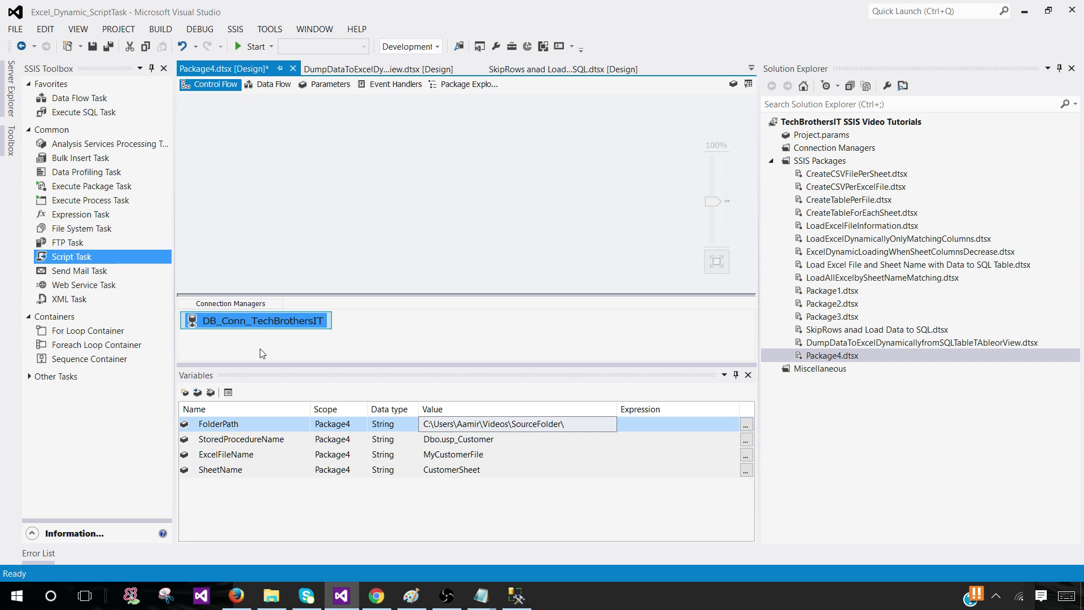
{"action": "mouse_move", "coordinate": [243, 330]}
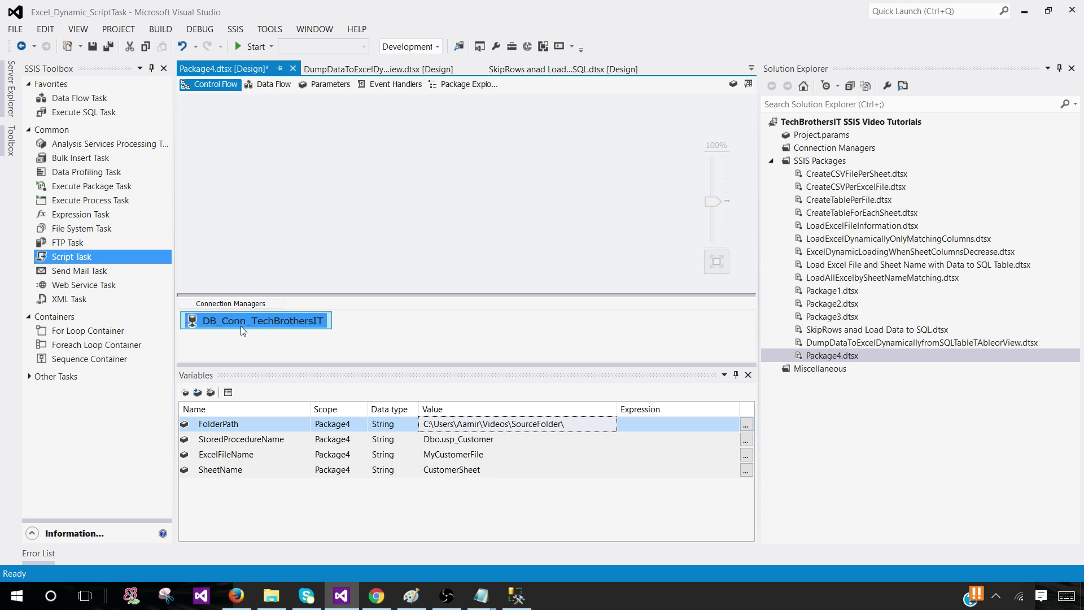
{"action": "mouse_move", "coordinate": [300, 329]}
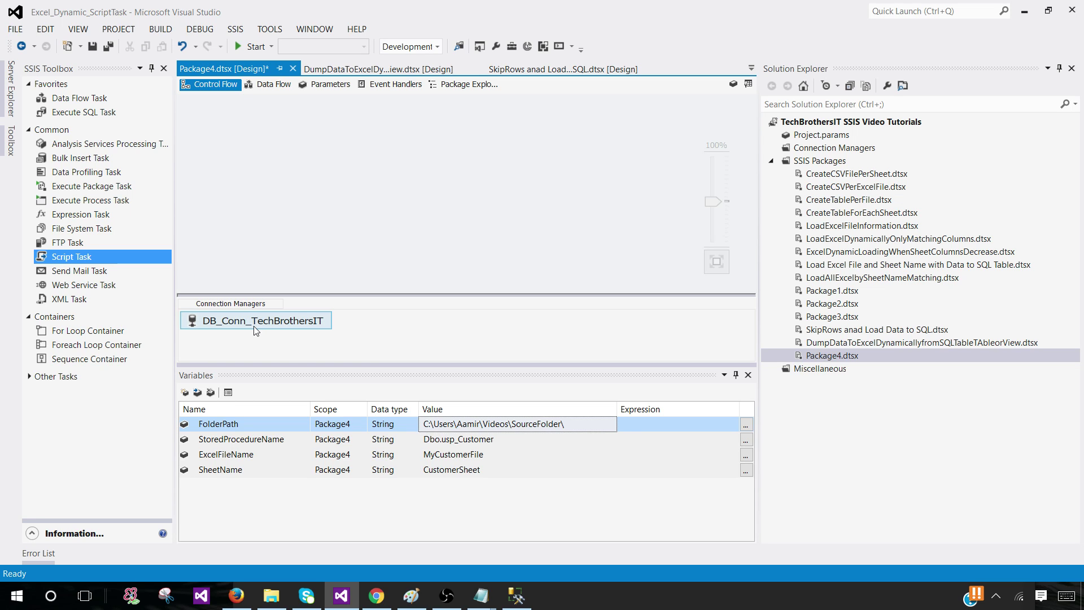
{"action": "left_click", "coordinate": [256, 321]}
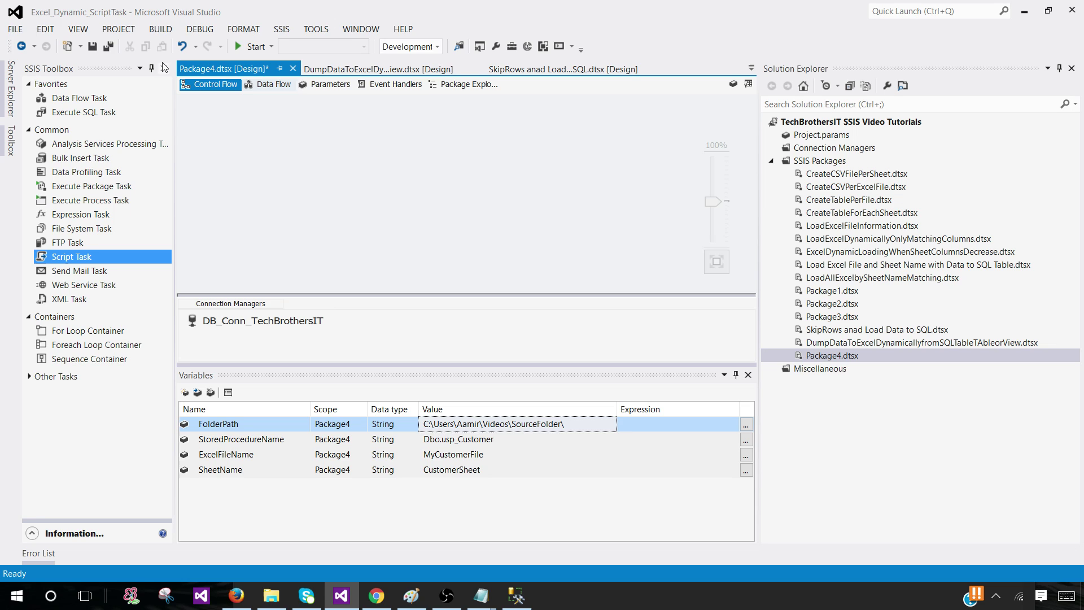
- Save Package4, rename it DumpDataToExcelBySP.dtsx, and add a Script Task
{"action": "key", "text": "ctrl+s"}
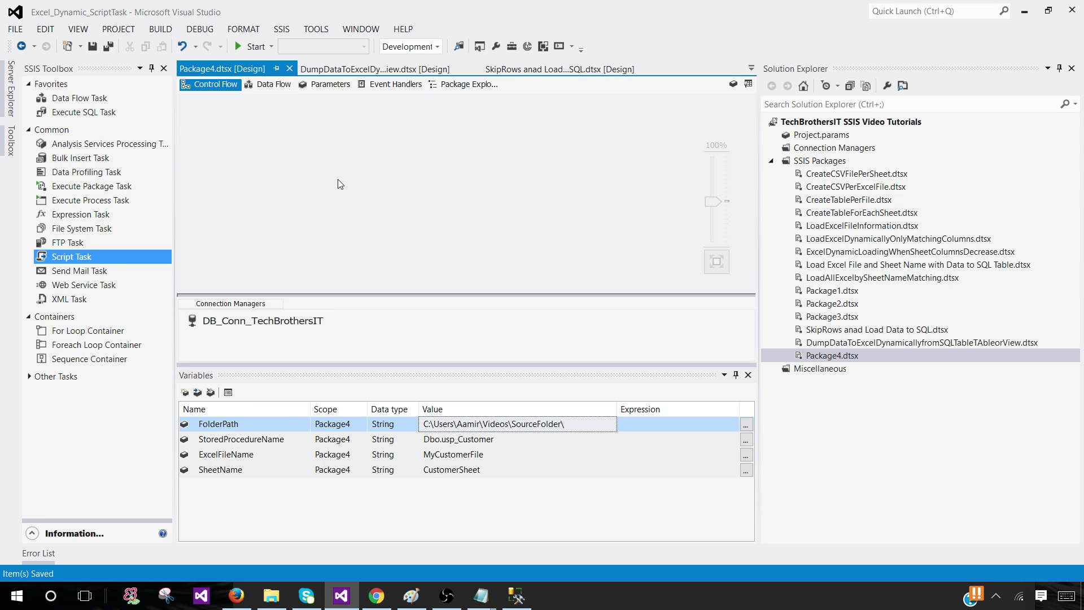
{"action": "left_click", "coordinate": [832, 355]}
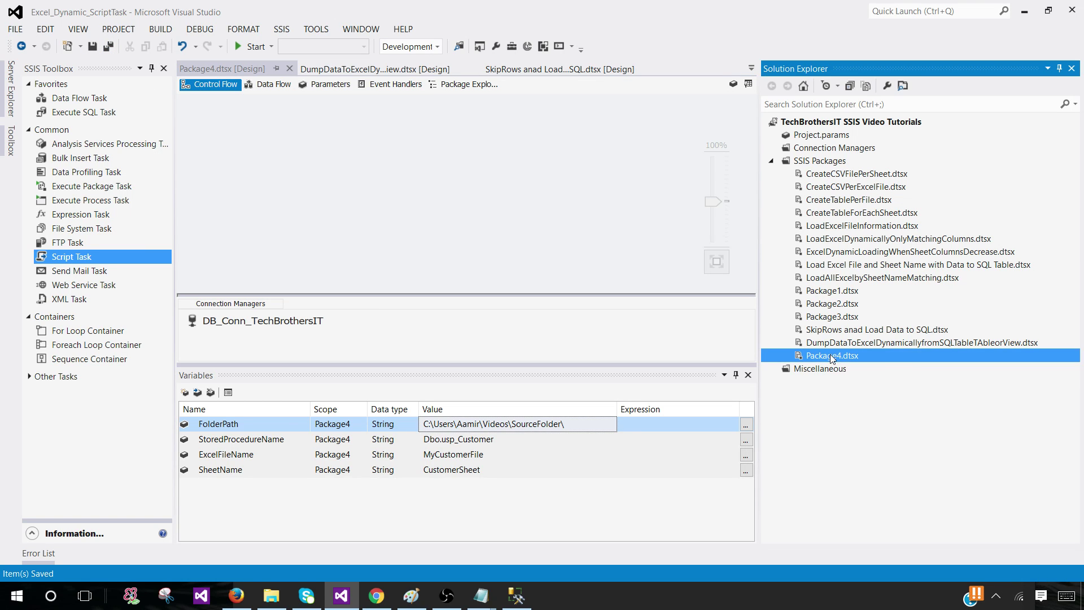
{"action": "double_click", "coordinate": [831, 354]}
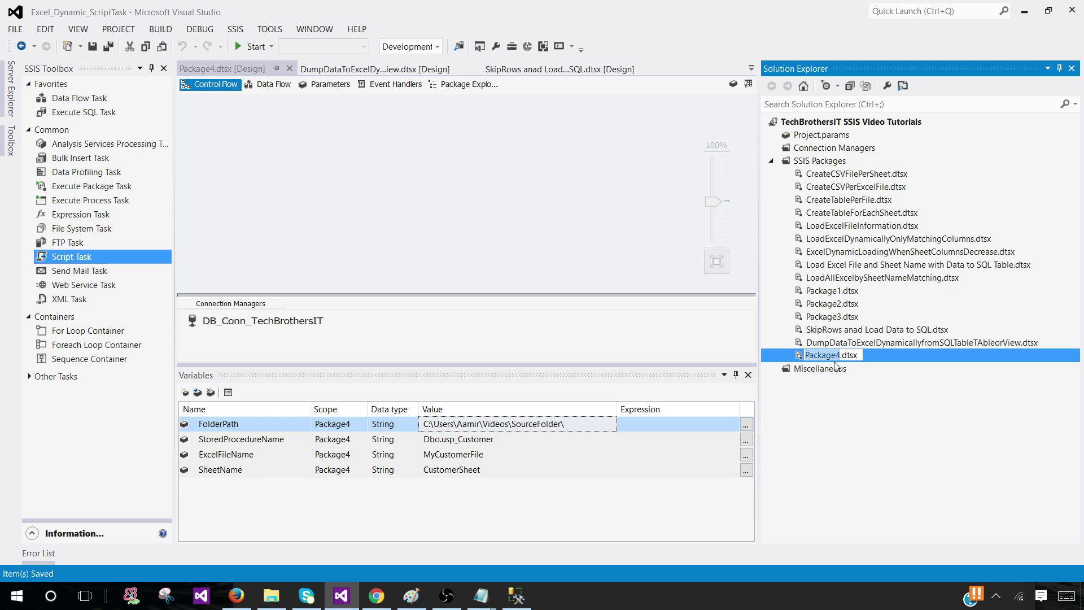
{"action": "type", "text": "DumpDataToExcelBySP.dtsx"}
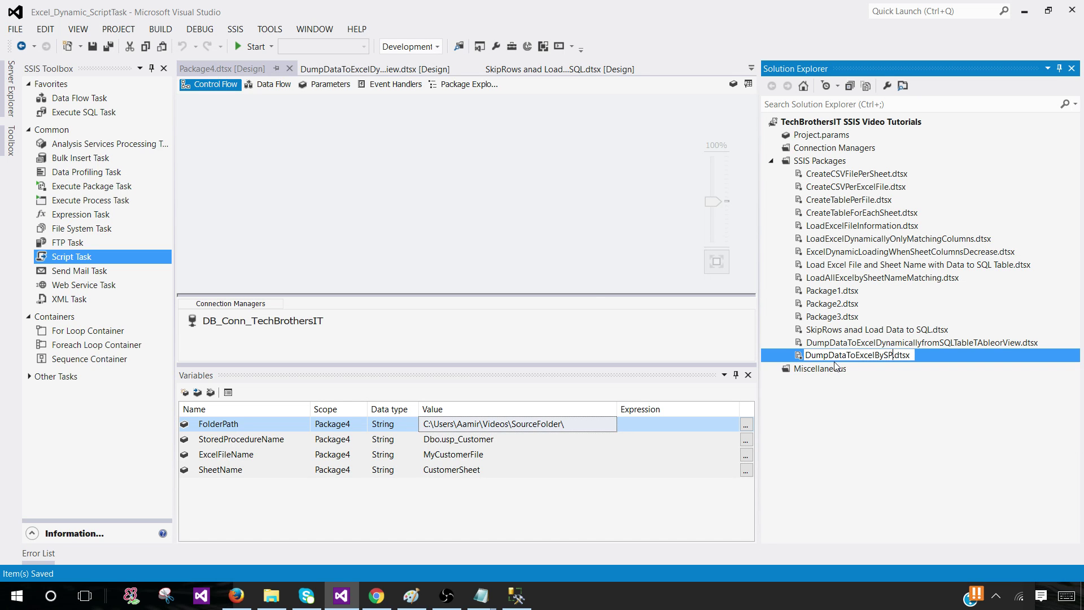
{"action": "double_click", "coordinate": [859, 354]}
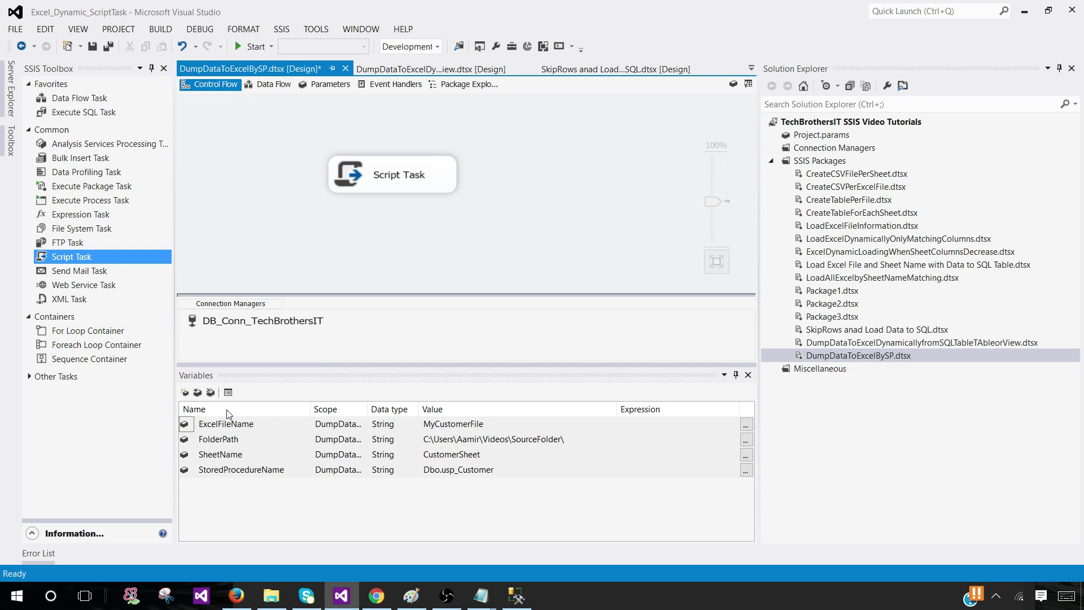
- Open the Script Task editor and keep Microsoft Visual C# 2012 as the language
{"action": "left_click", "coordinate": [392, 173]}
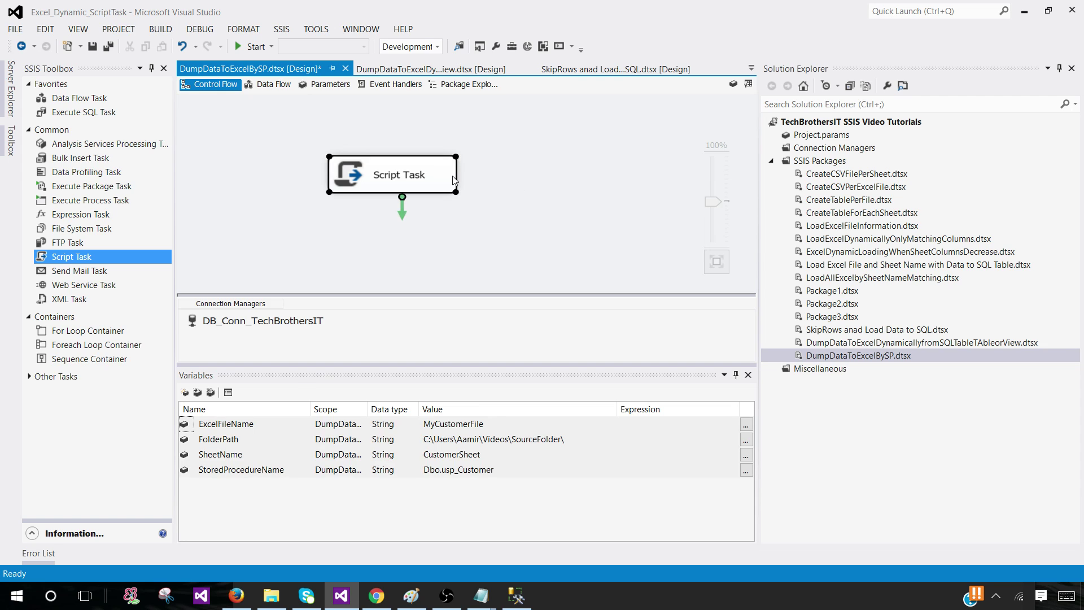
{"action": "double_click", "coordinate": [392, 174]}
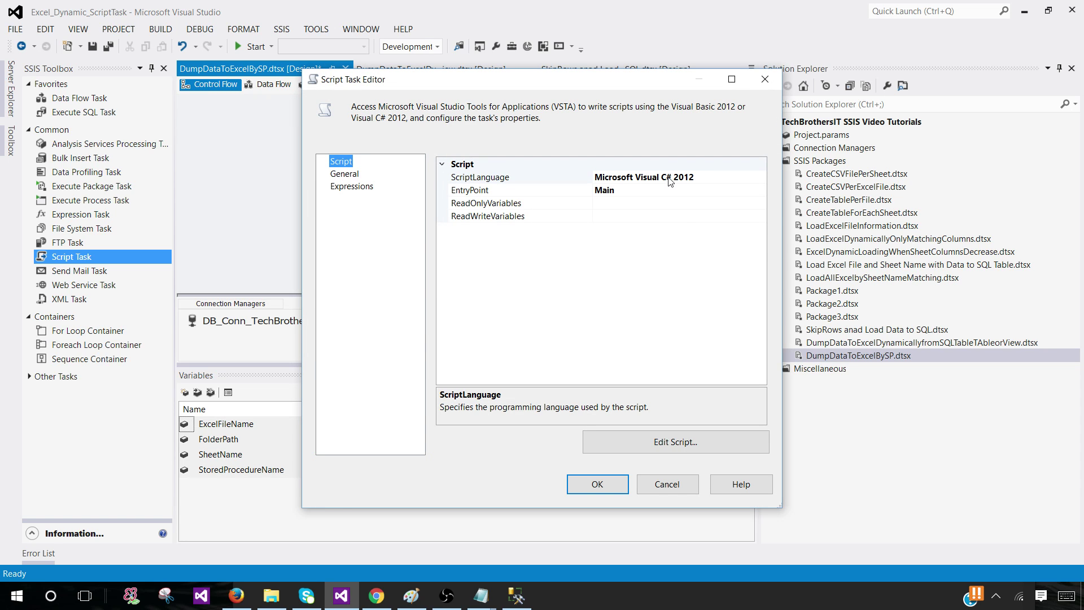
{"action": "left_click", "coordinate": [761, 177]}
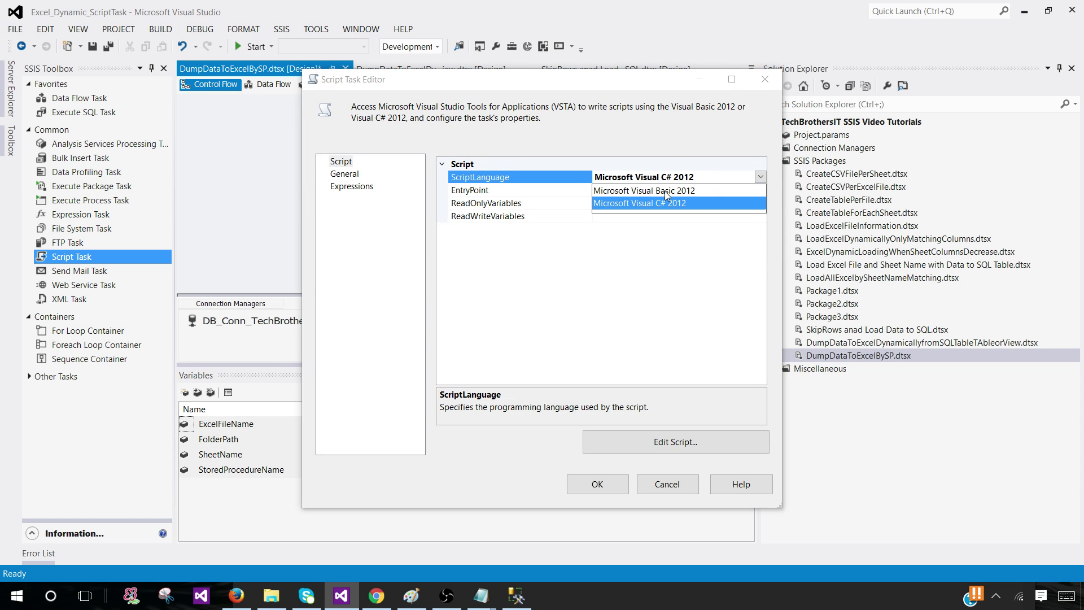
{"action": "left_click", "coordinate": [640, 202]}
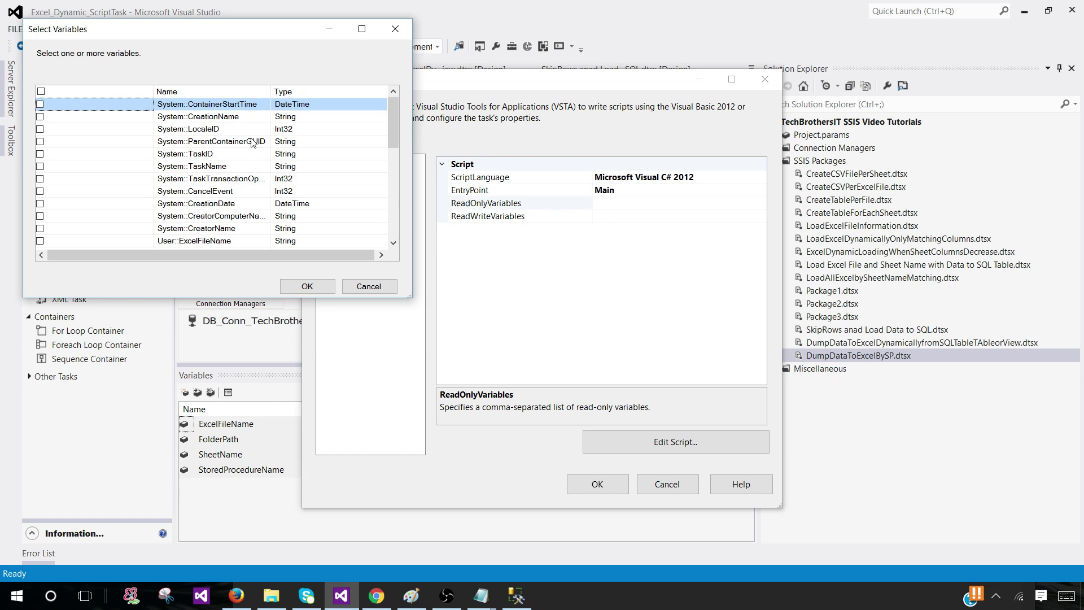
- Tick ExcelFileName, FolderPath, SheetName and StoredProcedureName as read-only variables and confirm
{"action": "scroll", "scroll_direction": "down", "scroll_amount": 3}
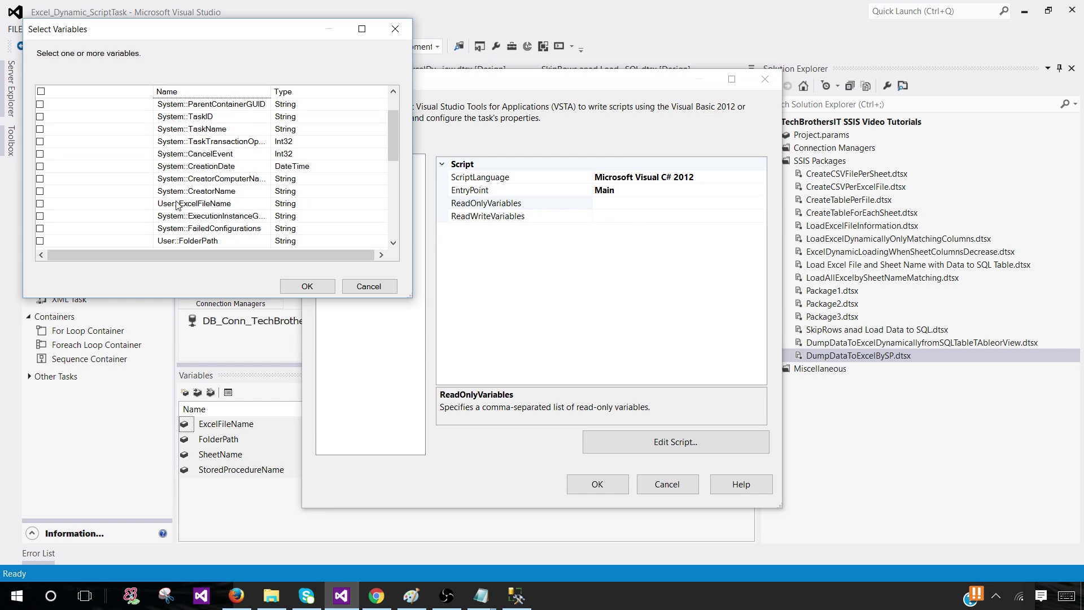
{"action": "left_click", "coordinate": [40, 129]}
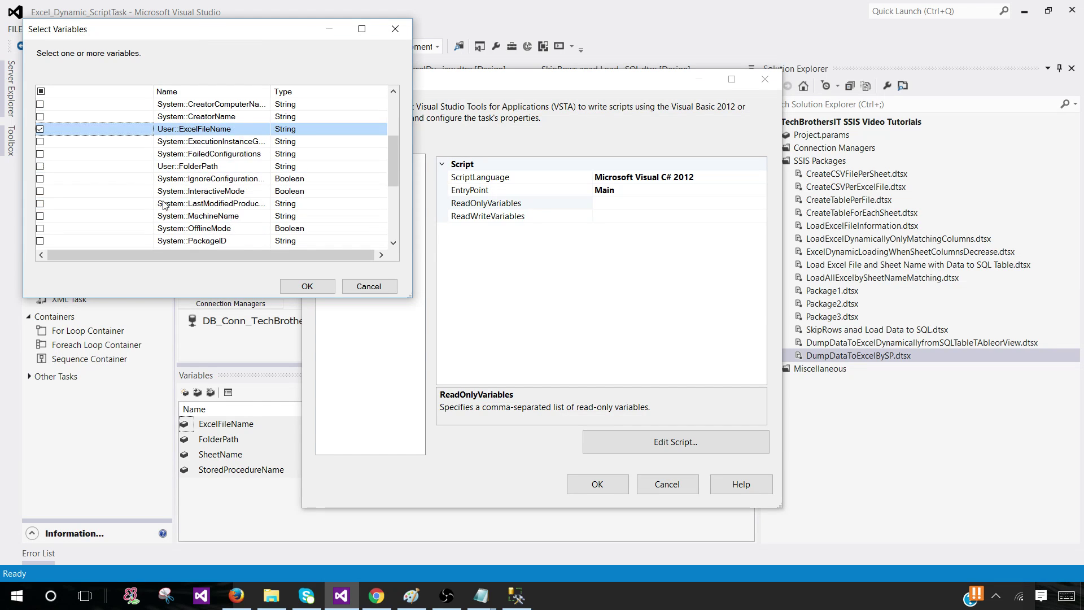
{"action": "left_click", "coordinate": [41, 166]}
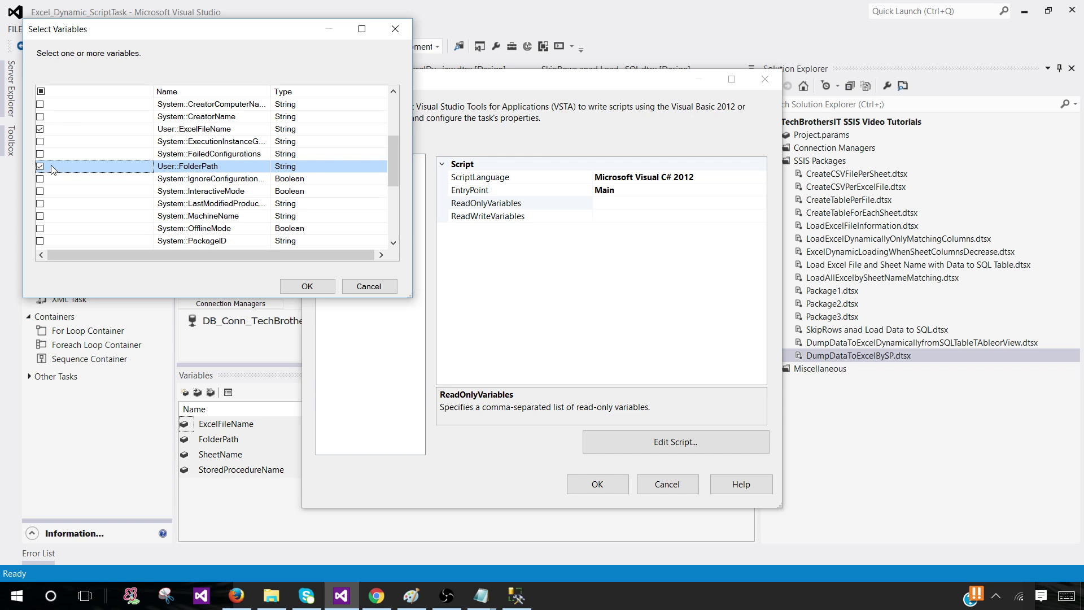
{"action": "scroll", "scroll_direction": "down", "scroll_amount": 3}
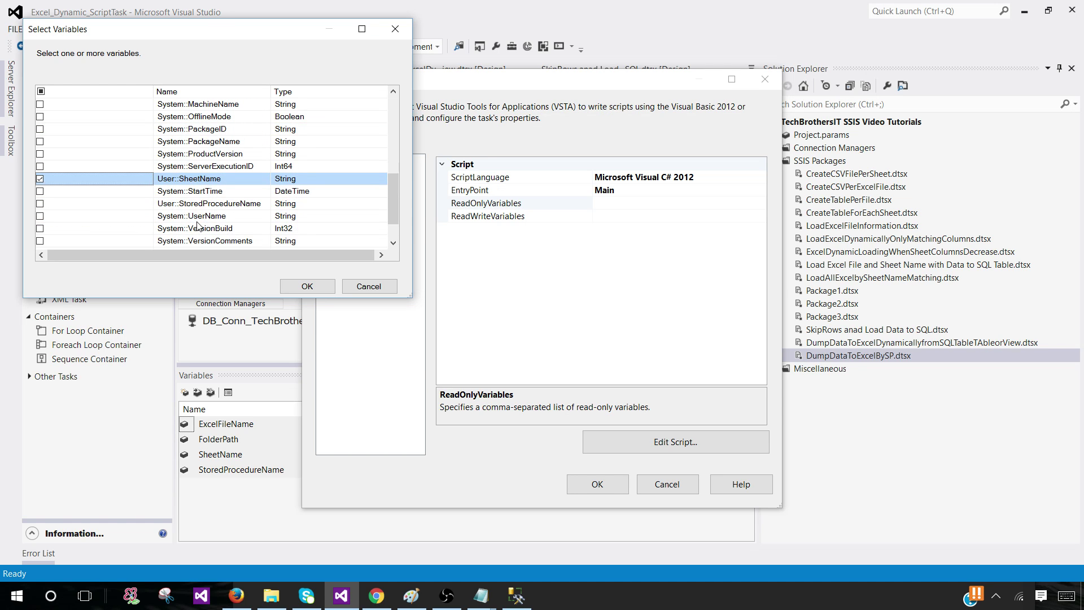
{"action": "left_click", "coordinate": [210, 204]}
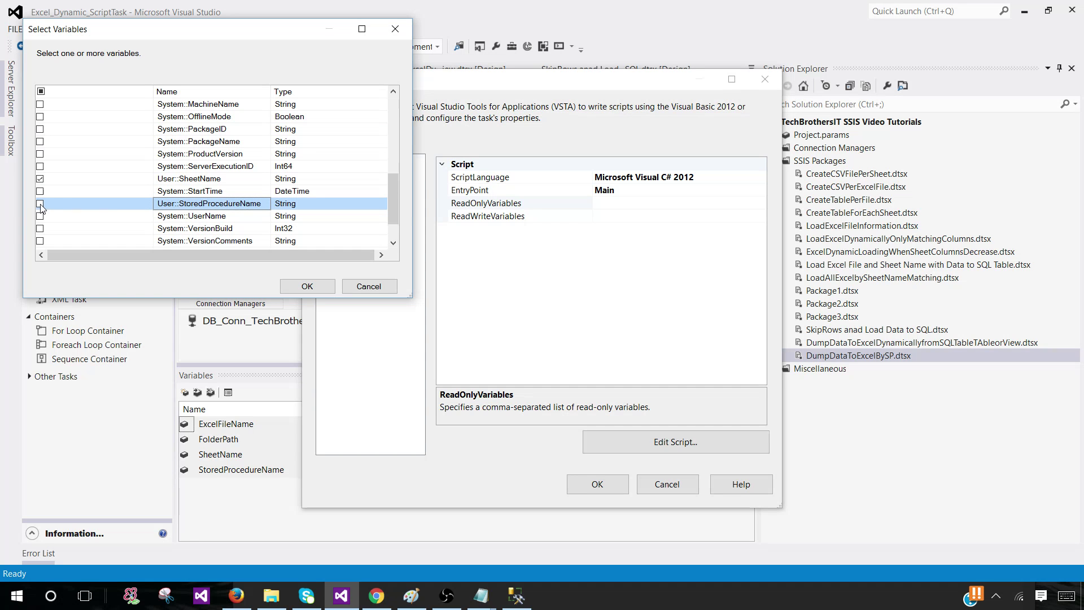
{"action": "left_click", "coordinate": [306, 287]}
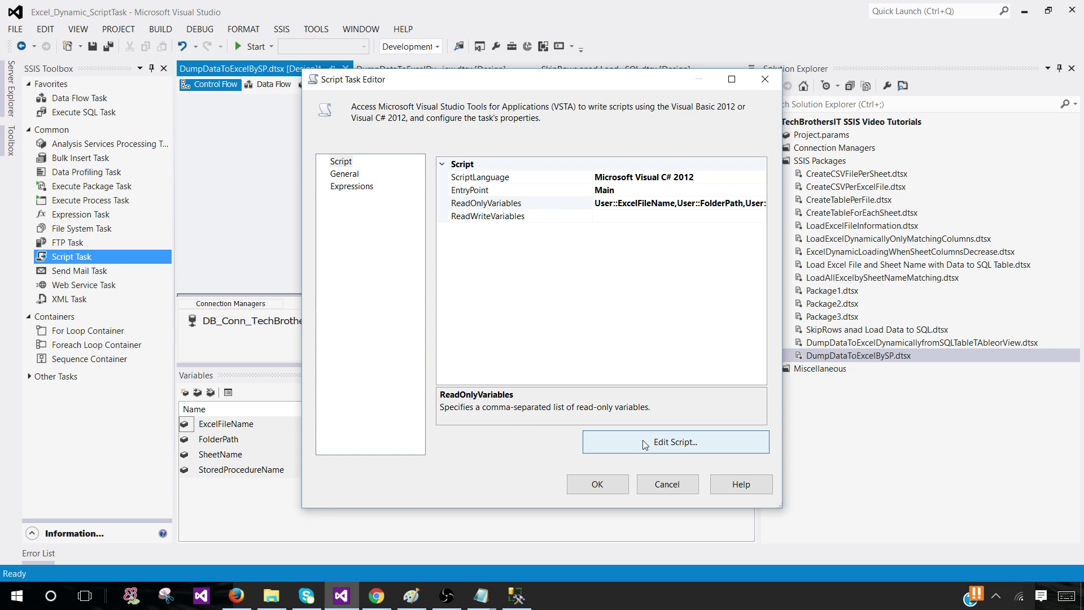
{"action": "mouse_move", "coordinate": [594, 424]}
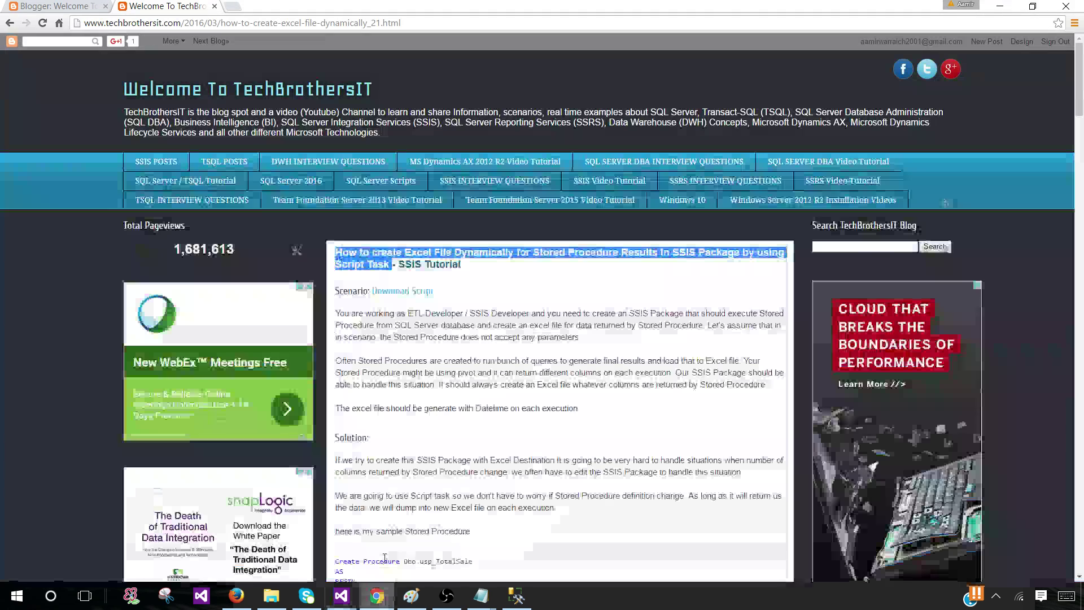
- Go to the TechBrothersIT blog's SSIS Video Tutorial listing
{"action": "left_click", "coordinate": [247, 89]}
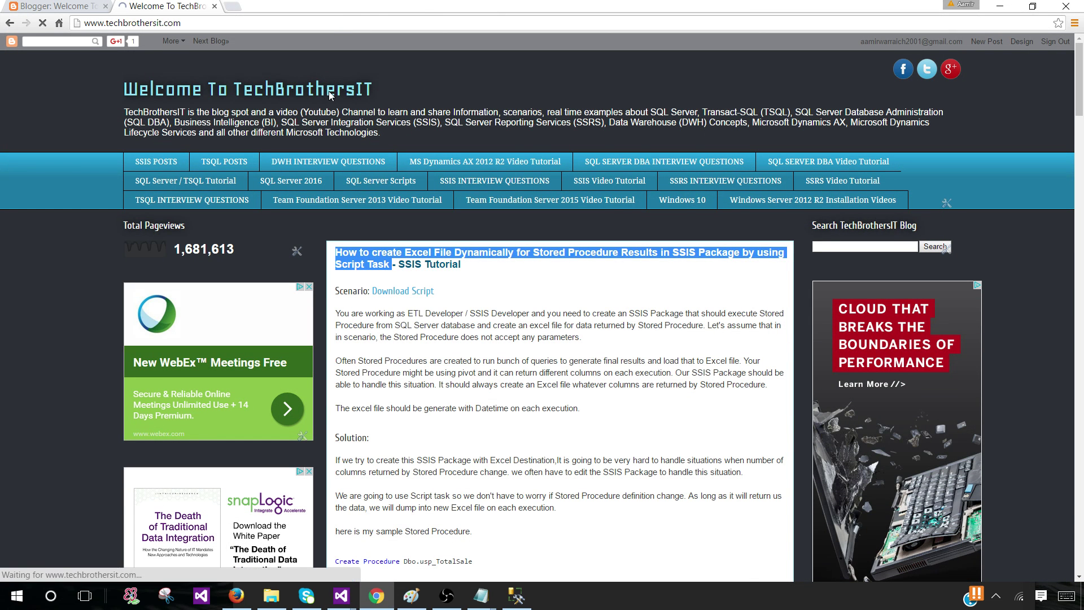
{"action": "left_click", "coordinate": [608, 181]}
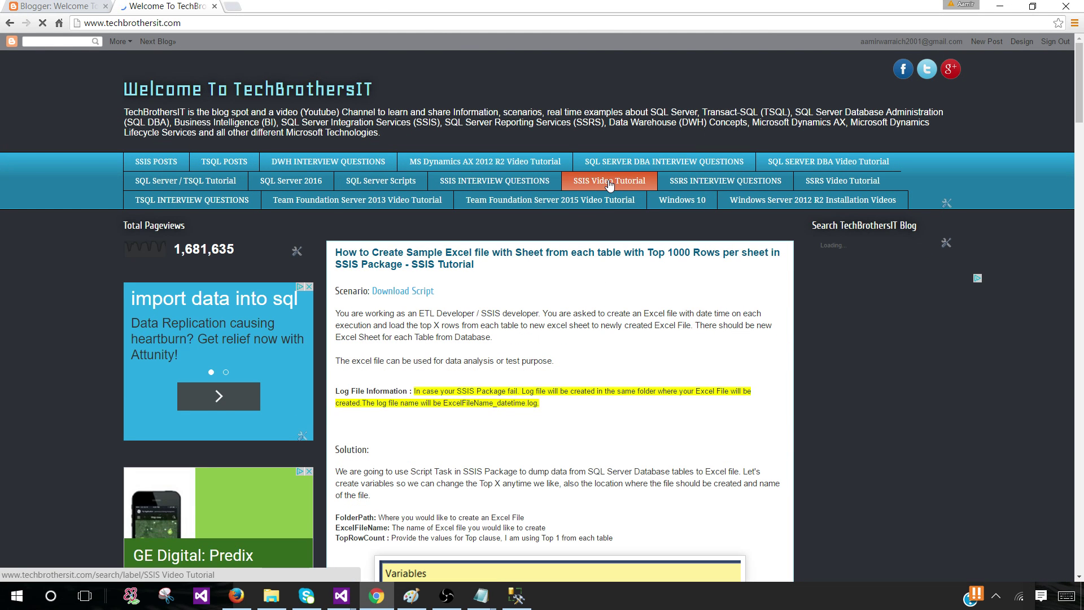
{"action": "left_click", "coordinate": [609, 180]}
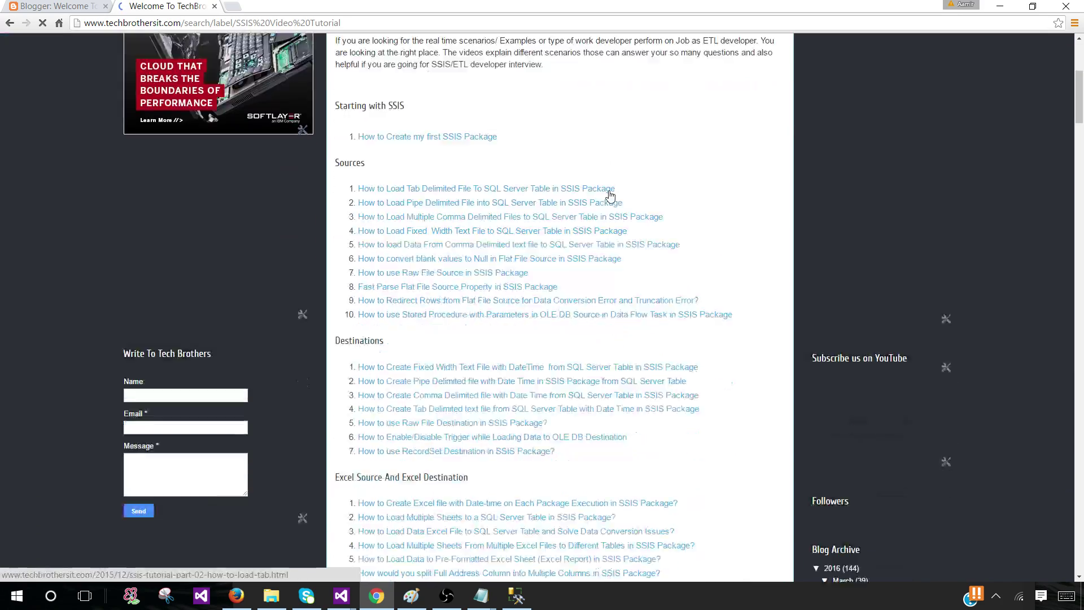
- Scroll the Excel-from-stored-procedure post to Step 4 and select its script code
{"action": "scroll", "scroll_direction": "down", "scroll_amount": 3}
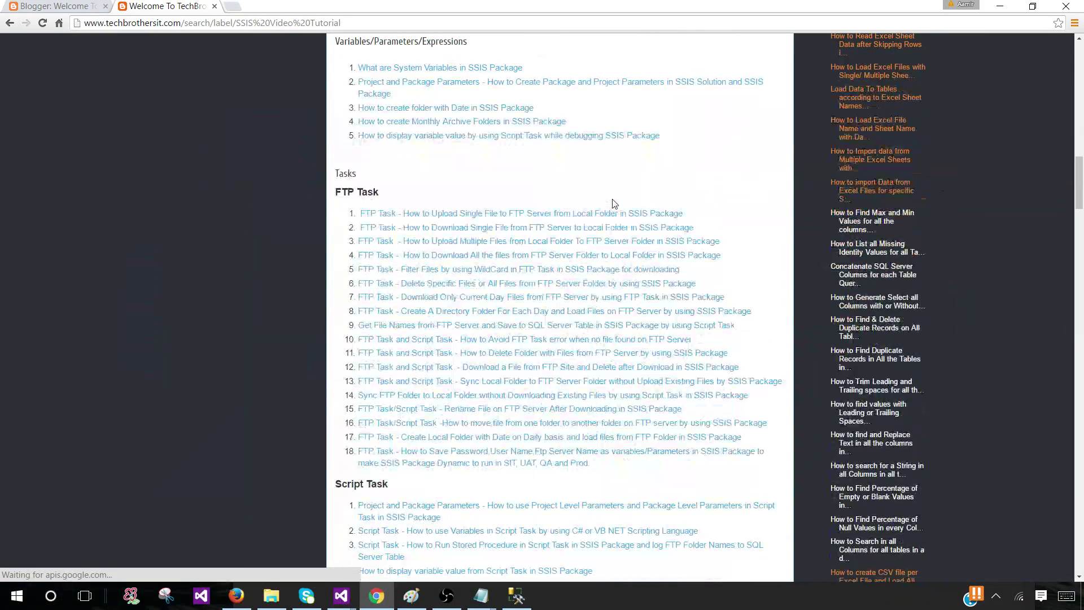
{"action": "scroll", "scroll_direction": "down", "scroll_amount": 3}
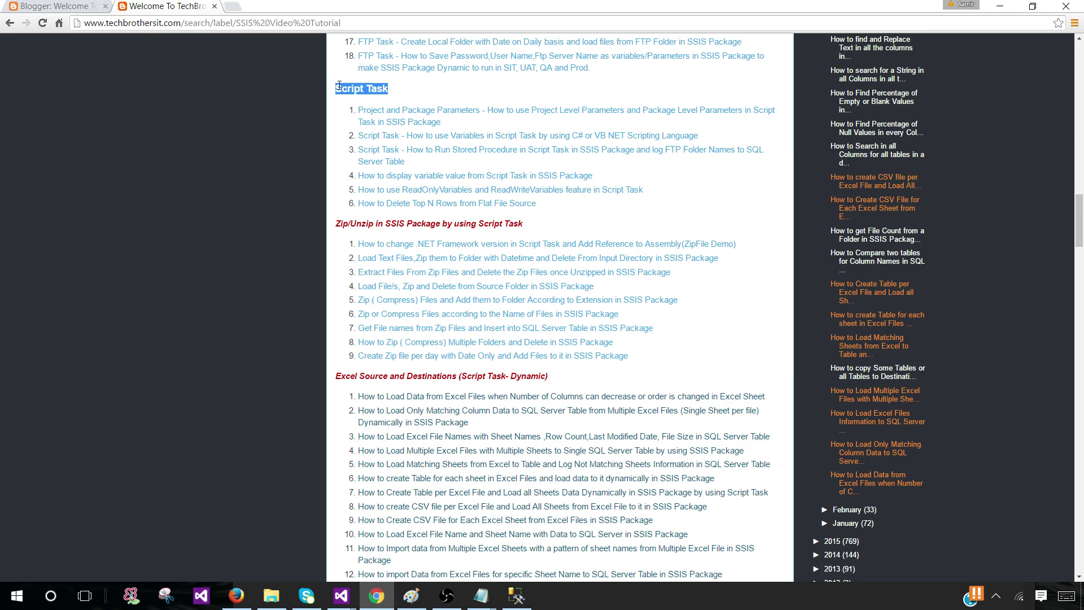
{"action": "scroll", "scroll_direction": "down", "scroll_amount": 3}
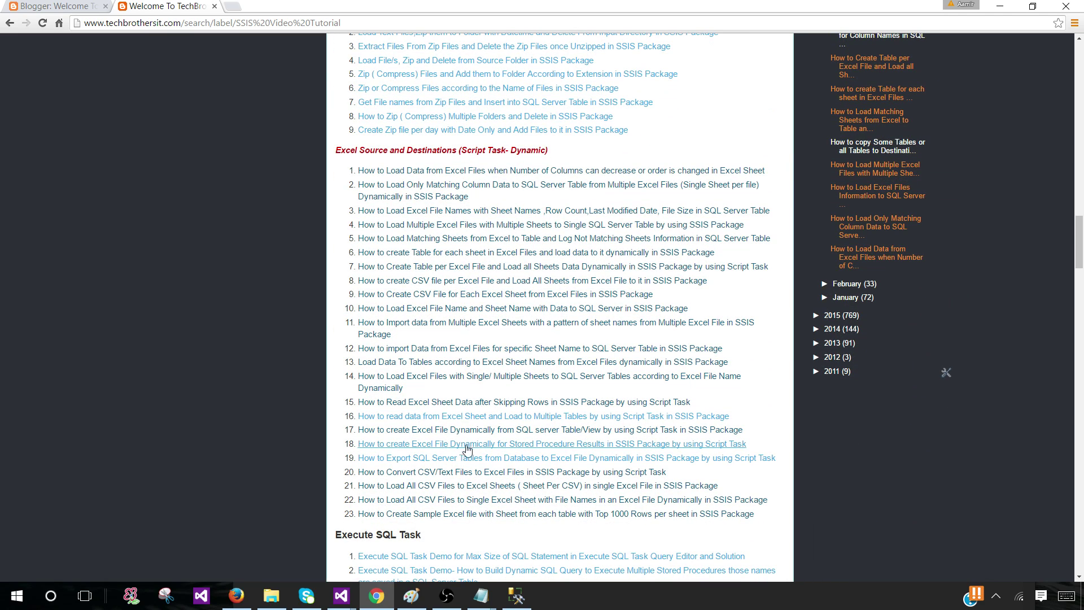
{"action": "mouse_move", "coordinate": [431, 453]}
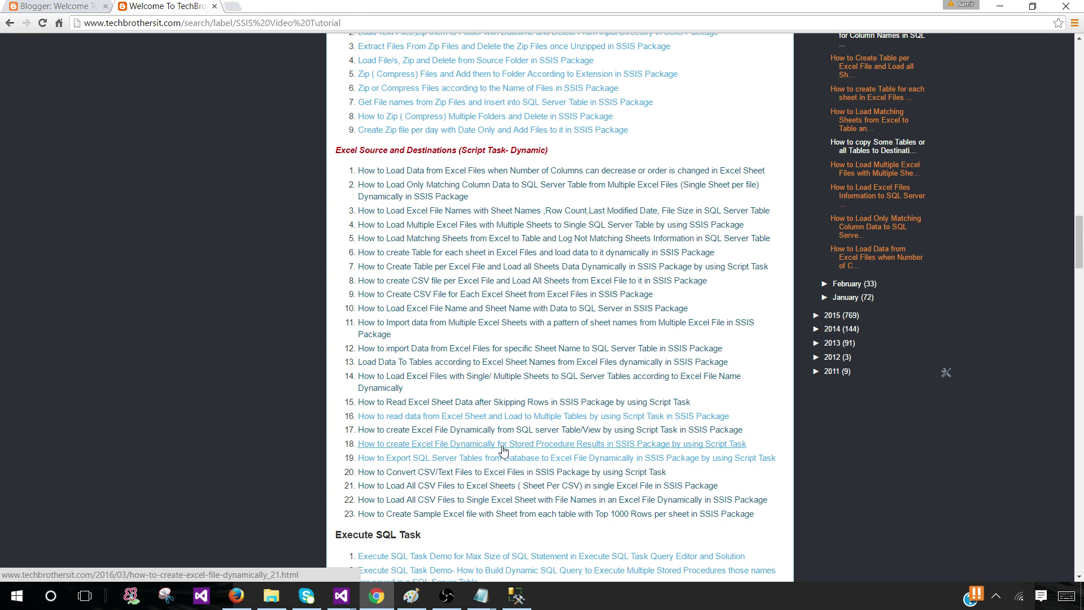
{"action": "mouse_move", "coordinate": [613, 451]}
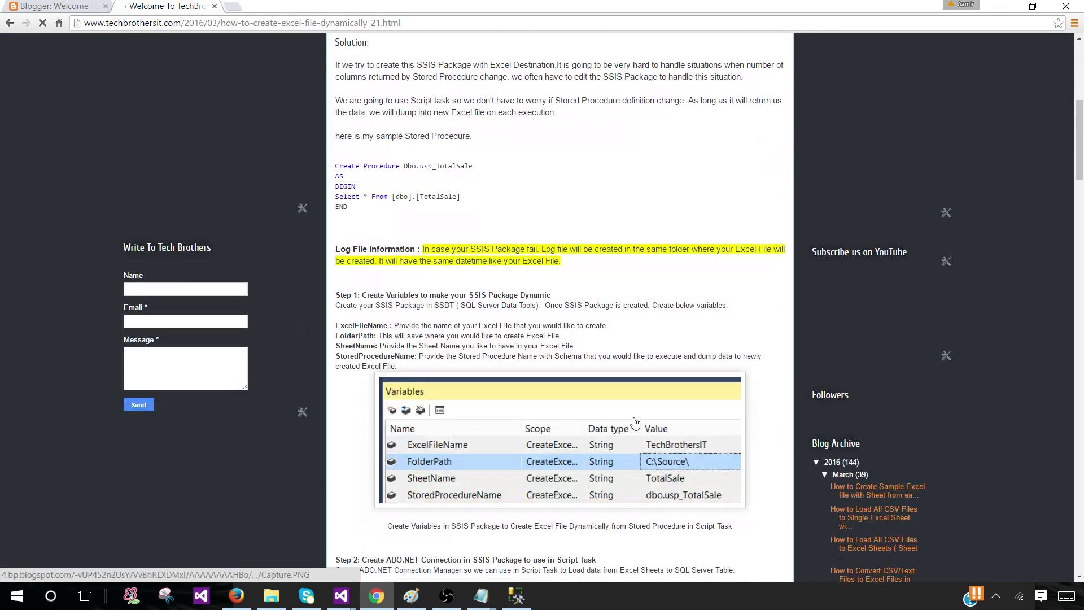
{"action": "scroll", "scroll_direction": "down", "scroll_amount": 3}
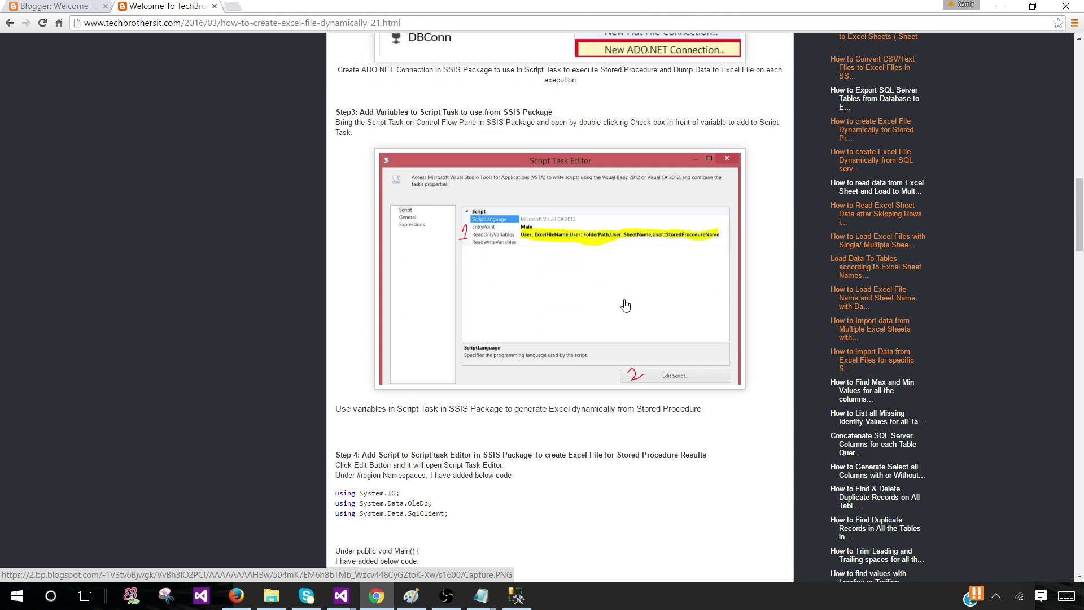
{"action": "mouse_move", "coordinate": [560, 249]}
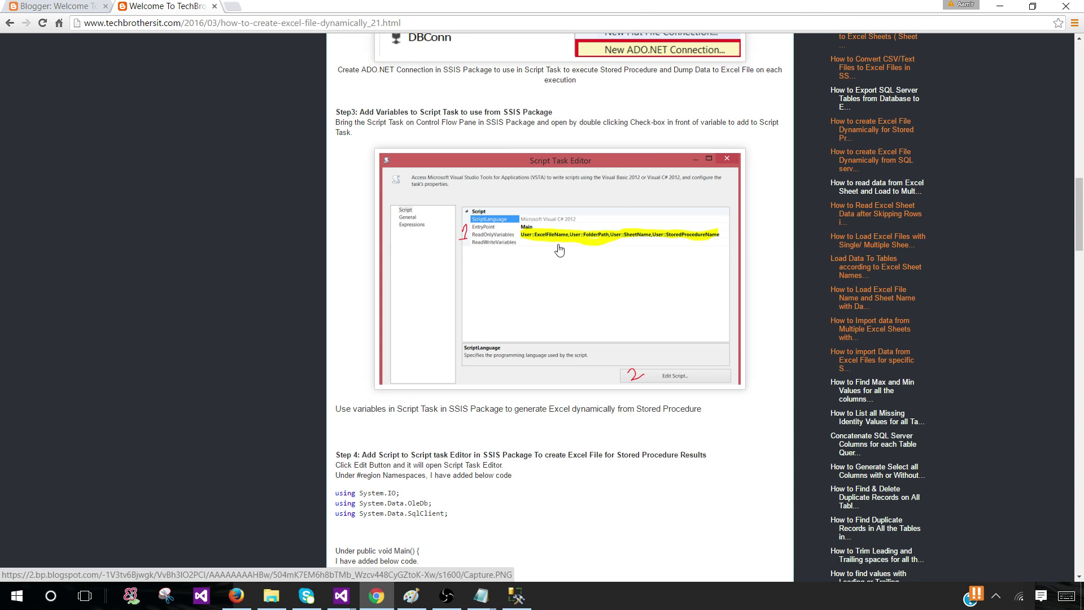
{"action": "mouse_move", "coordinate": [493, 258]}
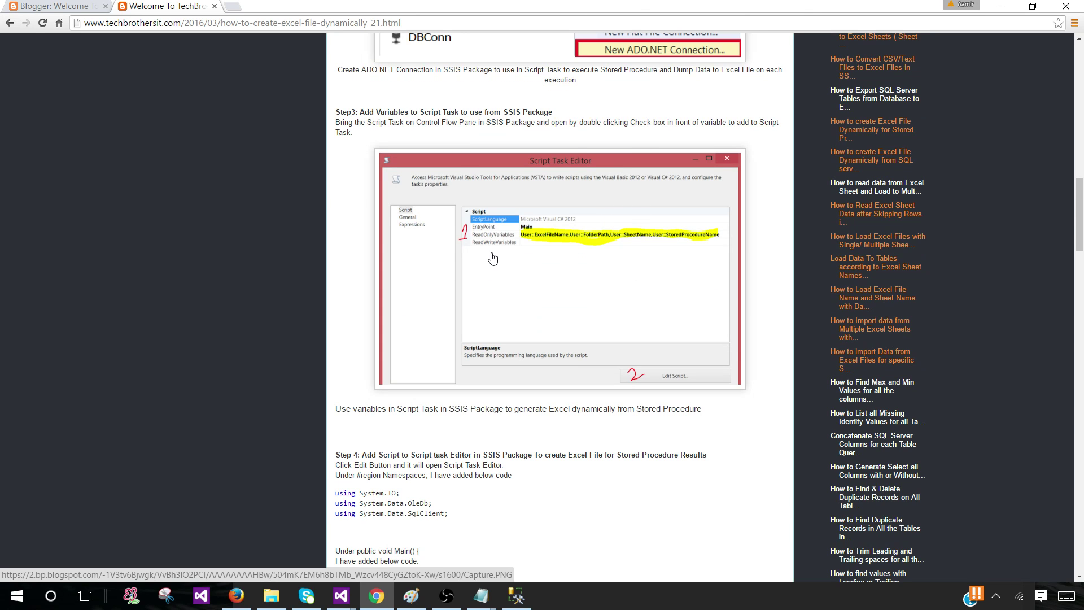
{"action": "scroll", "scroll_direction": "down", "scroll_amount": 3}
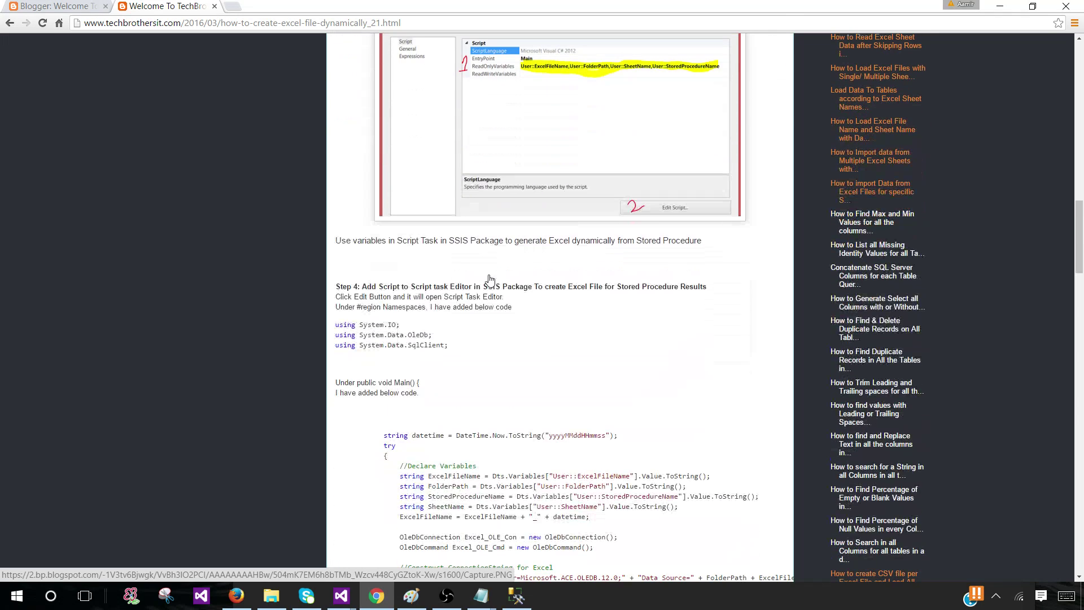
{"action": "left_click_drag", "start_coordinate": [335, 335], "coordinate": [448, 344]}
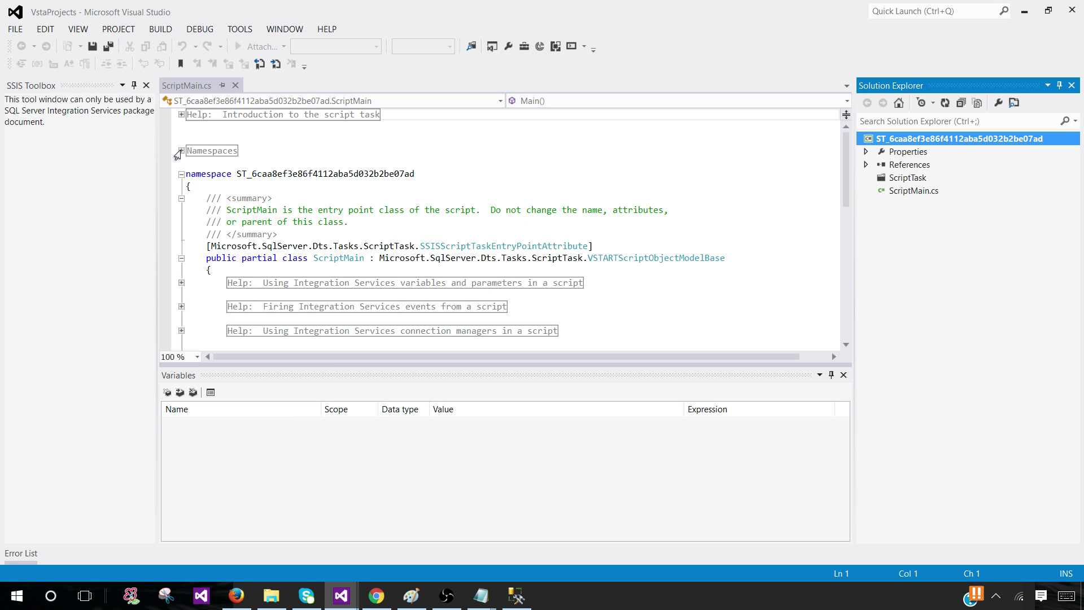
- Add 'using System.IO;' to the Namespaces region and delete the default Dts.TaskResult line
{"action": "left_click", "coordinate": [182, 151]}
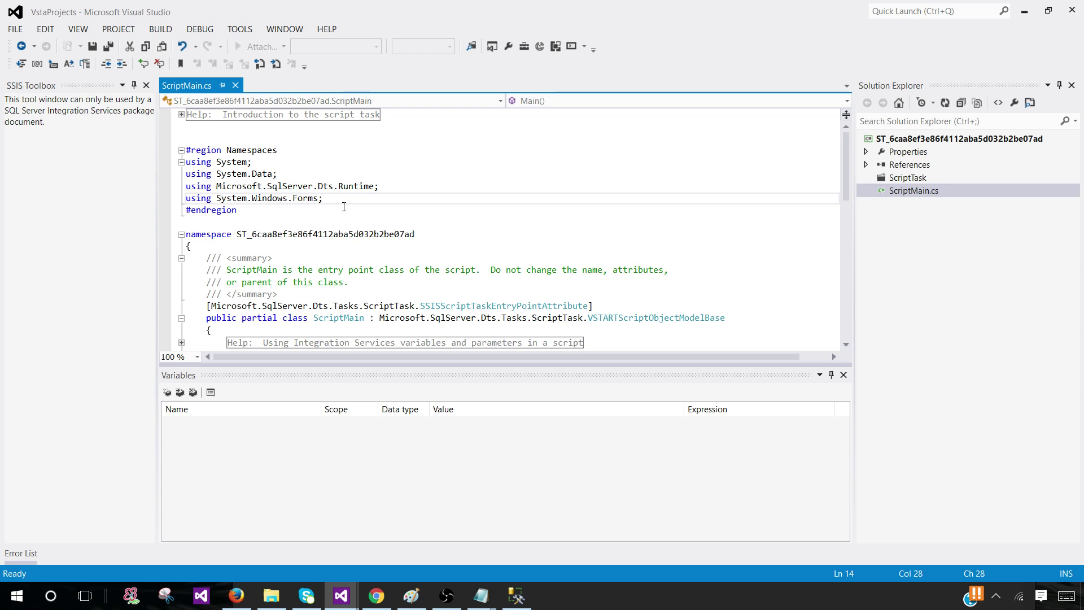
{"action": "type", "text": "using System.IO;"}
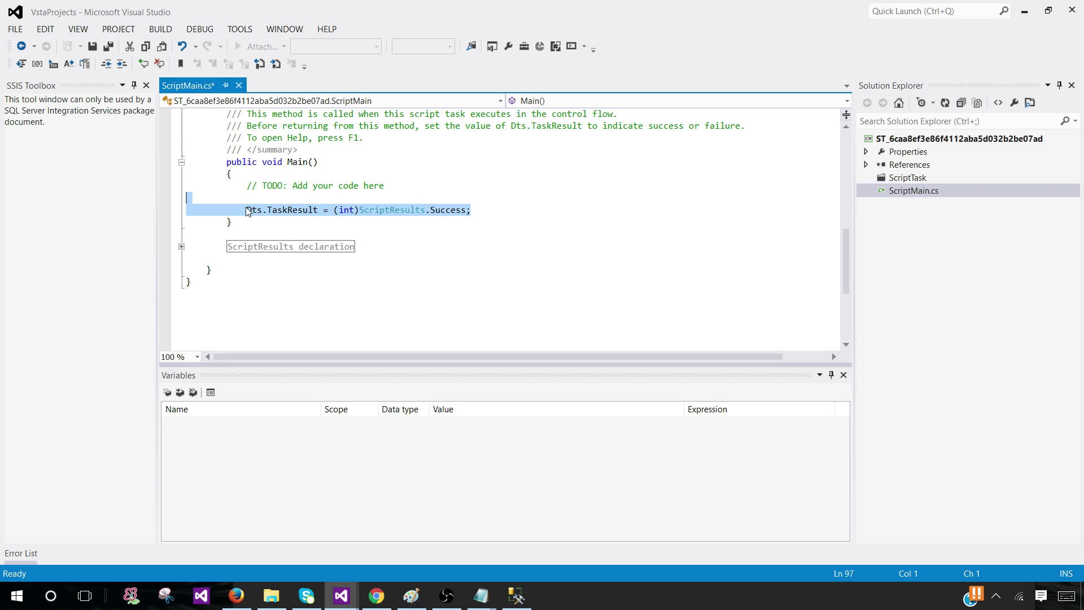
{"action": "key", "text": "Delete"}
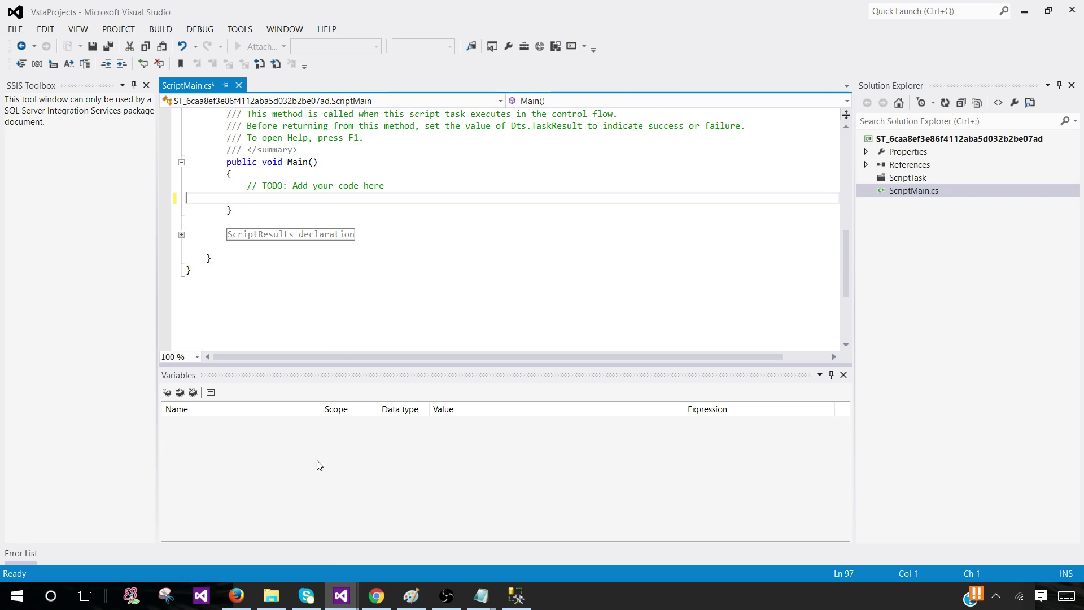
{"action": "left_click", "coordinate": [375, 595]}
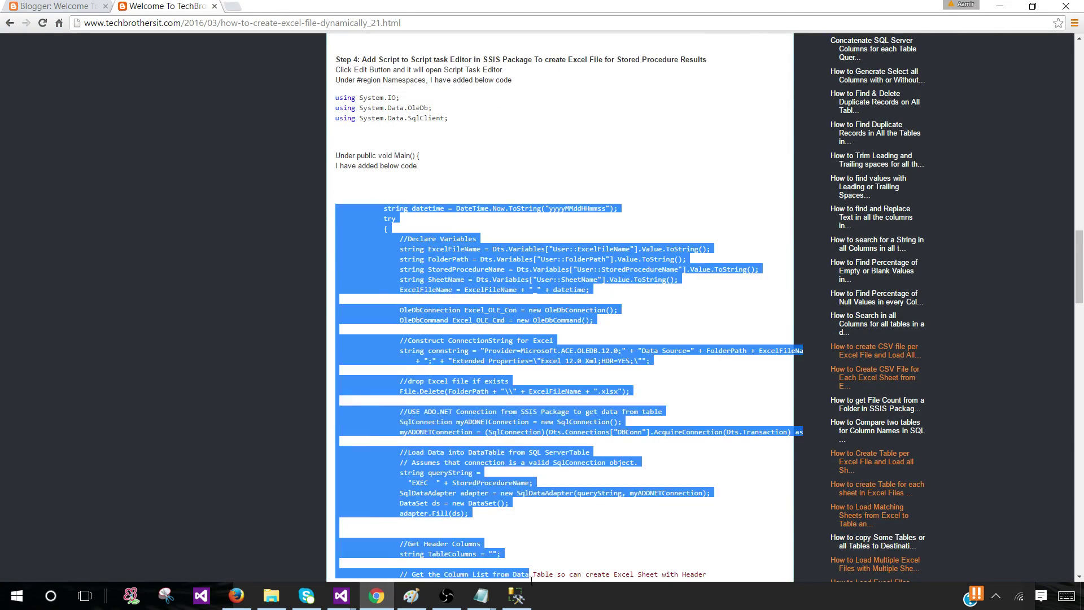
- Scroll the blog's selected C# code to its end, then return to the VstaProjects editor
{"action": "scroll", "scroll_direction": "down", "scroll_amount": 3}
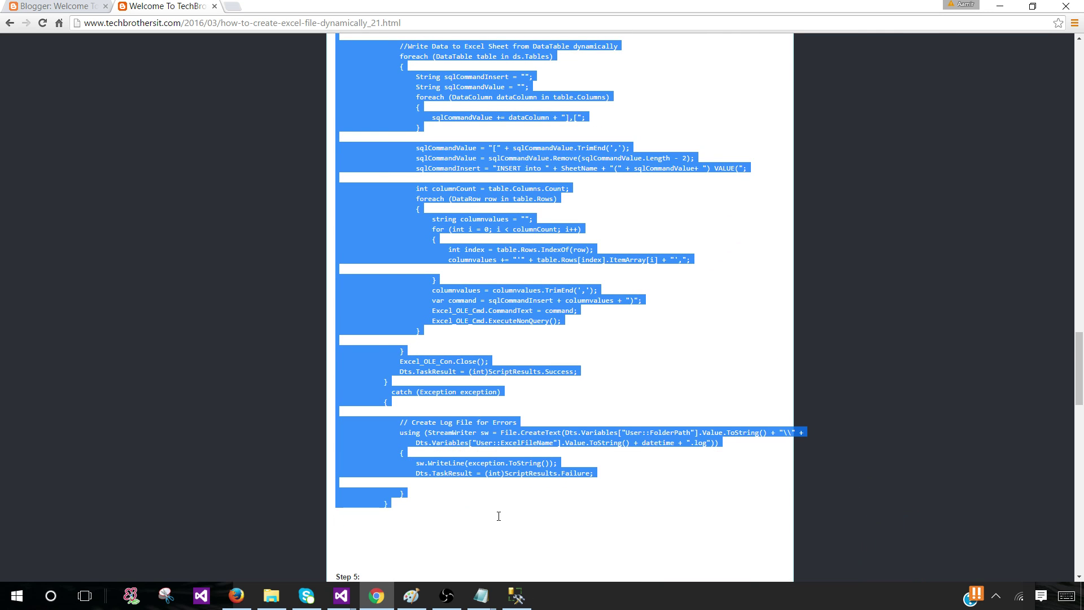
{"action": "mouse_move", "coordinate": [413, 313]}
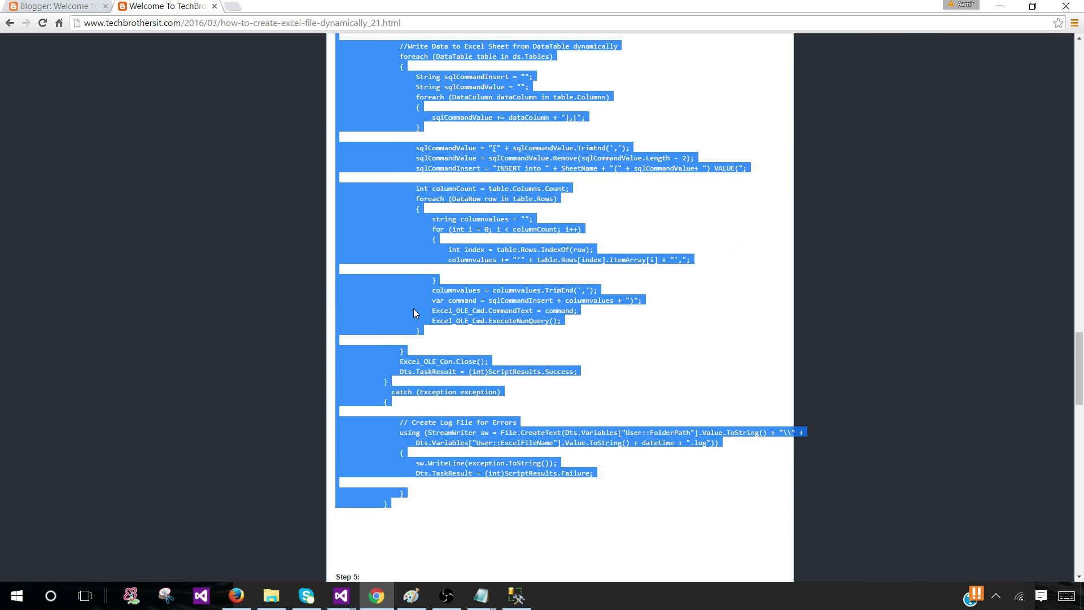
{"action": "mouse_move", "coordinate": [339, 595]}
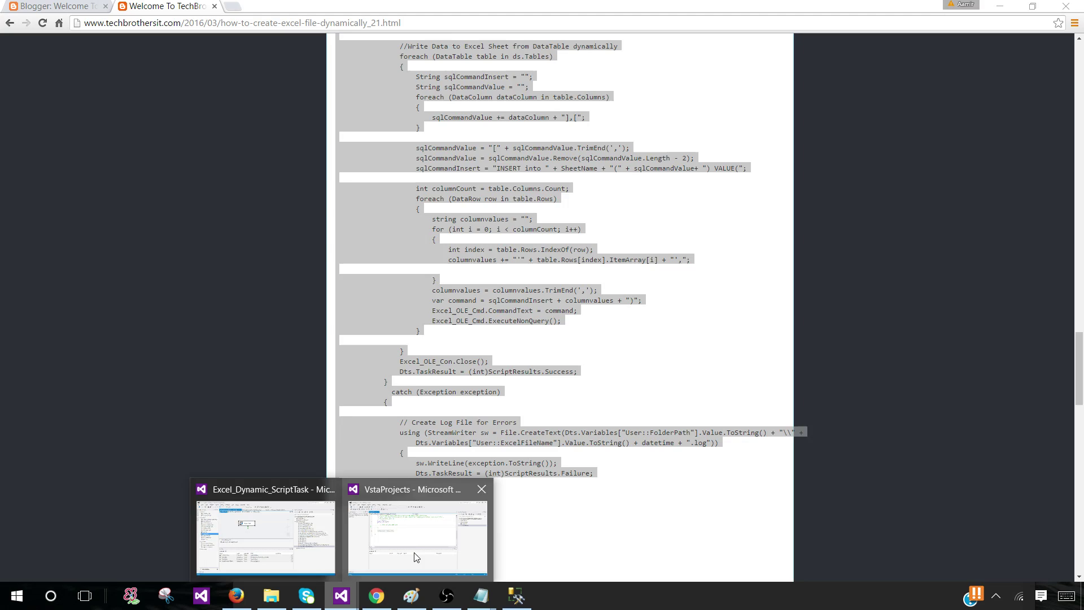
{"action": "left_click", "coordinate": [418, 536]}
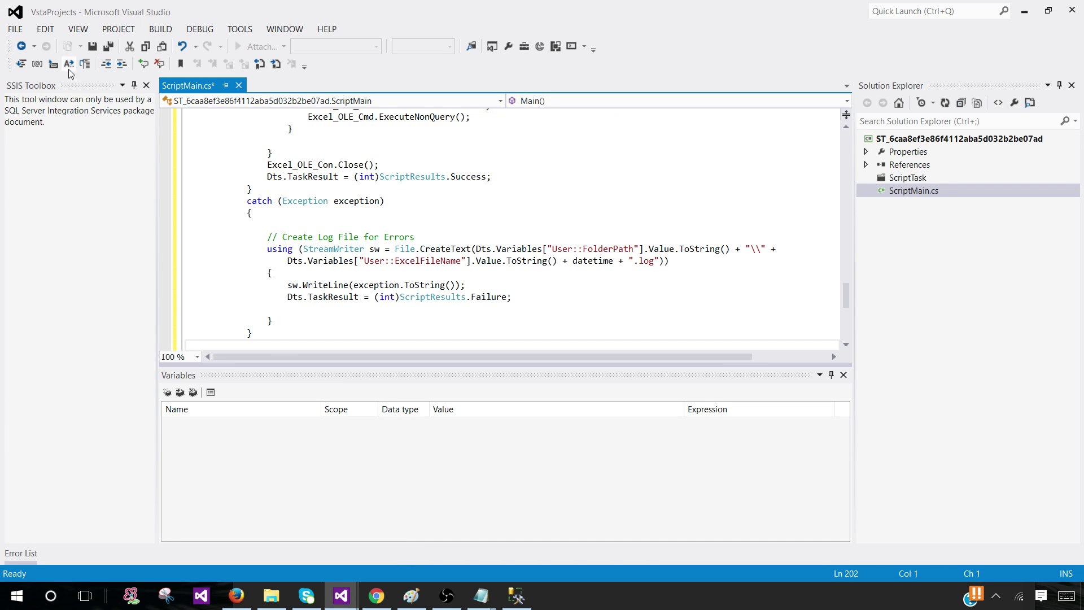
- Save all changes to the pasted Main code and confirm the script project builds
{"action": "left_click", "coordinate": [108, 46]}
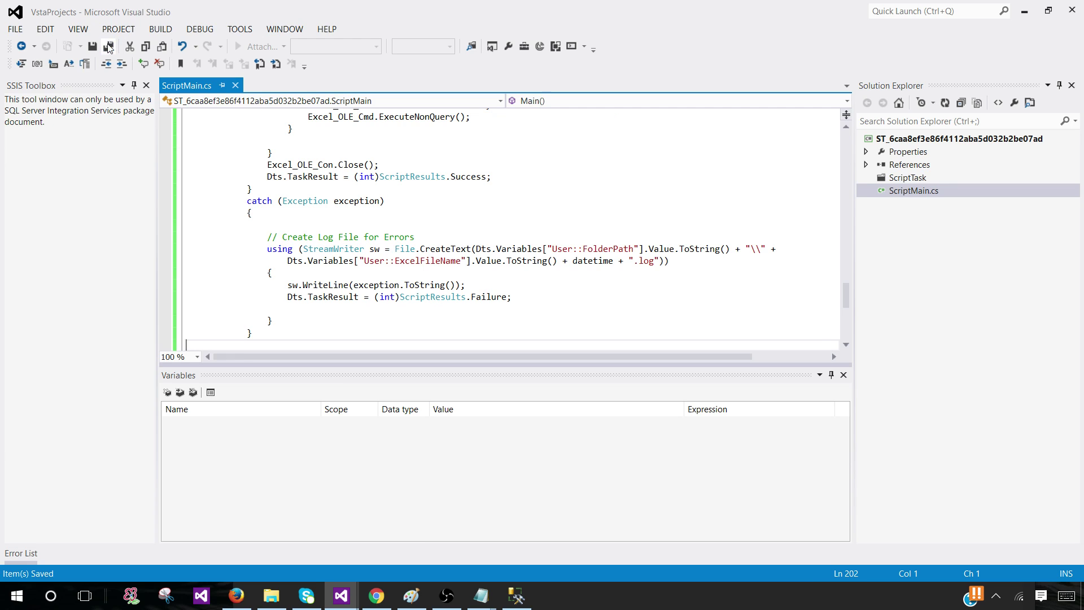
{"action": "left_click", "coordinate": [107, 46]}
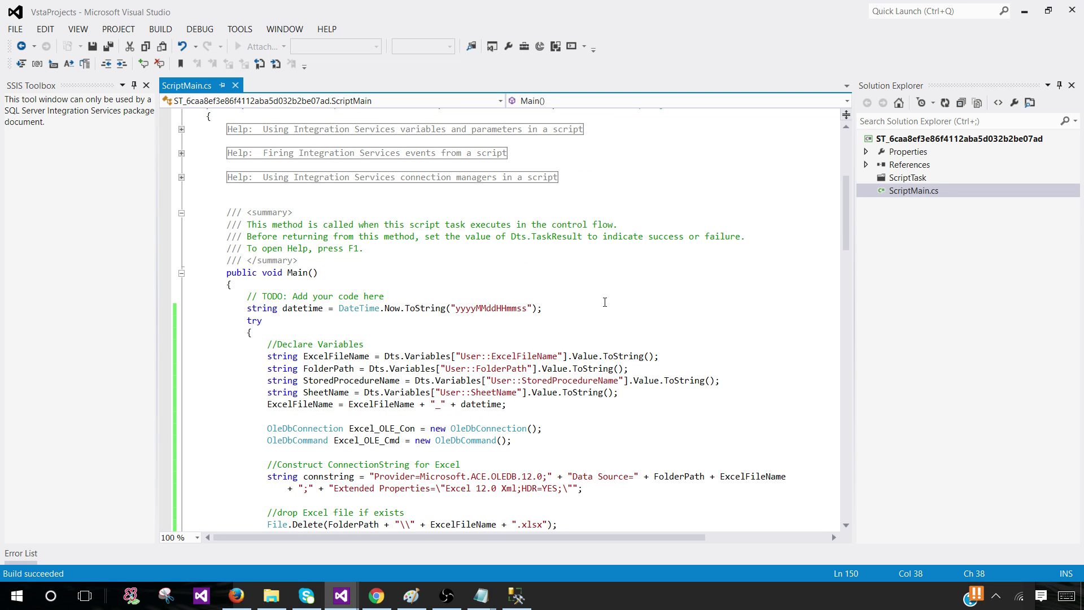
{"action": "mouse_move", "coordinate": [546, 365]}
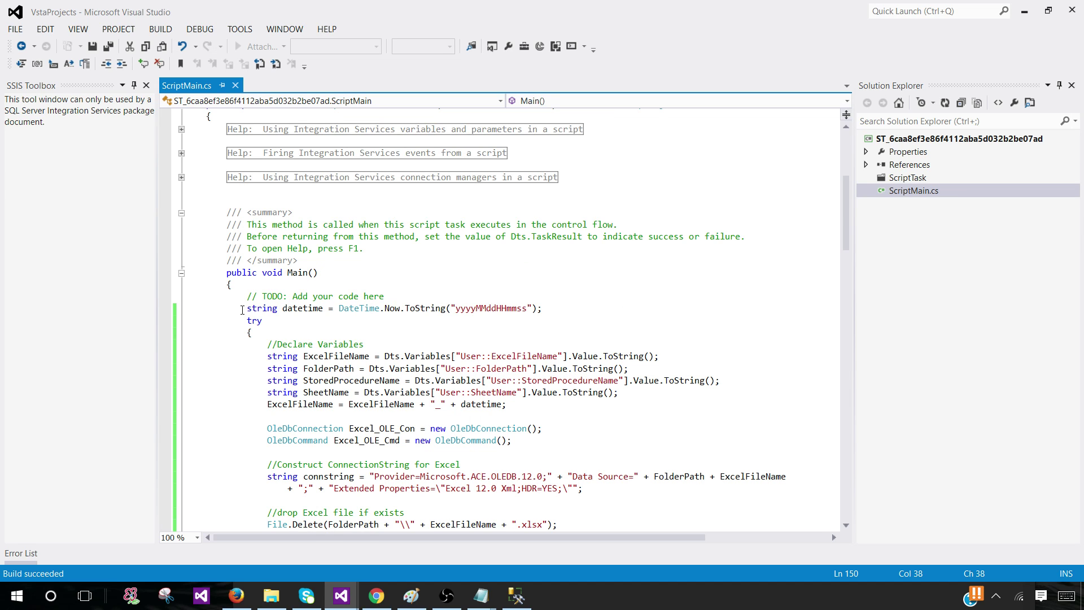
{"action": "left_click", "coordinate": [293, 308]}
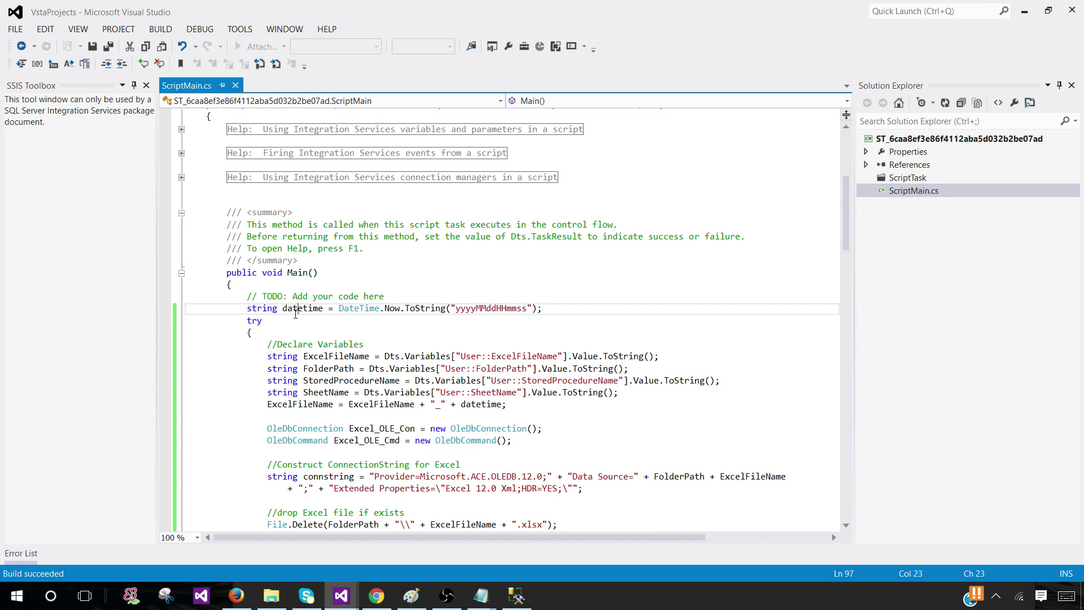
{"action": "double_click", "coordinate": [302, 307]}
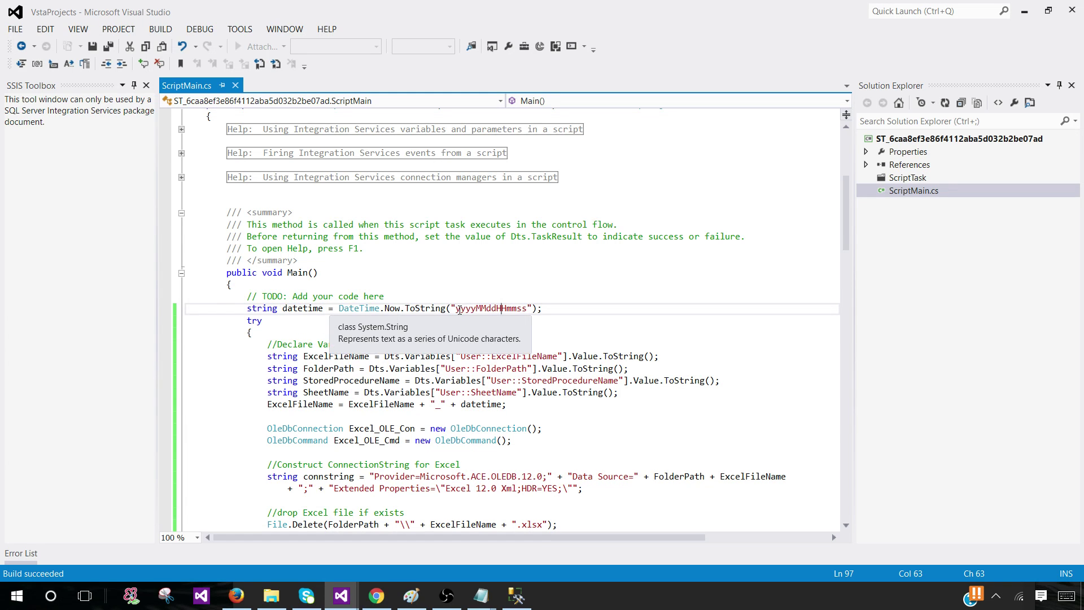
{"action": "double_click", "coordinate": [489, 308]}
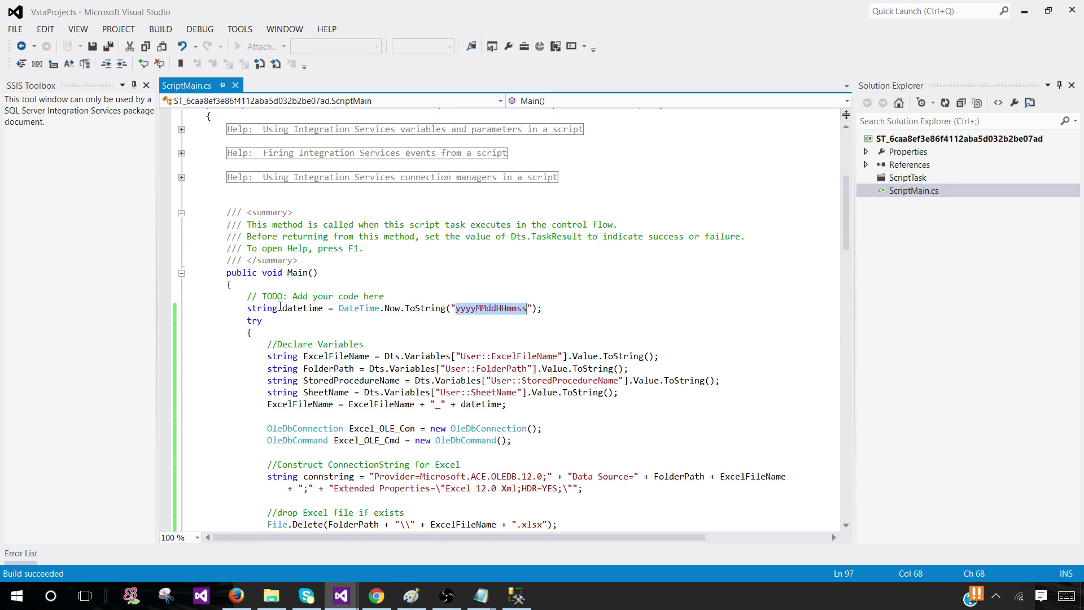
{"action": "double_click", "coordinate": [303, 308]}
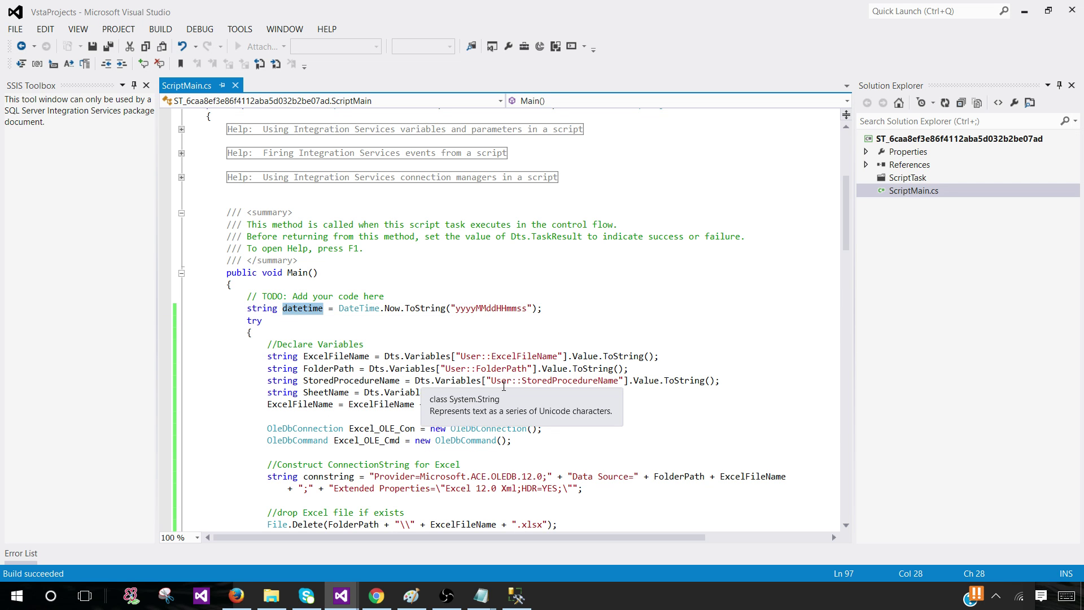
{"action": "scroll", "scroll_direction": "down", "scroll_amount": 3}
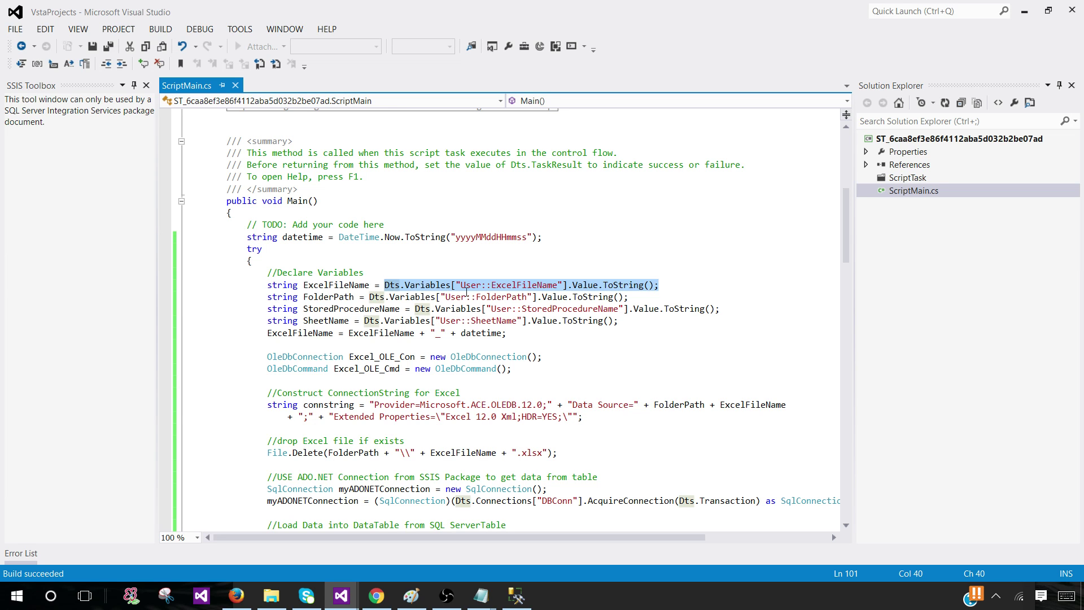
{"action": "left_click", "coordinate": [512, 297]}
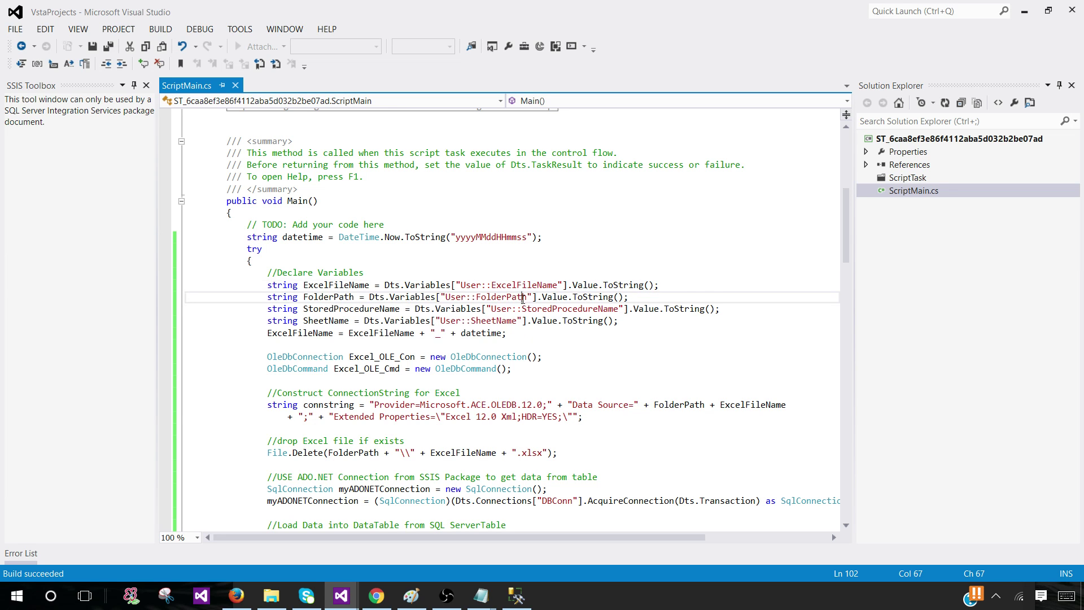
{"action": "mouse_move", "coordinate": [556, 308]}
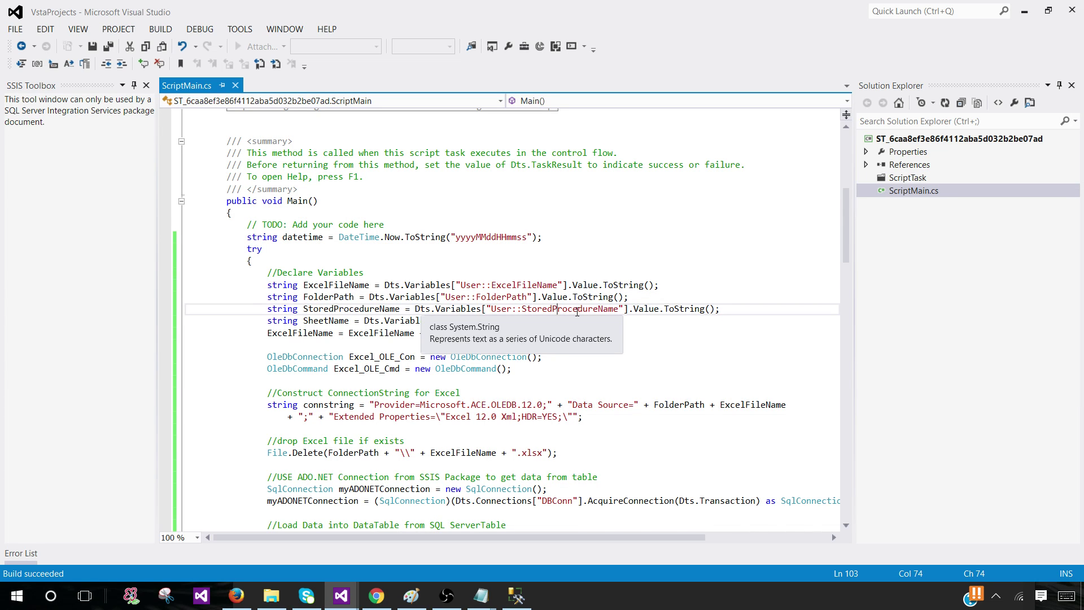
{"action": "double_click", "coordinate": [492, 320]}
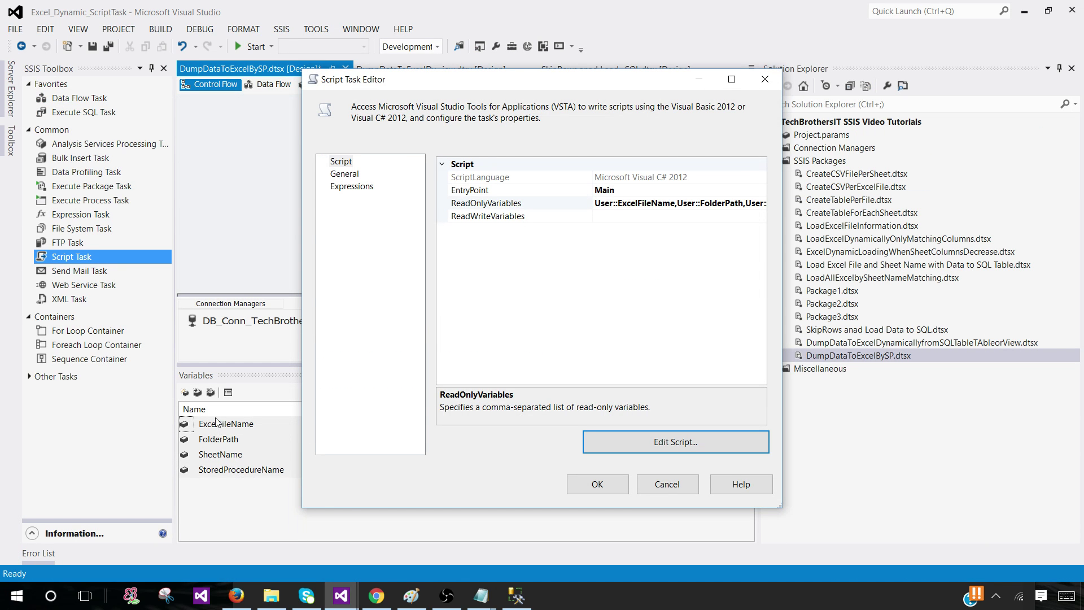
{"action": "mouse_move", "coordinate": [231, 475]}
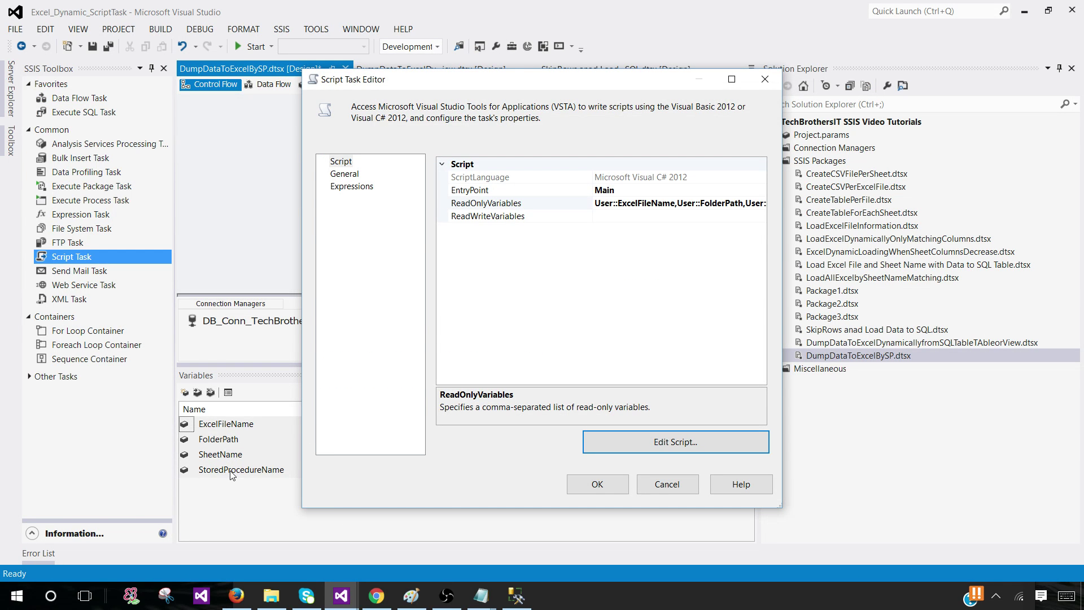
{"action": "mouse_move", "coordinate": [266, 480]}
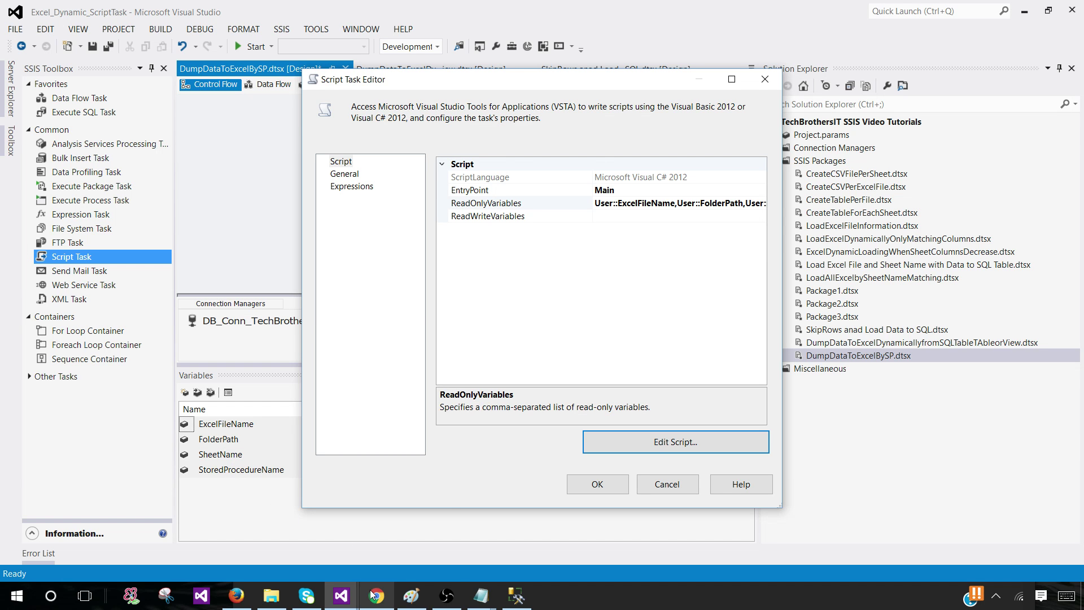
{"action": "left_click", "coordinate": [674, 441]}
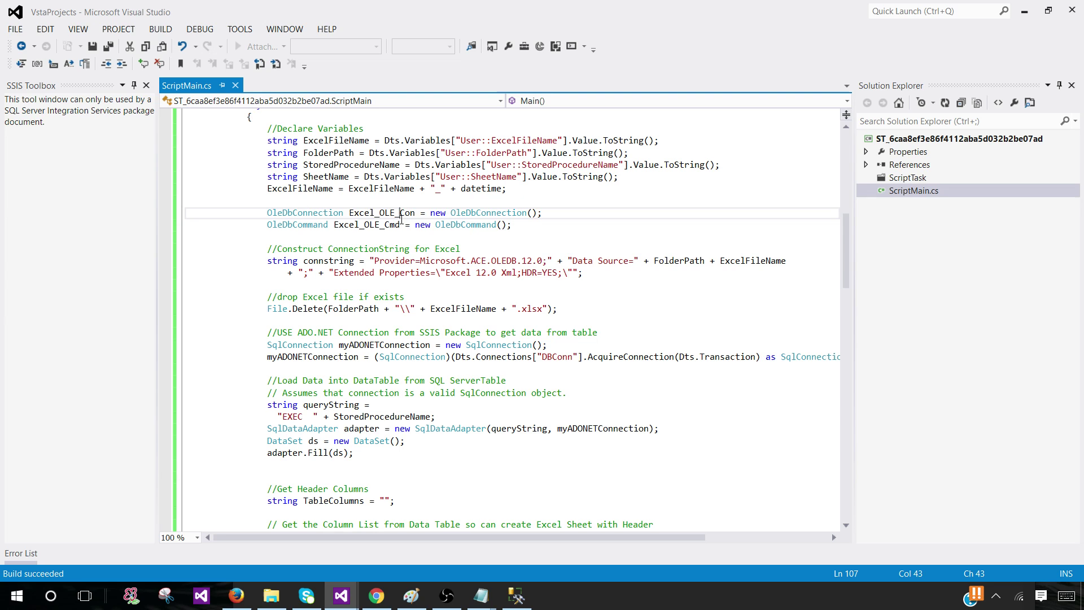
{"action": "double_click", "coordinate": [382, 213]}
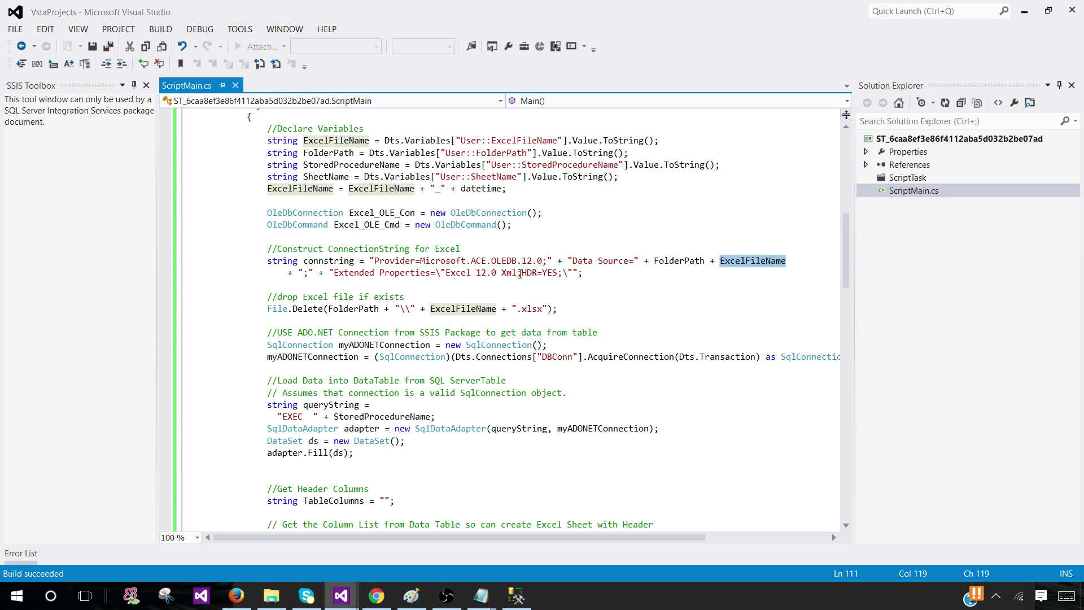
{"action": "left_click", "coordinate": [340, 308]}
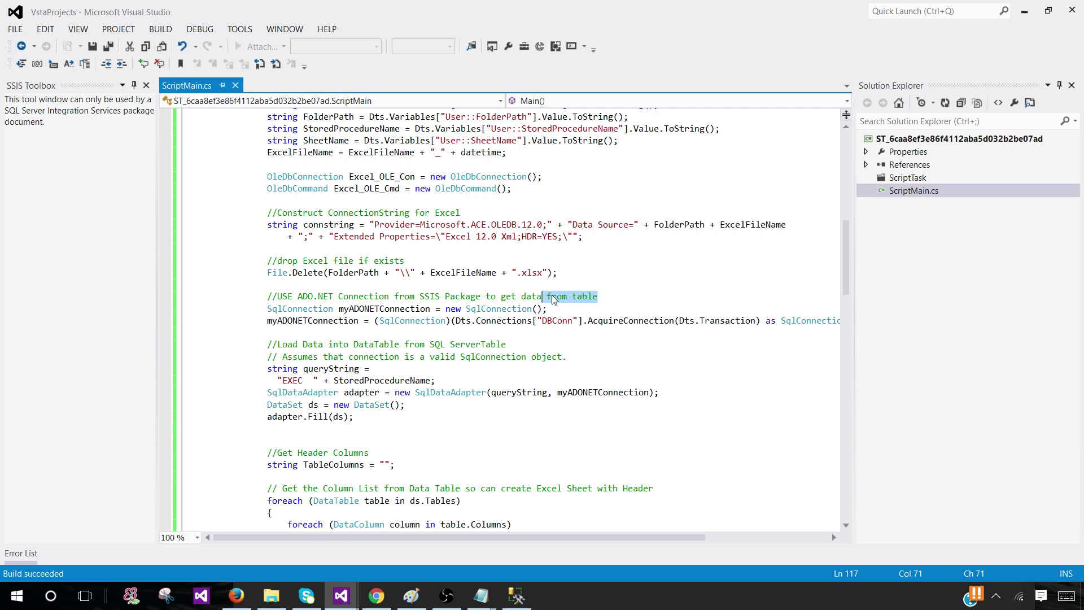
{"action": "key", "text": "Delete"}
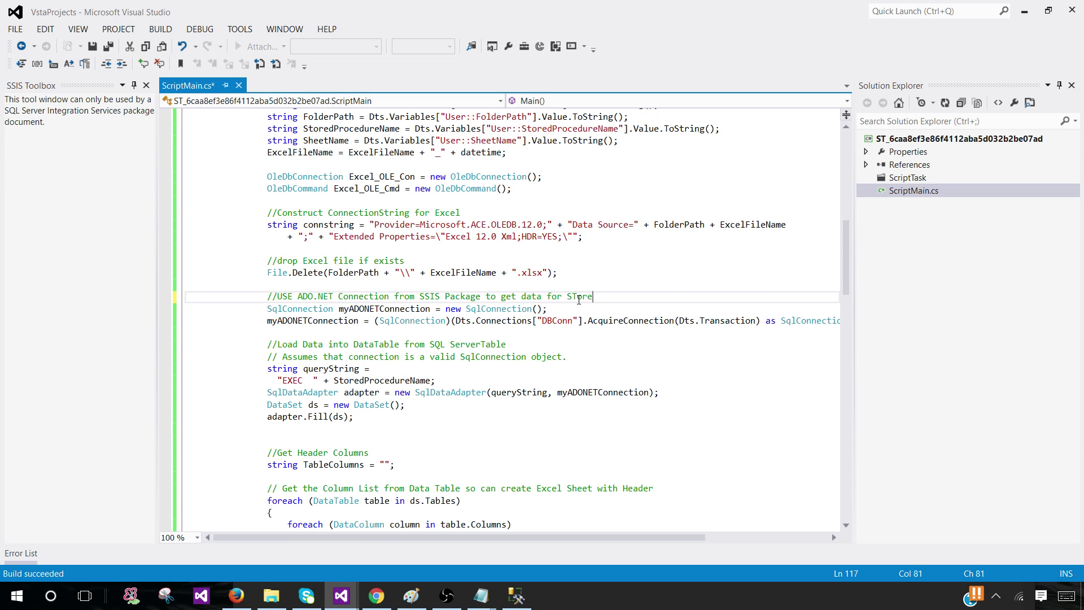
- Reword the comment to 'get data for Stored Procedure' and replace DBConn with DB_Conn_TechBrothersIT
{"action": "key", "text": "BackSpace"}
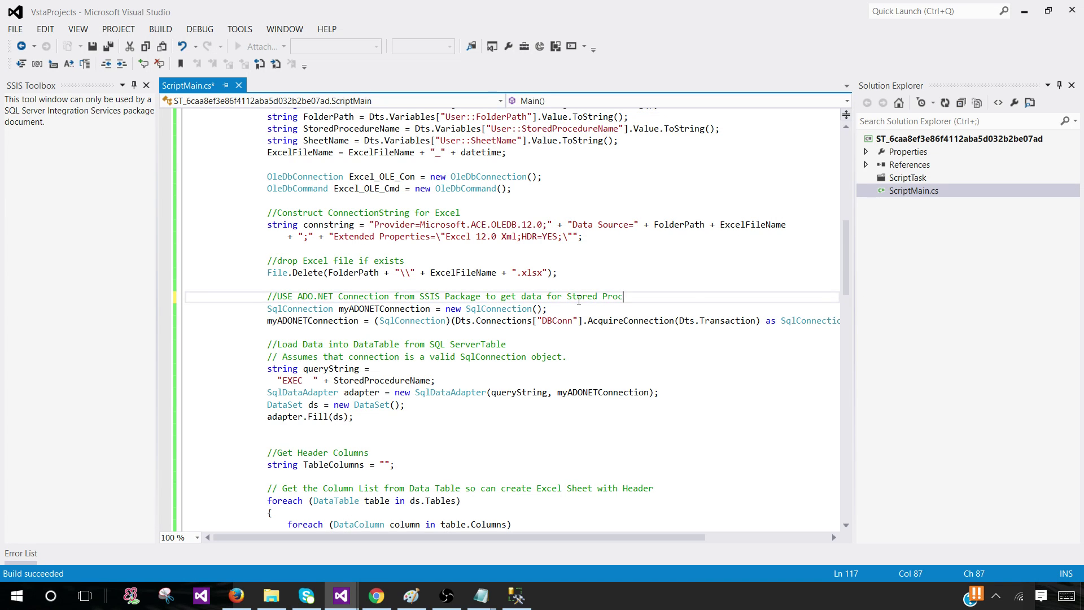
{"action": "type", "text": "edure"}
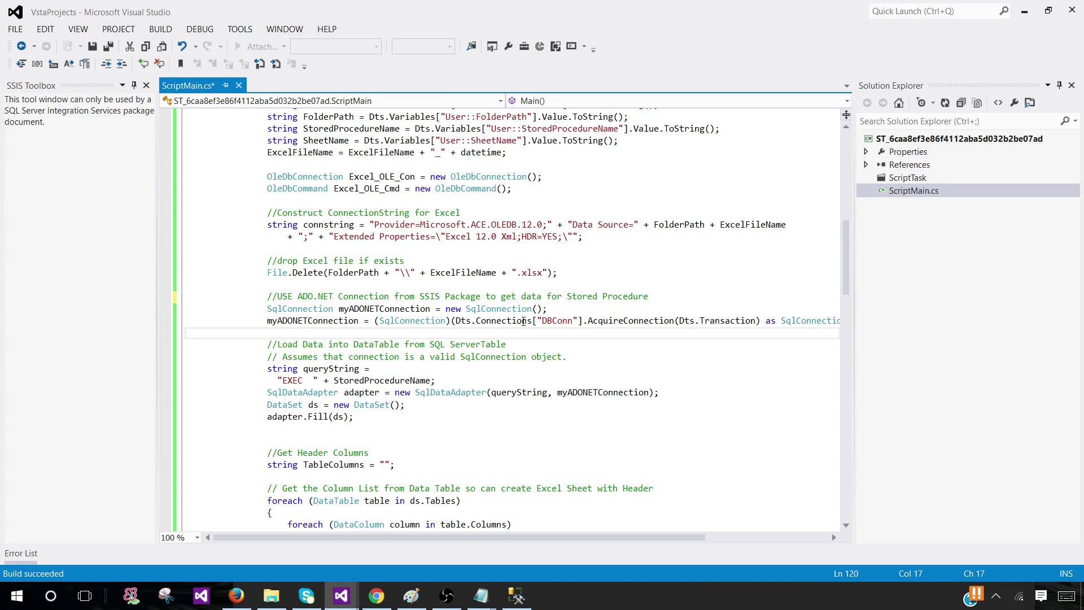
{"action": "left_click", "coordinate": [160, 29]}
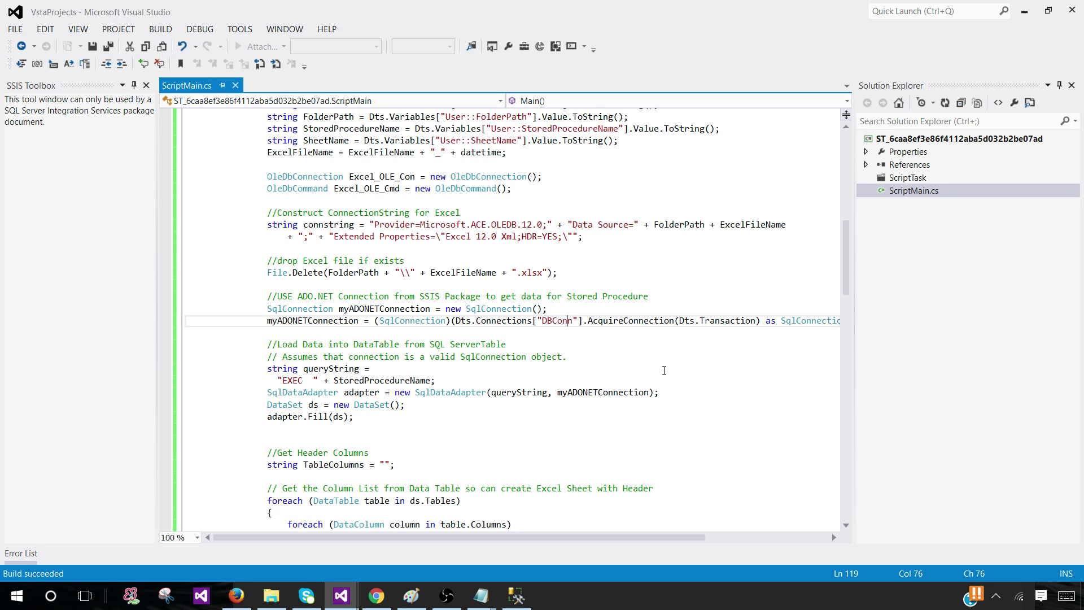
{"action": "double_click", "coordinate": [557, 320]}
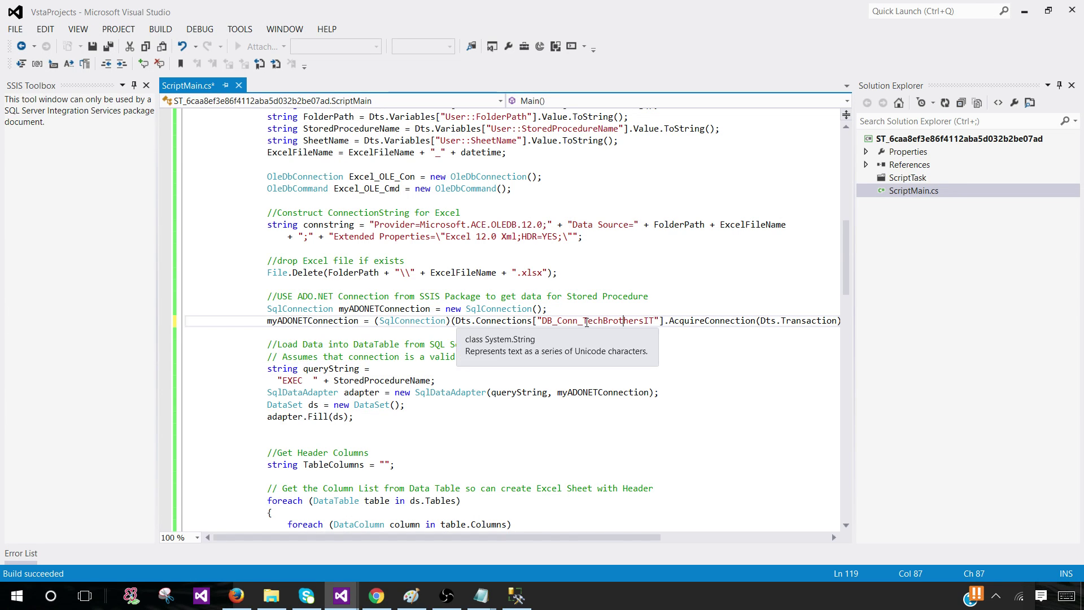
{"action": "double_click", "coordinate": [617, 320]}
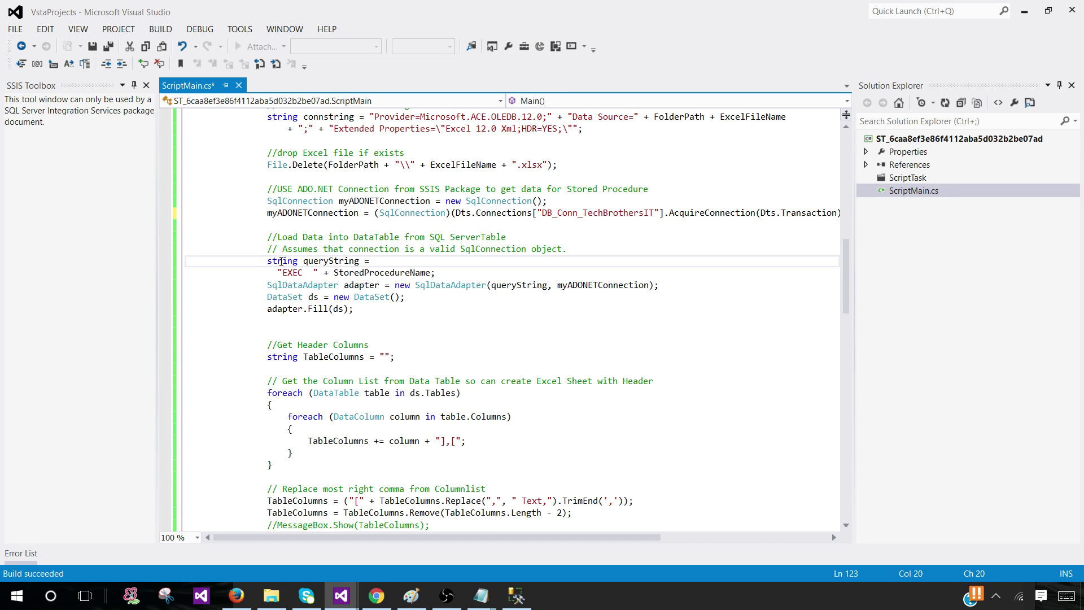
{"action": "double_click", "coordinate": [281, 261]}
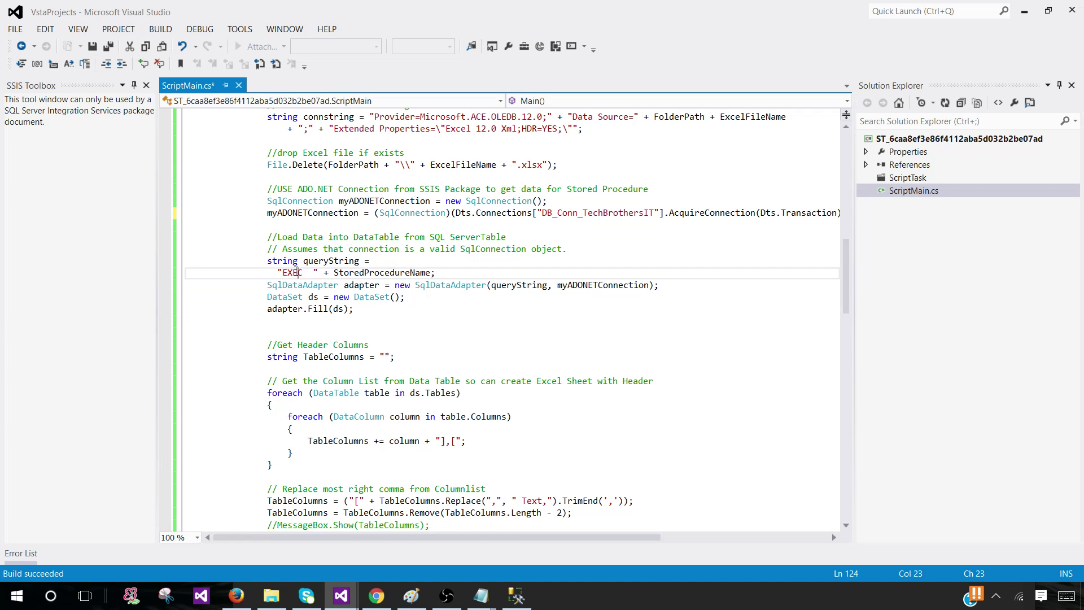
- Review the EXEC query, TableColumns header code and Excel_OLE_Con usage before returning to the Script Task Editor
{"action": "double_click", "coordinate": [382, 272]}
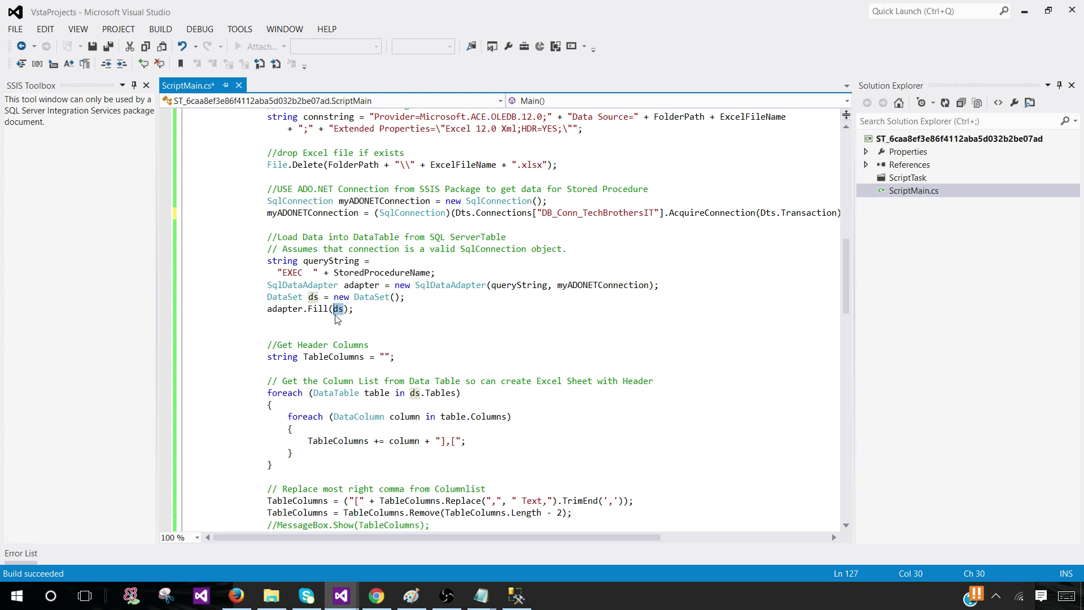
{"action": "mouse_move", "coordinate": [356, 272]}
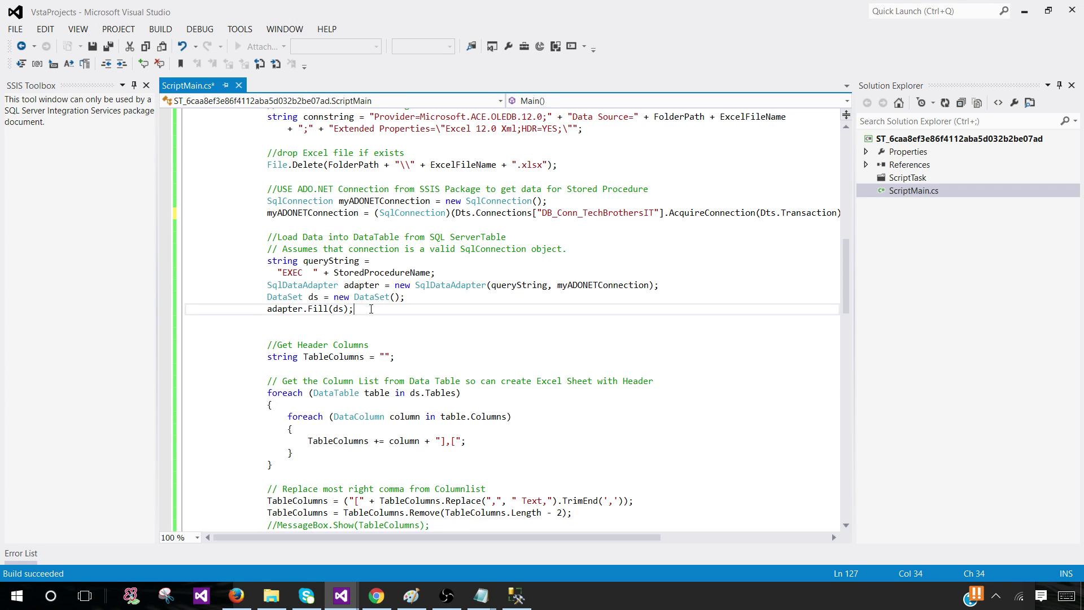
{"action": "scroll", "scroll_direction": "down", "scroll_amount": 3}
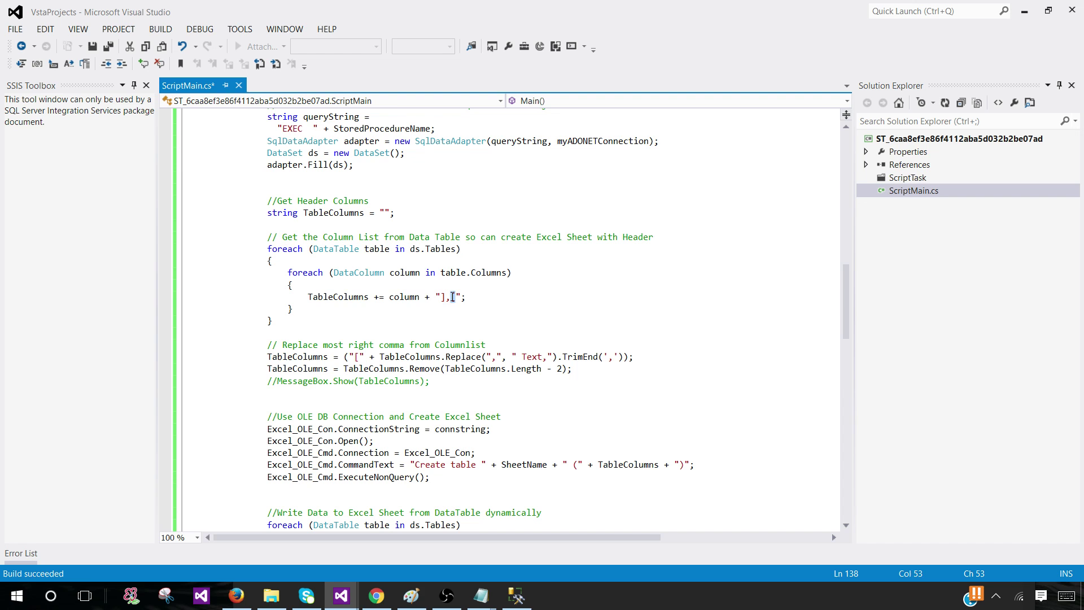
{"action": "scroll", "scroll_direction": "down", "scroll_amount": 3}
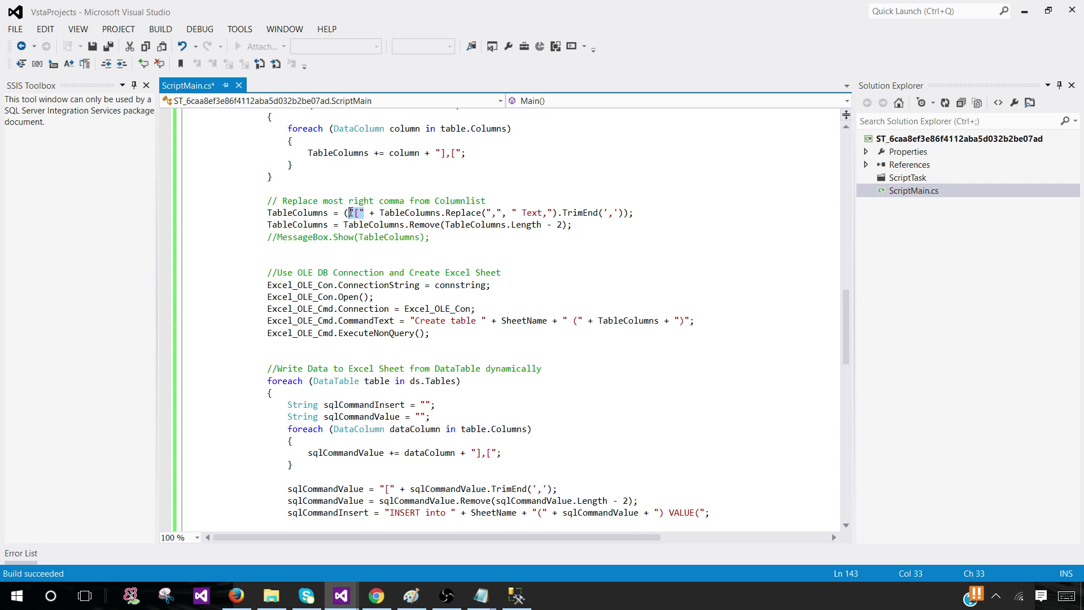
{"action": "mouse_move", "coordinate": [388, 219]}
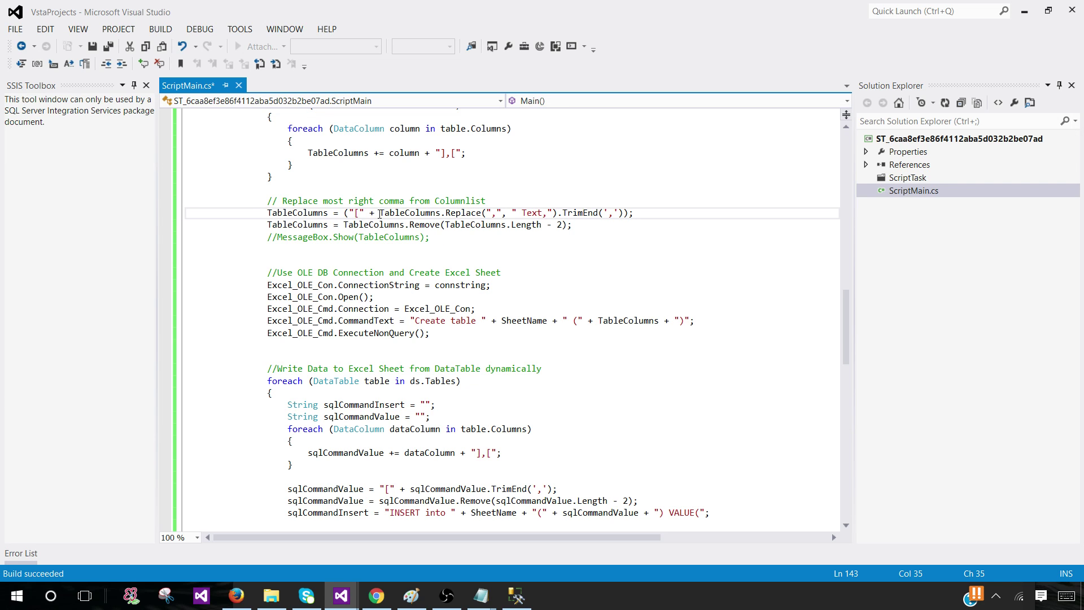
{"action": "double_click", "coordinate": [530, 212]}
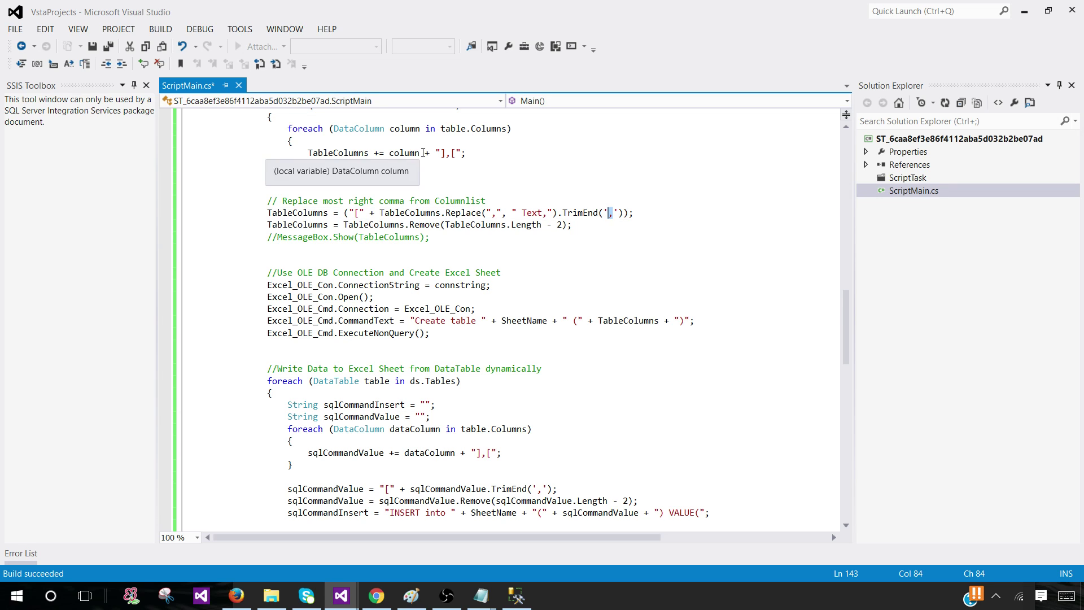
{"action": "mouse_move", "coordinate": [370, 229]}
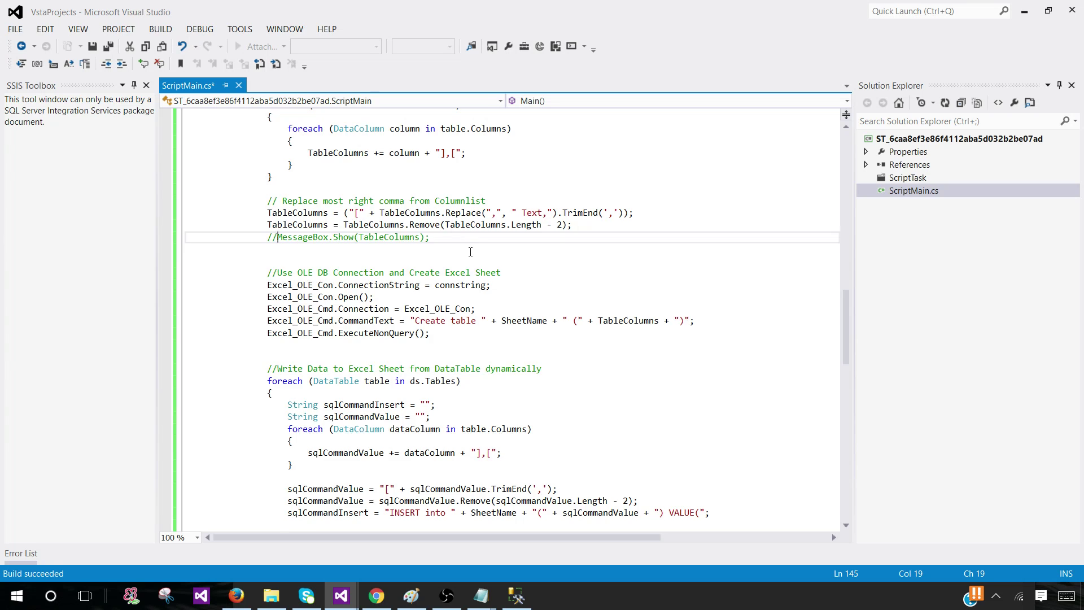
{"action": "double_click", "coordinate": [461, 175]}
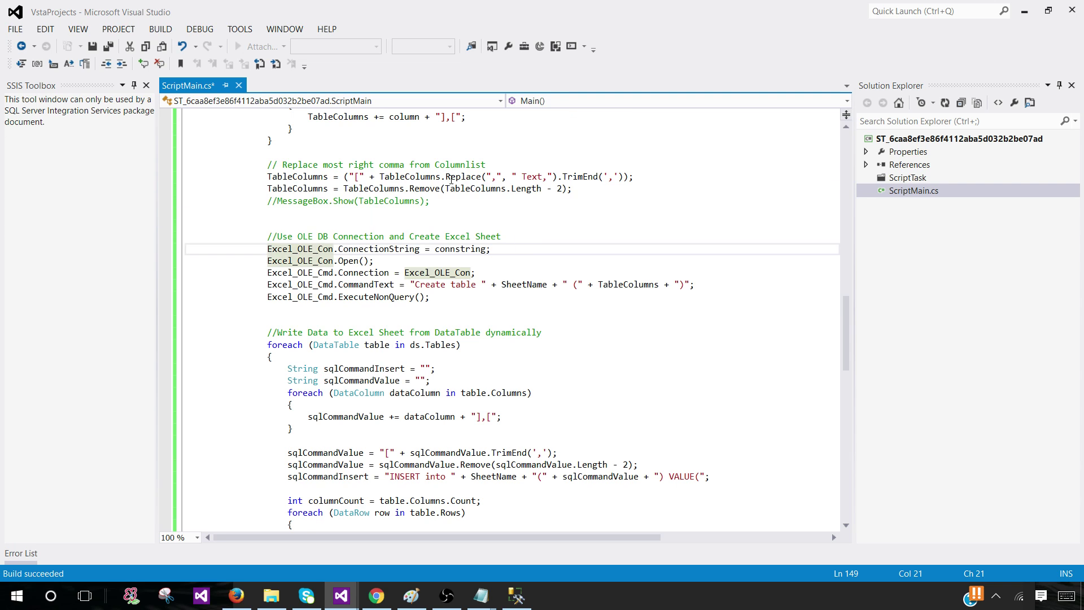
{"action": "double_click", "coordinate": [429, 284]}
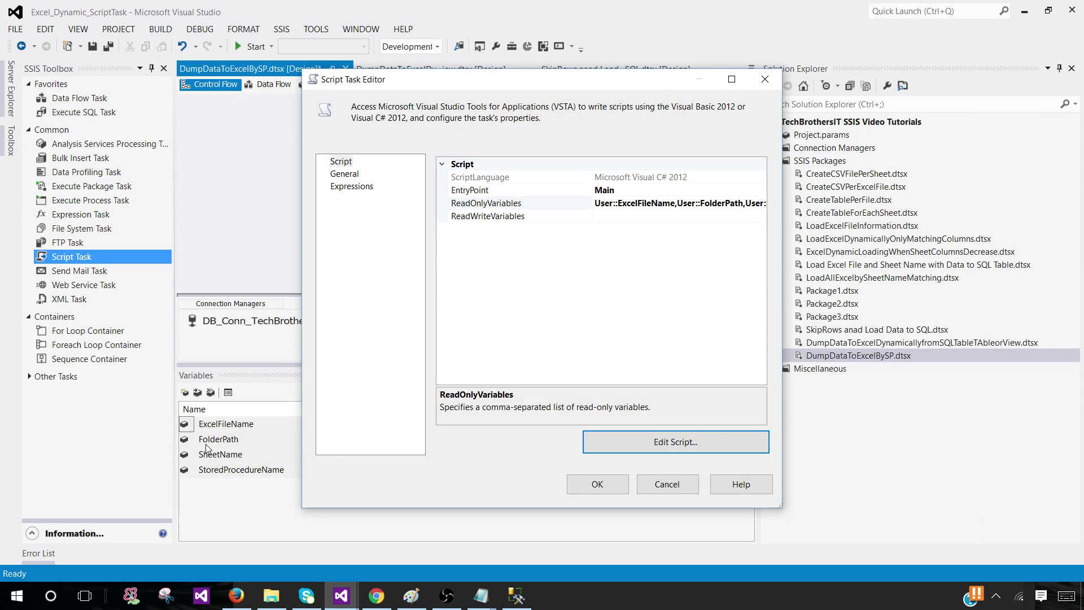
{"action": "mouse_move", "coordinate": [246, 449]}
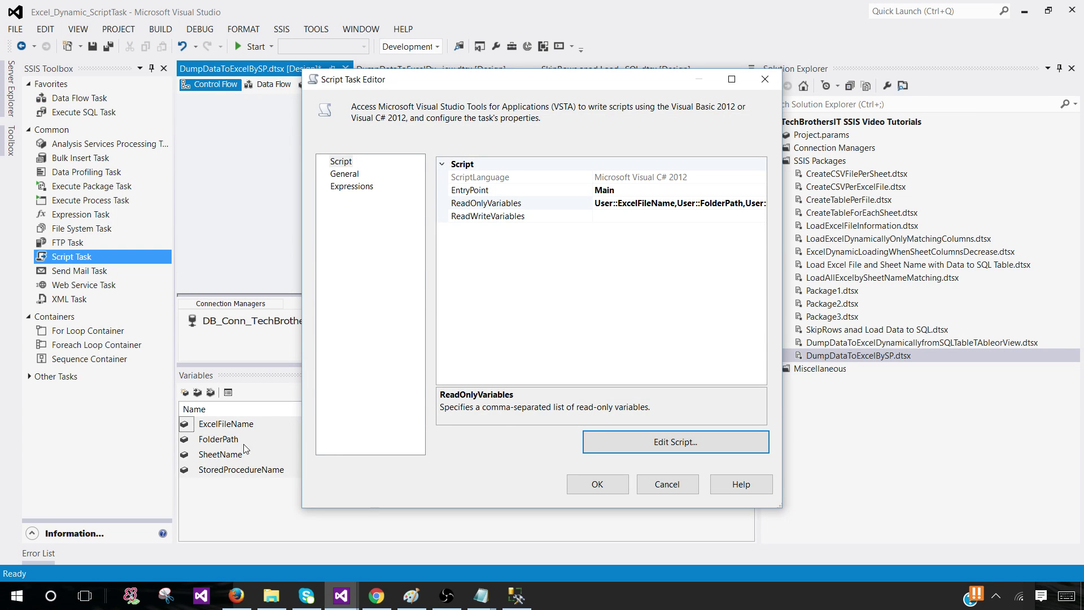
{"action": "left_click", "coordinate": [675, 441]}
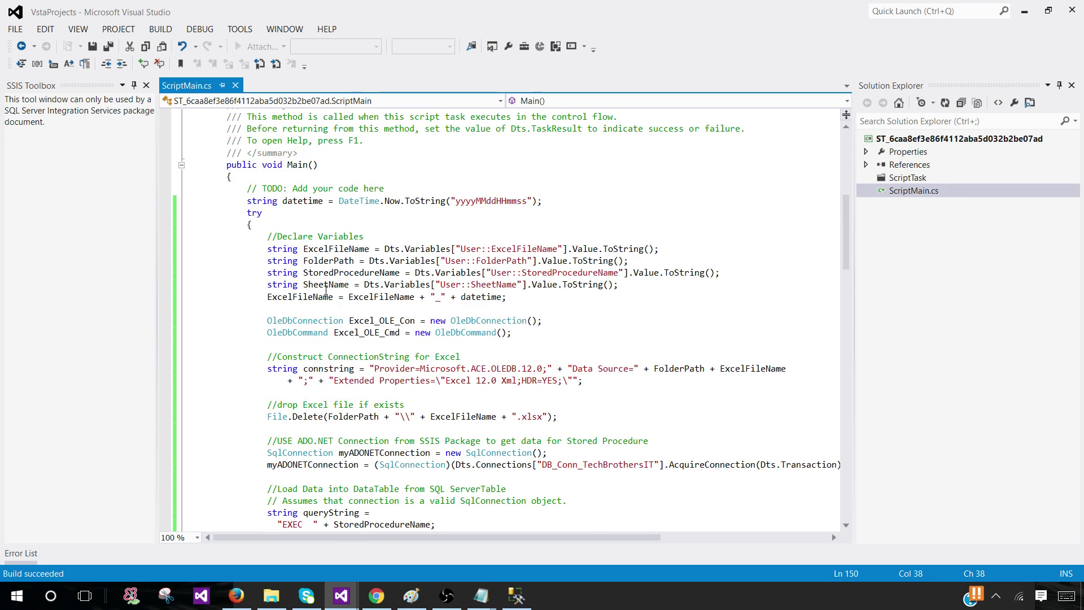
{"action": "double_click", "coordinate": [325, 285]}
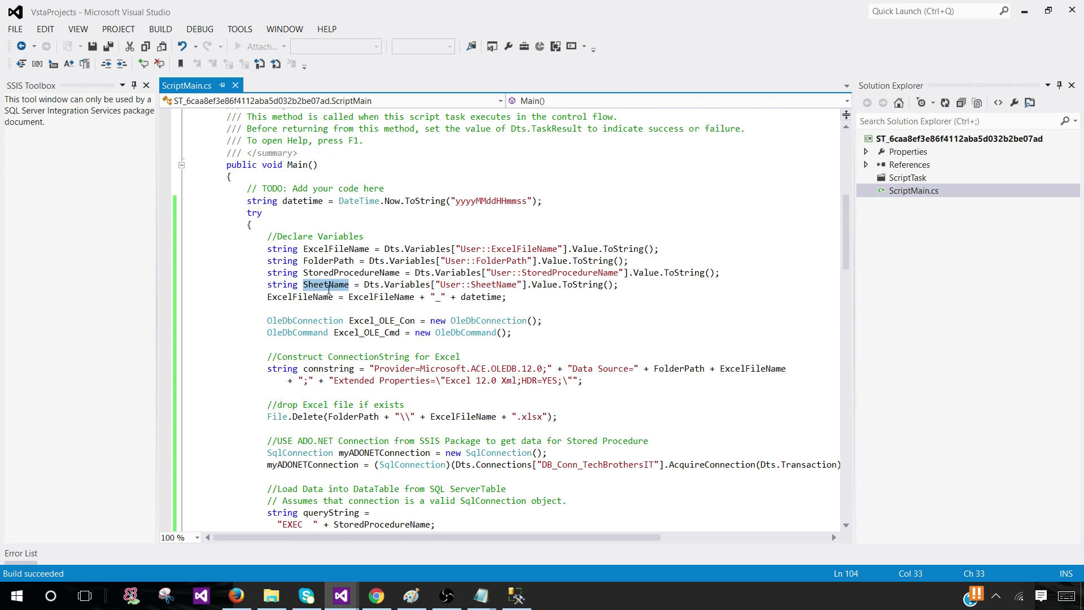
{"action": "scroll", "scroll_direction": "down", "scroll_amount": 3}
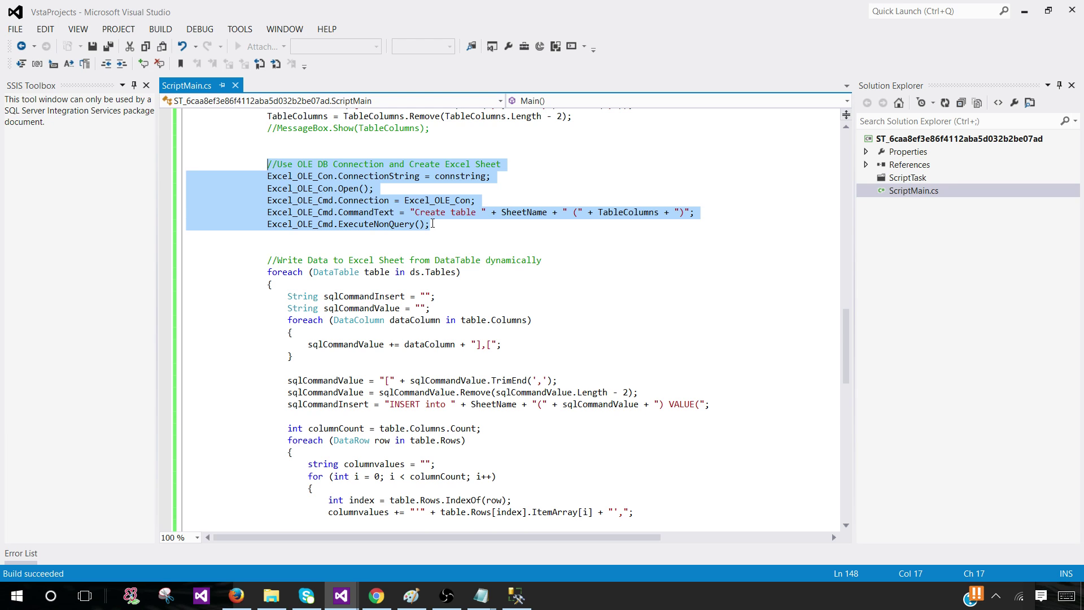
{"action": "left_click", "coordinate": [430, 224]}
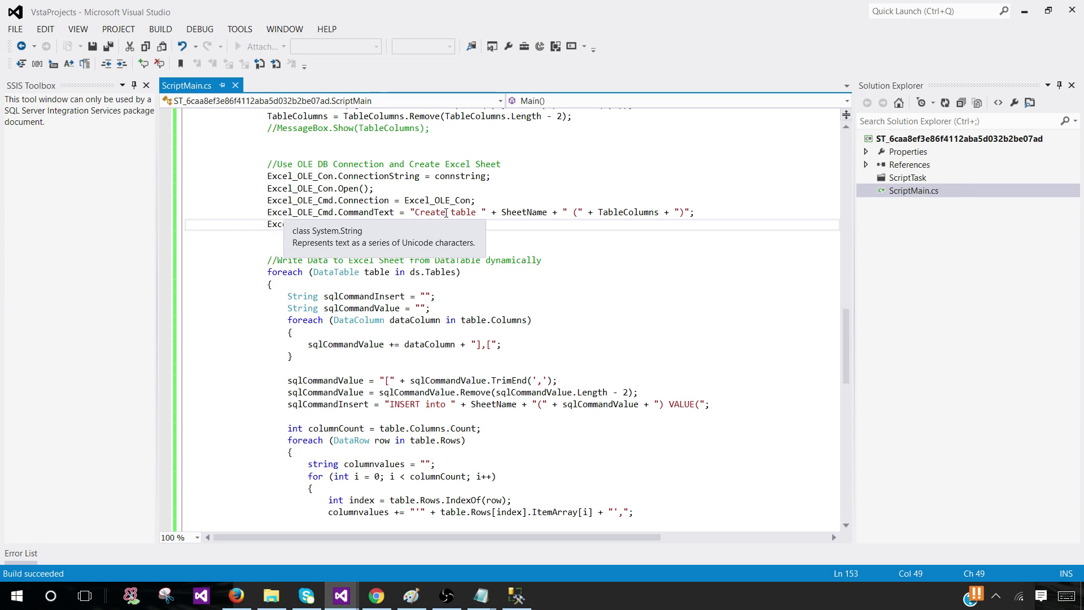
{"action": "scroll", "scroll_direction": "down", "scroll_amount": 3}
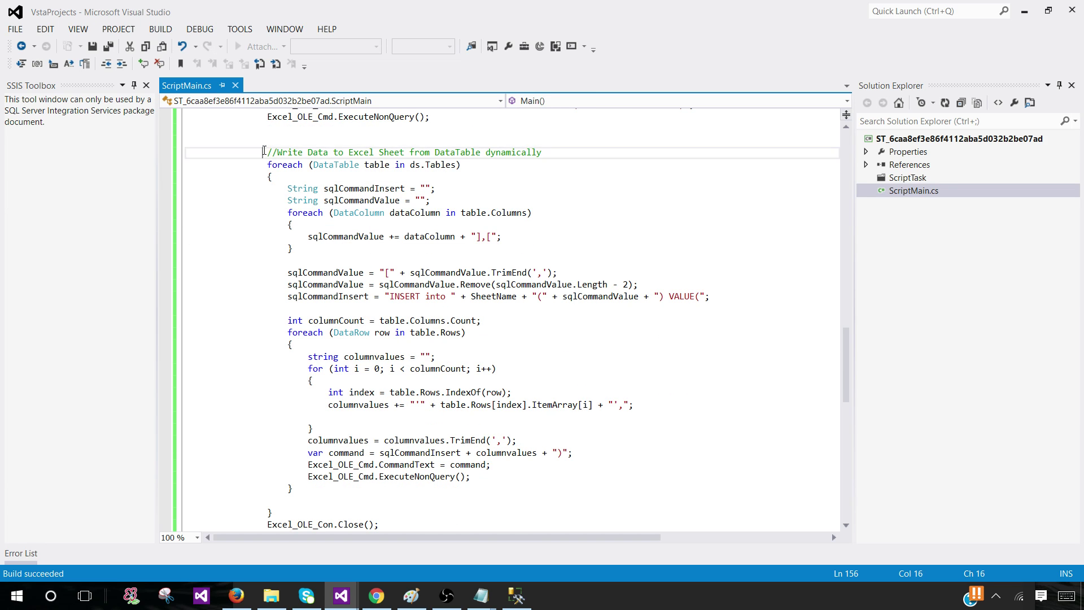
{"action": "left_click_drag", "start_coordinate": [265, 152], "coordinate": [379, 524]}
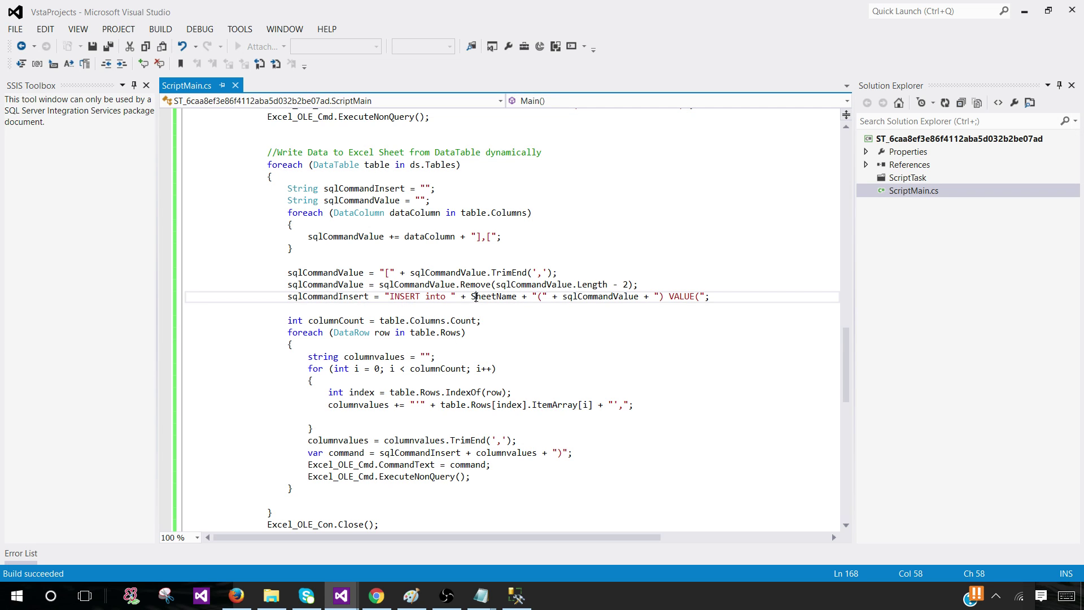
{"action": "double_click", "coordinate": [600, 296]}
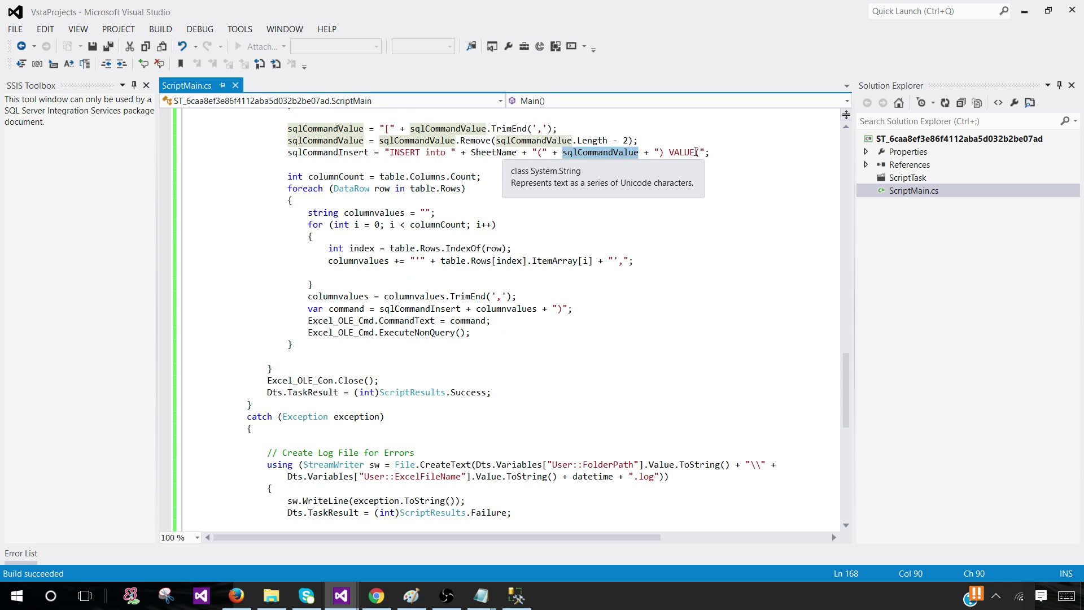
{"action": "mouse_move", "coordinate": [477, 177]}
{"action": "type", "text": "("}
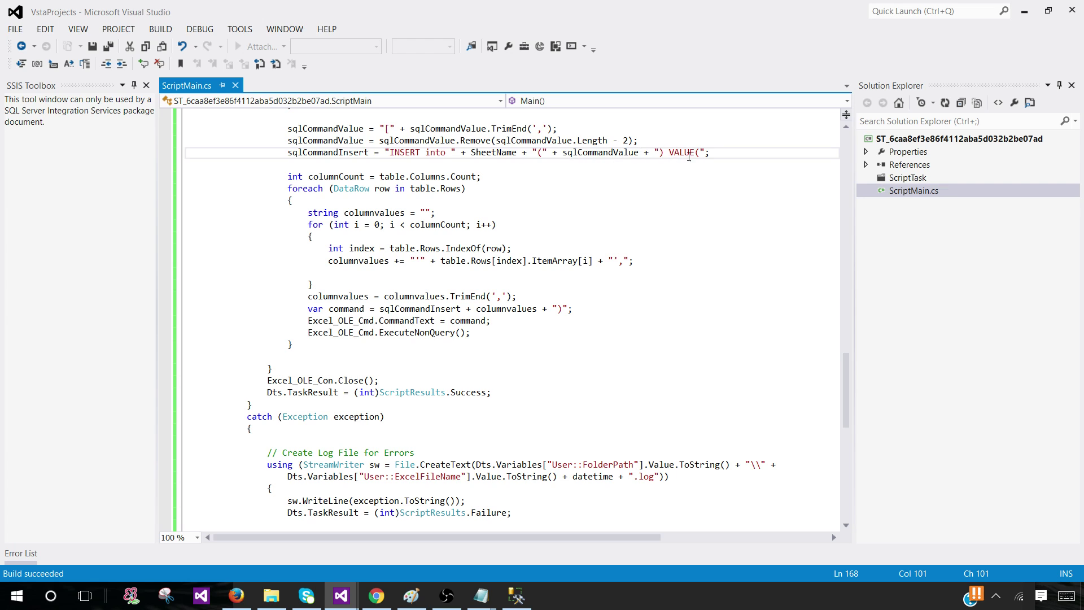
{"action": "mouse_move", "coordinate": [688, 152]}
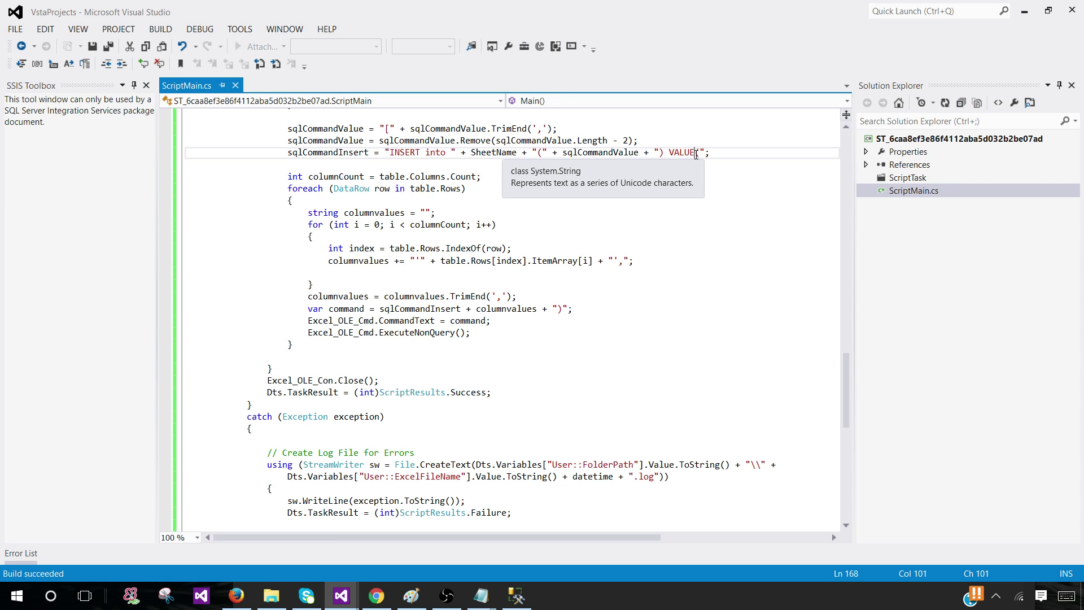
{"action": "mouse_move", "coordinate": [339, 205]}
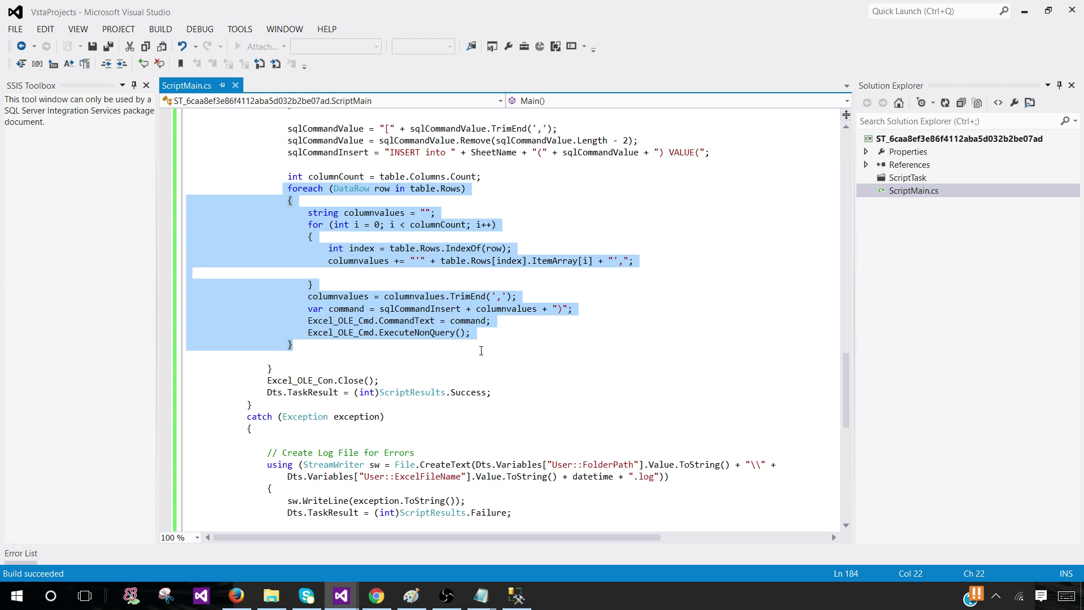
{"action": "mouse_move", "coordinate": [396, 251]}
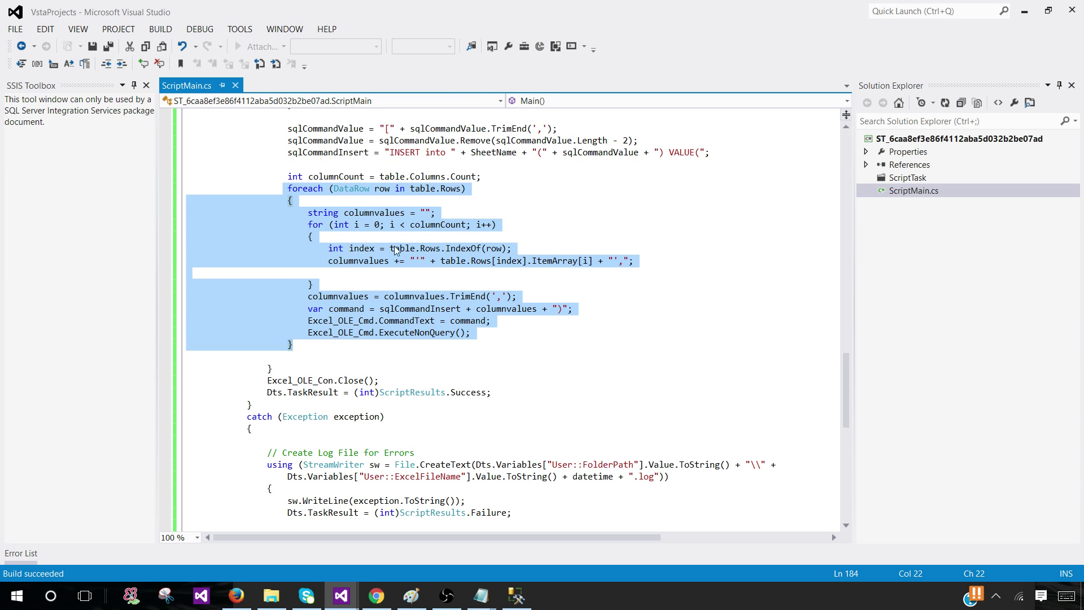
{"action": "mouse_move", "coordinate": [425, 261]}
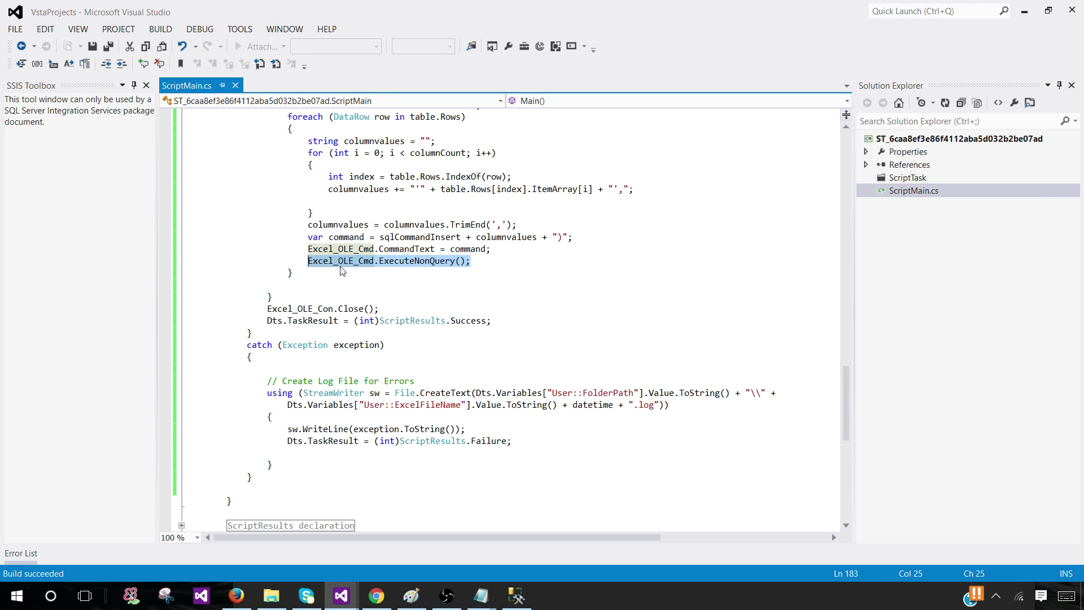
{"action": "scroll", "scroll_direction": "down", "scroll_amount": 3}
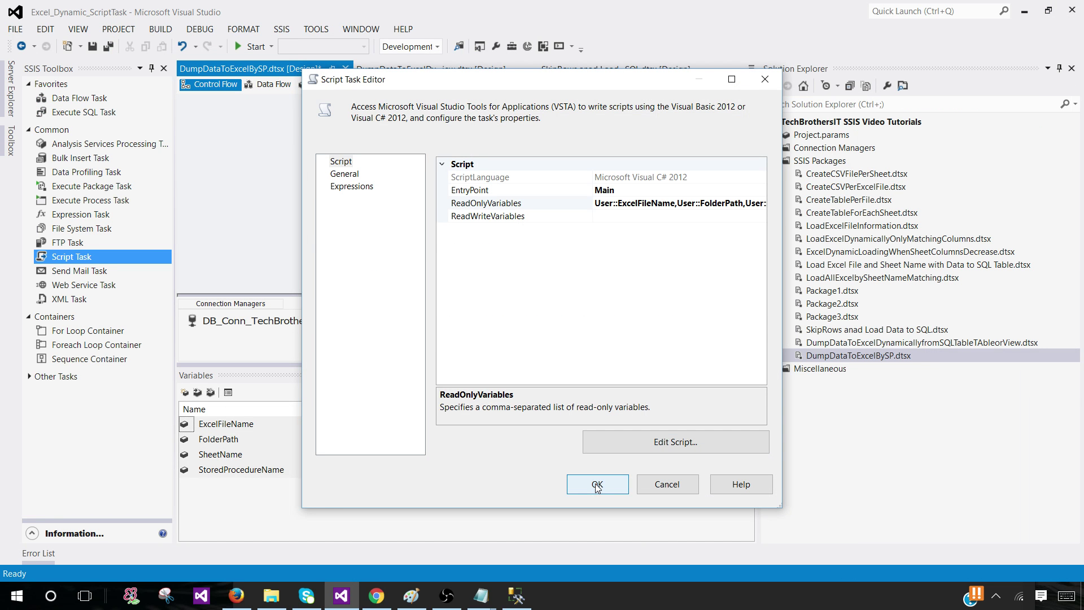
- Confirm the Script Task Editor with OK to return to the DumpDataToExcelBySP control flow
{"action": "left_click", "coordinate": [597, 484]}
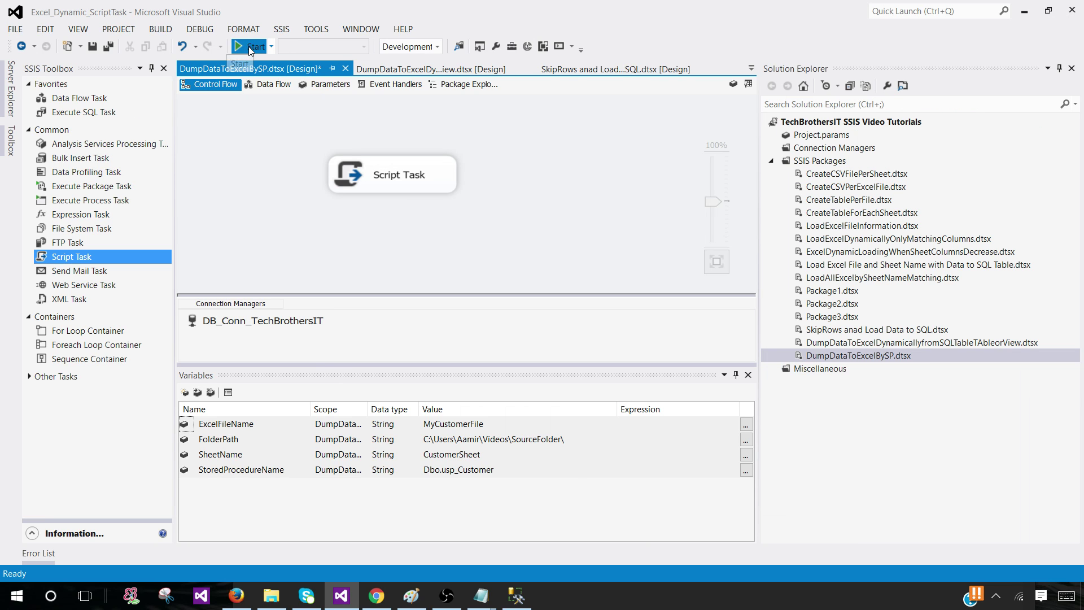
- Start the DumpDataToExcelBySP package and watch the Script Task fail
{"action": "left_click", "coordinate": [254, 46]}
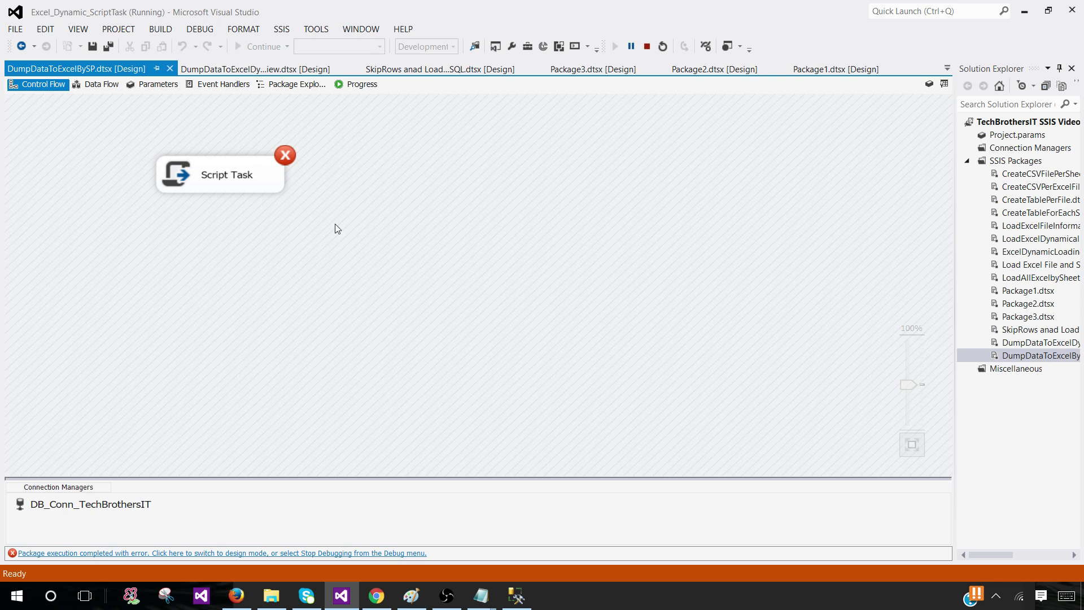
{"action": "mouse_move", "coordinate": [496, 183]}
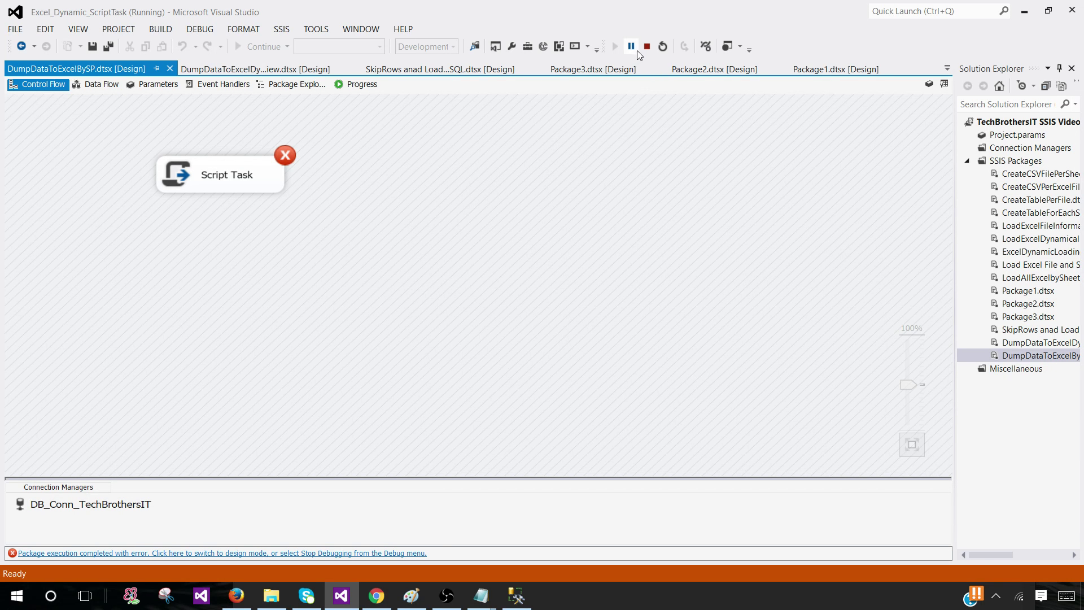
{"action": "mouse_move", "coordinate": [646, 47]}
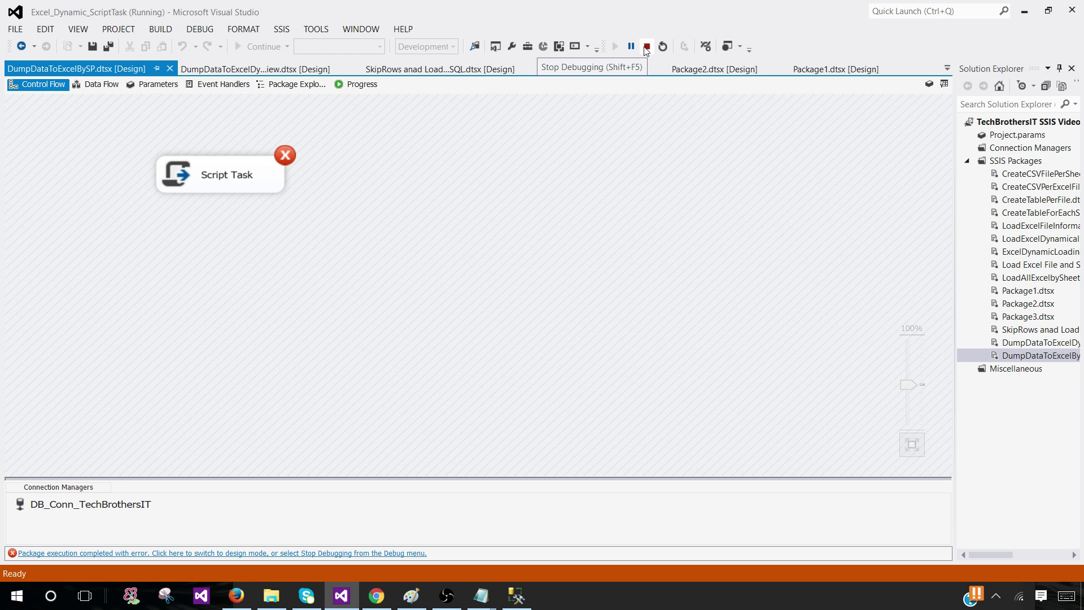
- Stop debugging and open the generated log file in SourceFolder
{"action": "left_click", "coordinate": [646, 46]}
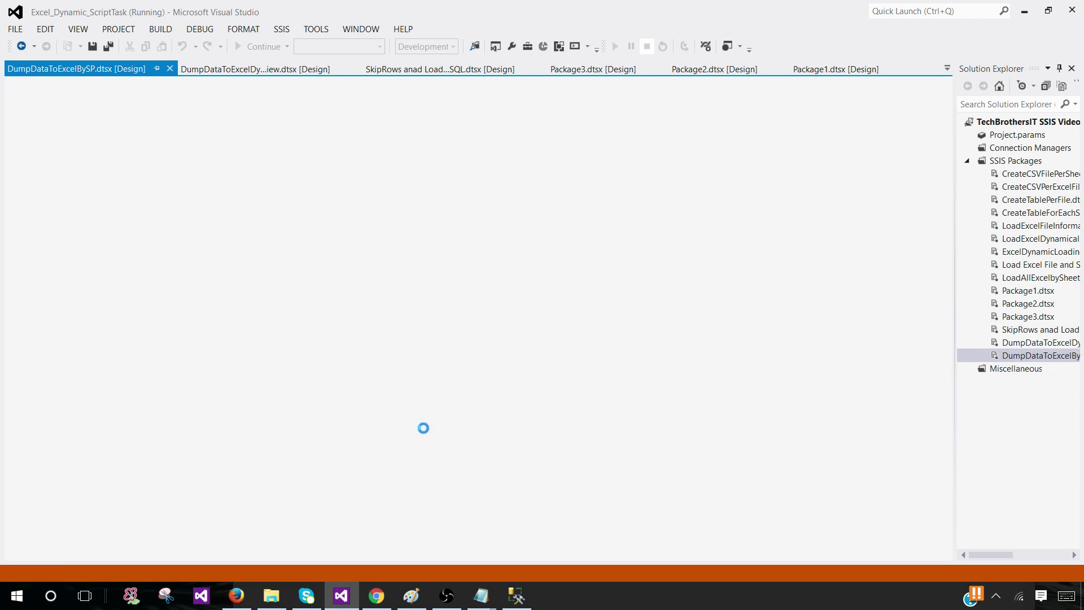
{"action": "left_click", "coordinate": [271, 595]}
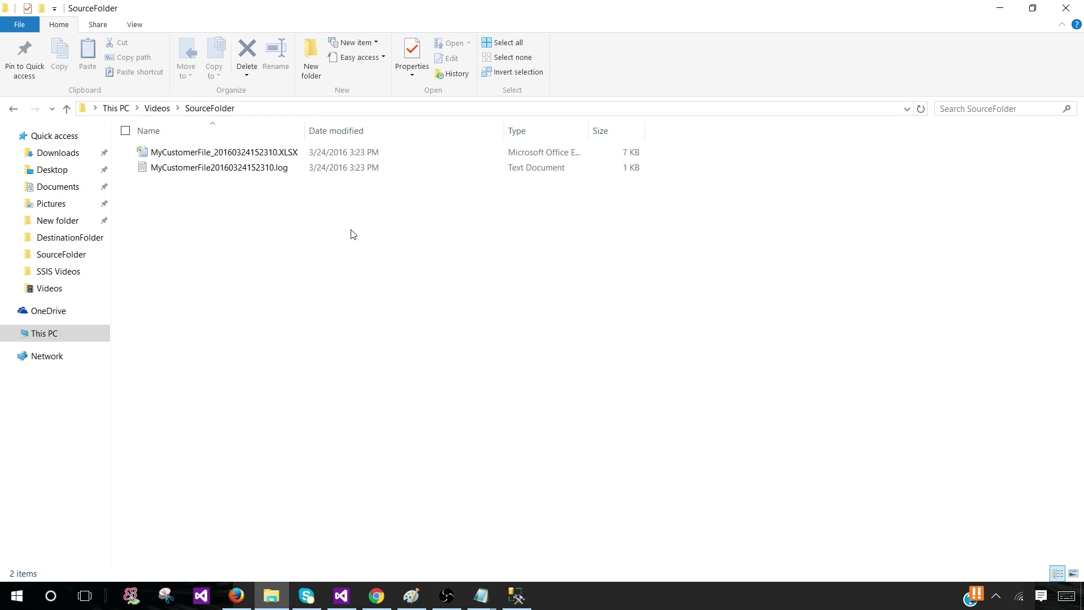
{"action": "left_click", "coordinate": [218, 167]}
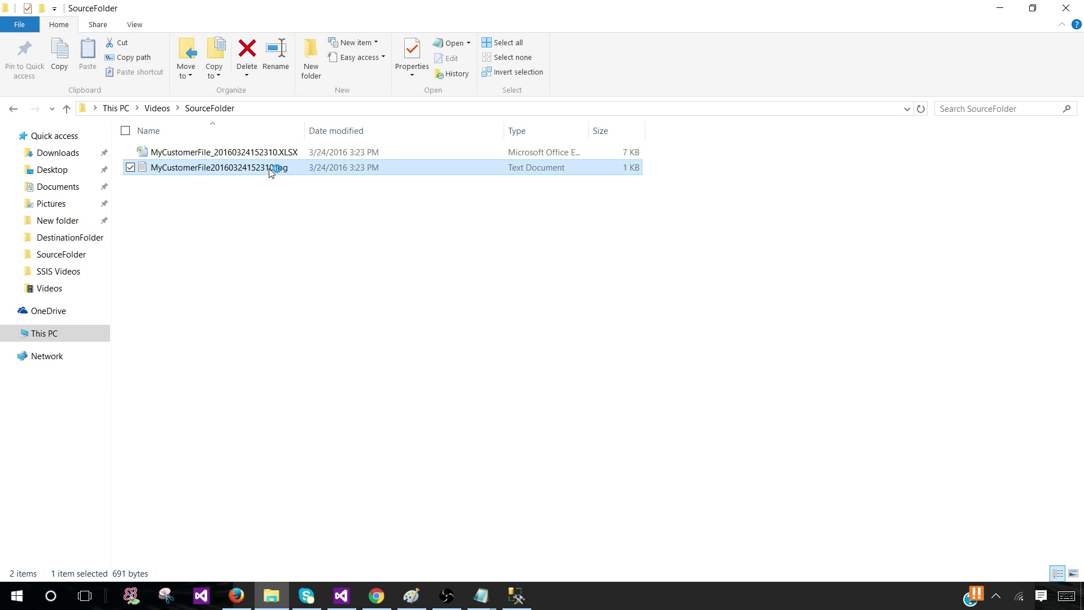
{"action": "double_click", "coordinate": [218, 167]}
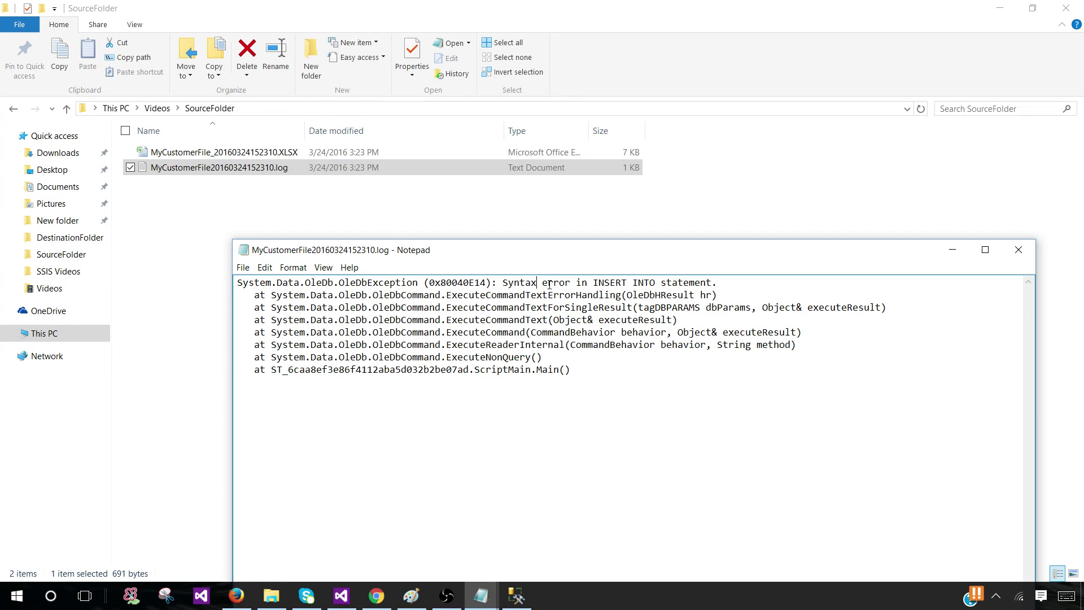
- Read the log's INSERT INTO syntax error, confirm the workbook is empty, and return to Visual Studio
{"action": "left_click_drag", "start_coordinate": [534, 283], "coordinate": [716, 282]}
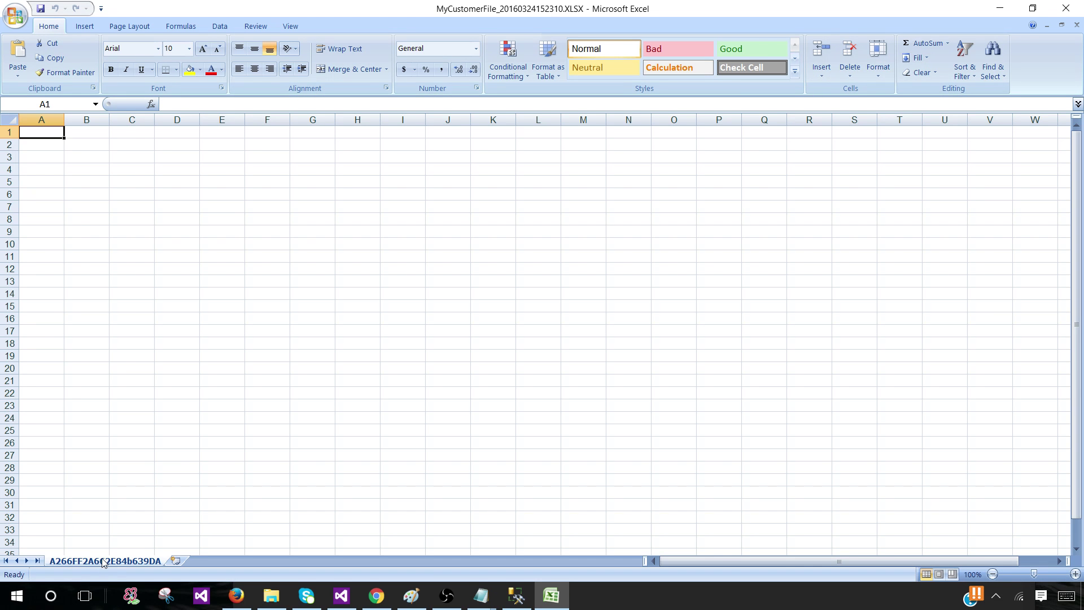
{"action": "scroll", "scroll_direction": "down", "scroll_amount": 3}
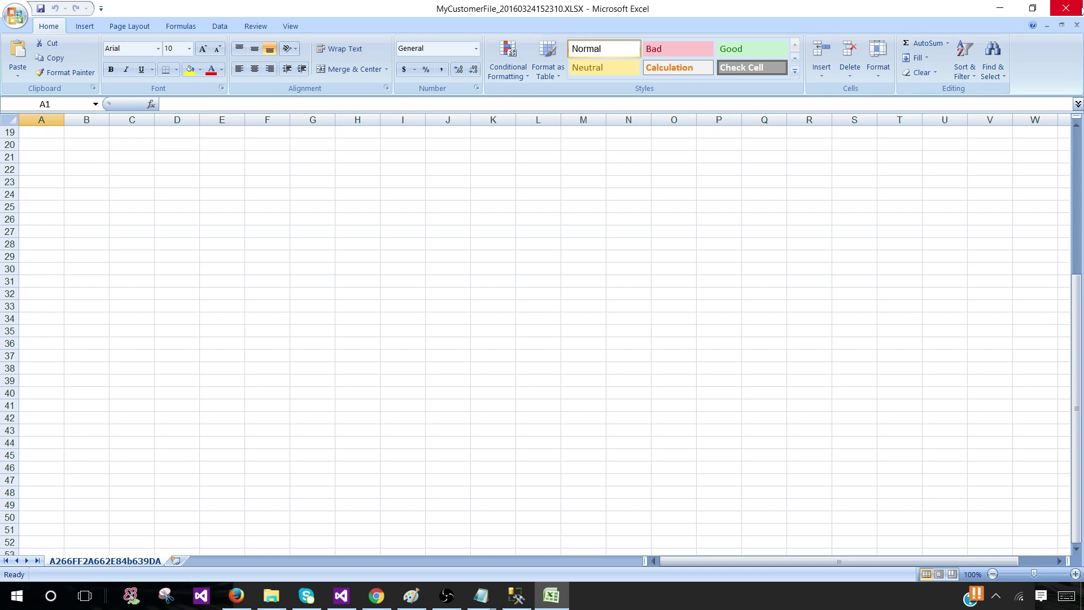
{"action": "left_click", "coordinate": [271, 595]}
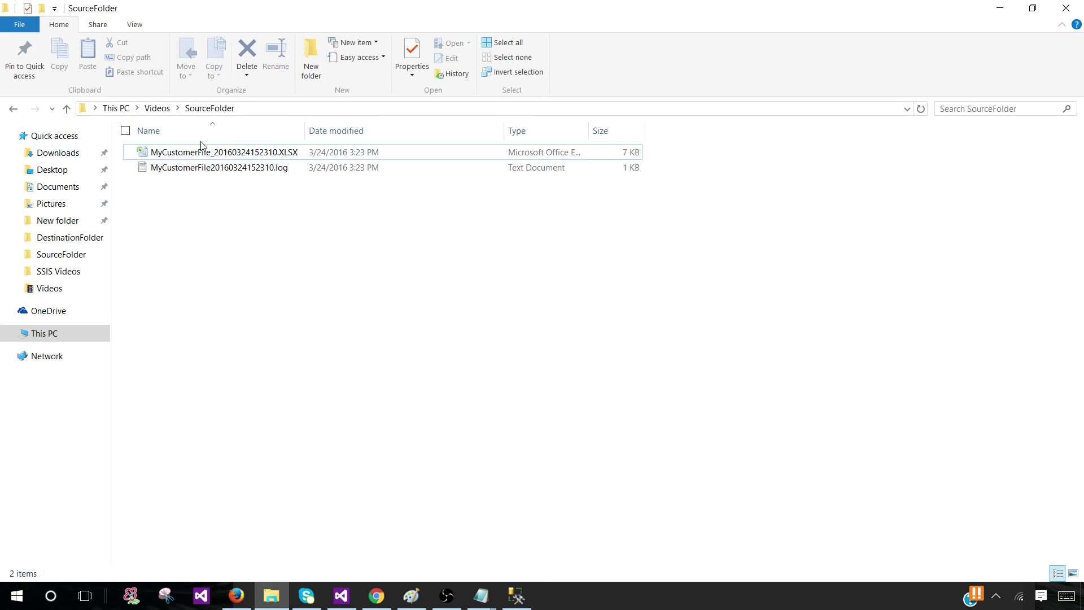
{"action": "left_click", "coordinate": [218, 152]}
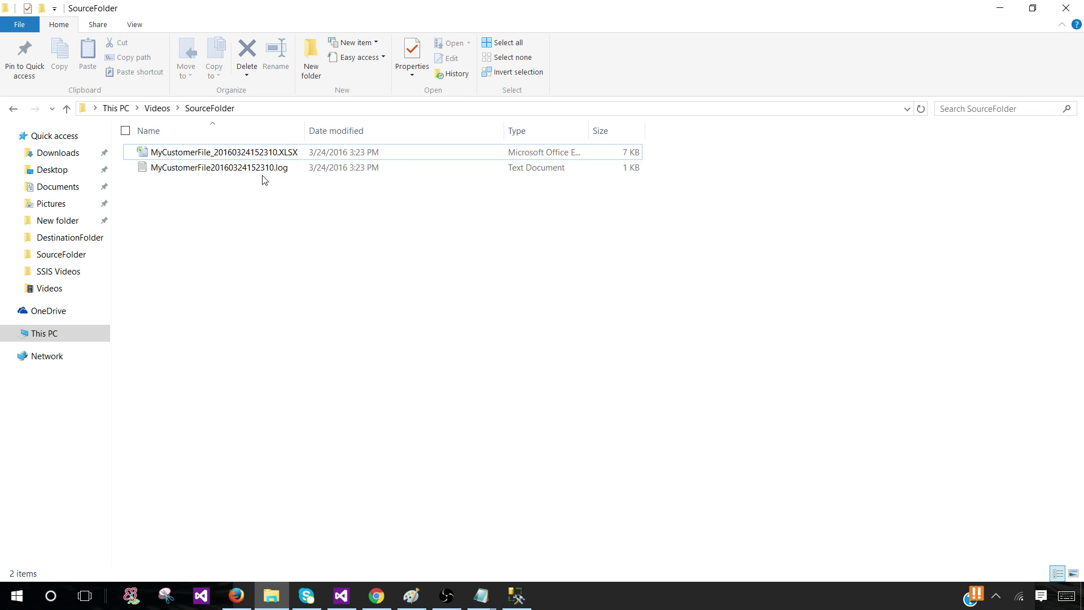
{"action": "left_click", "coordinate": [222, 152]}
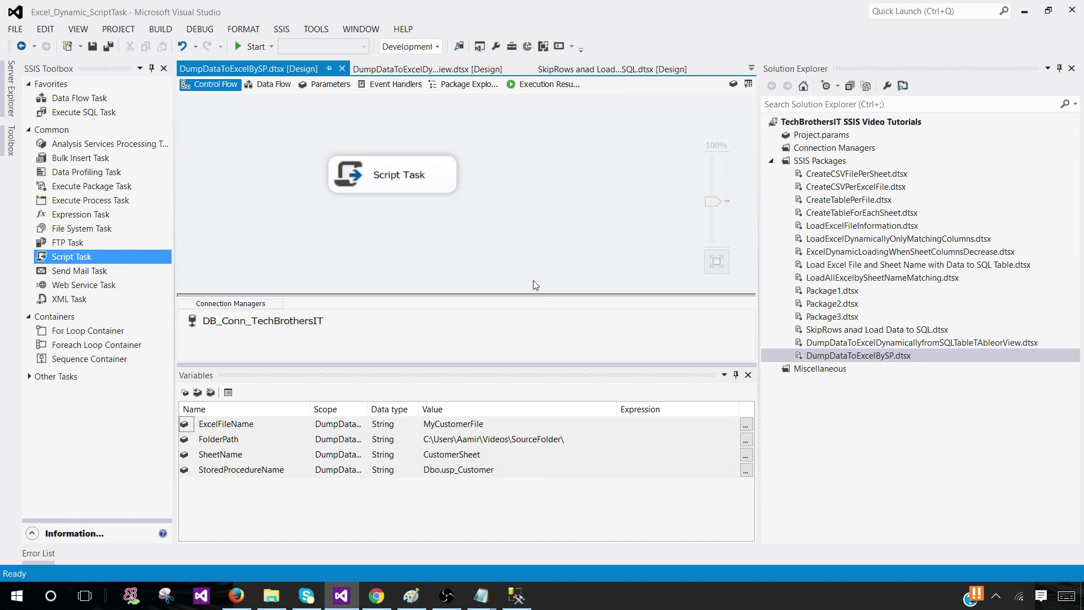
- Reopen ScriptMain.cs and change VALUE to VALUES in the sqlCommandInsert statement
{"action": "double_click", "coordinate": [392, 174]}
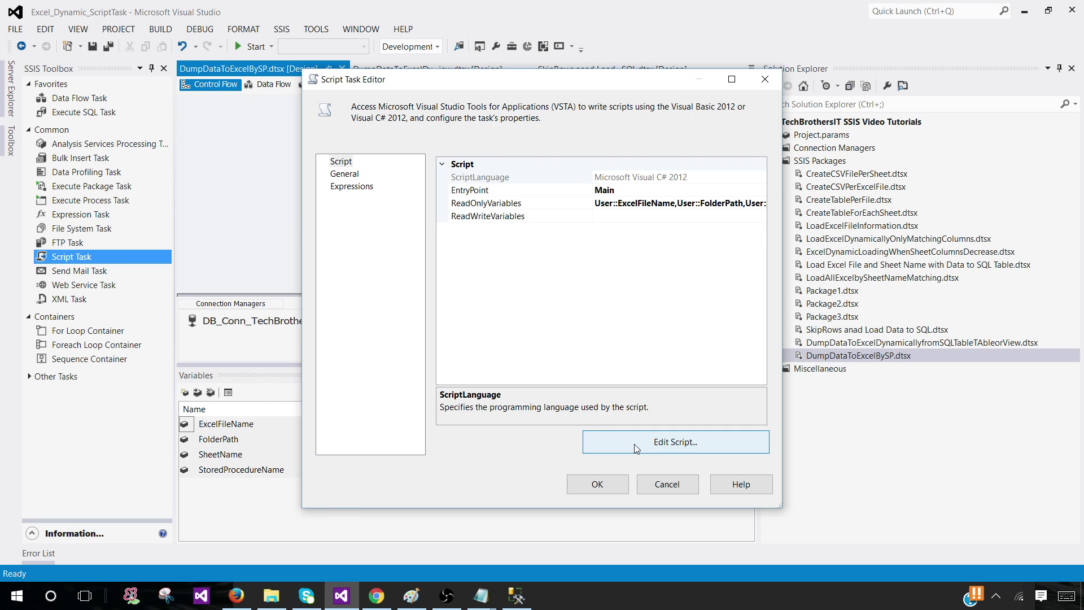
{"action": "mouse_move", "coordinate": [581, 400]}
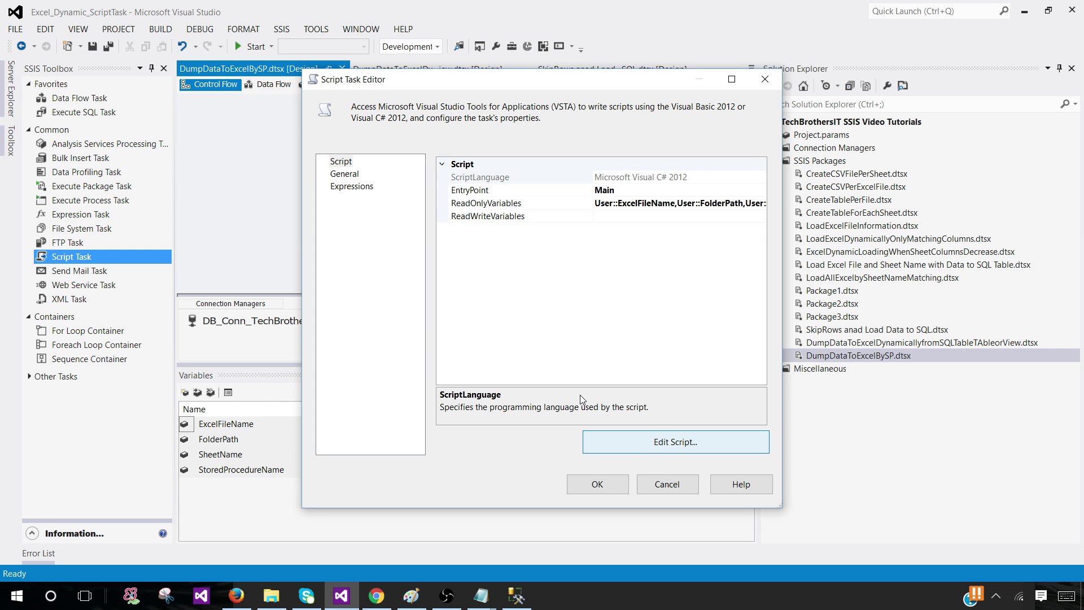
{"action": "left_click", "coordinate": [675, 442]}
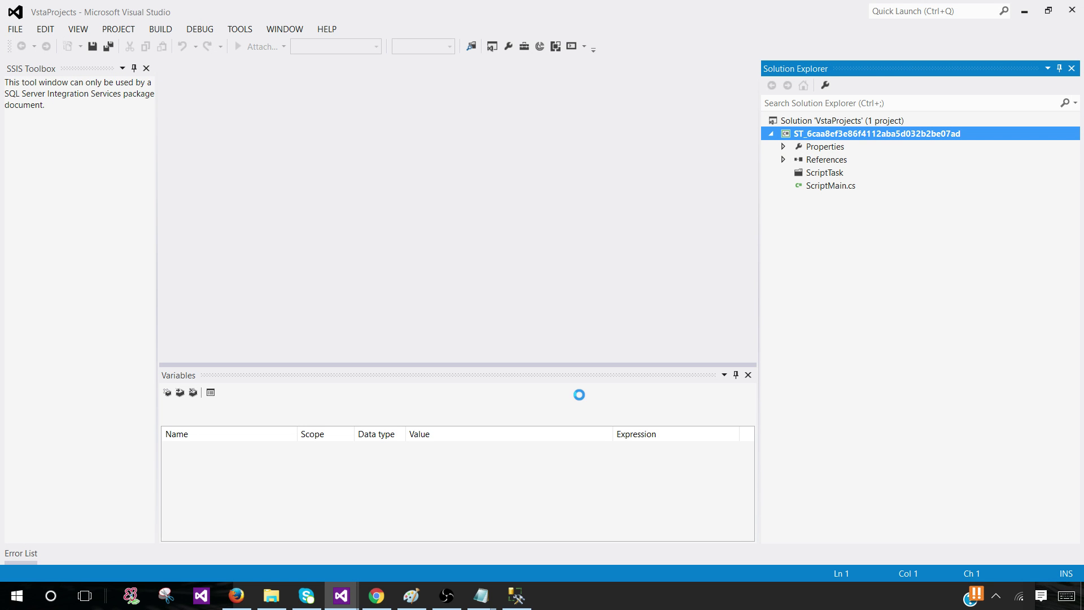
{"action": "double_click", "coordinate": [832, 185]}
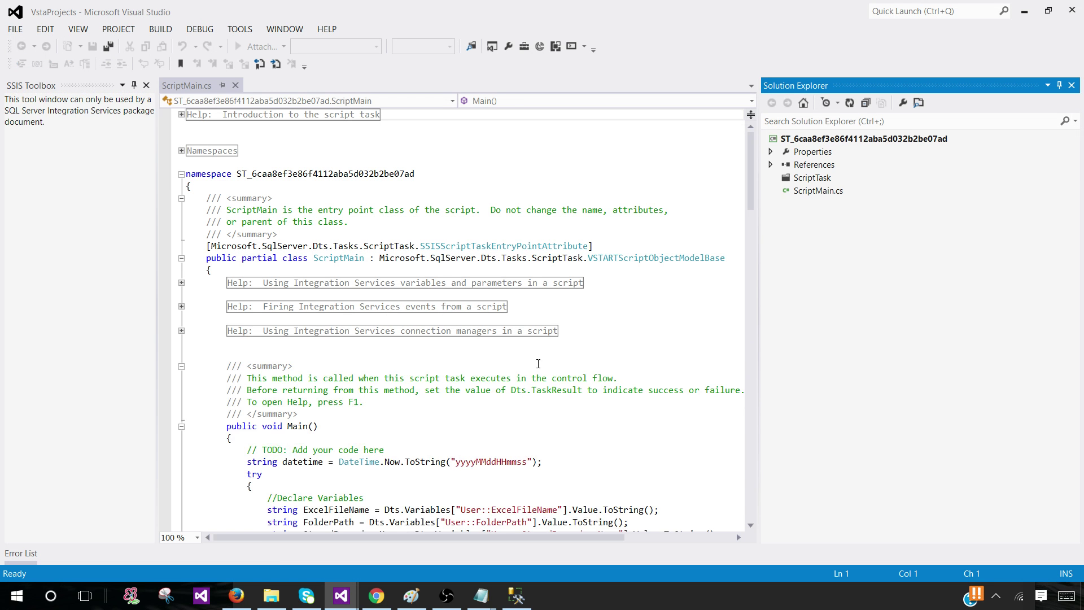
{"action": "scroll", "scroll_direction": "down", "scroll_amount": 3}
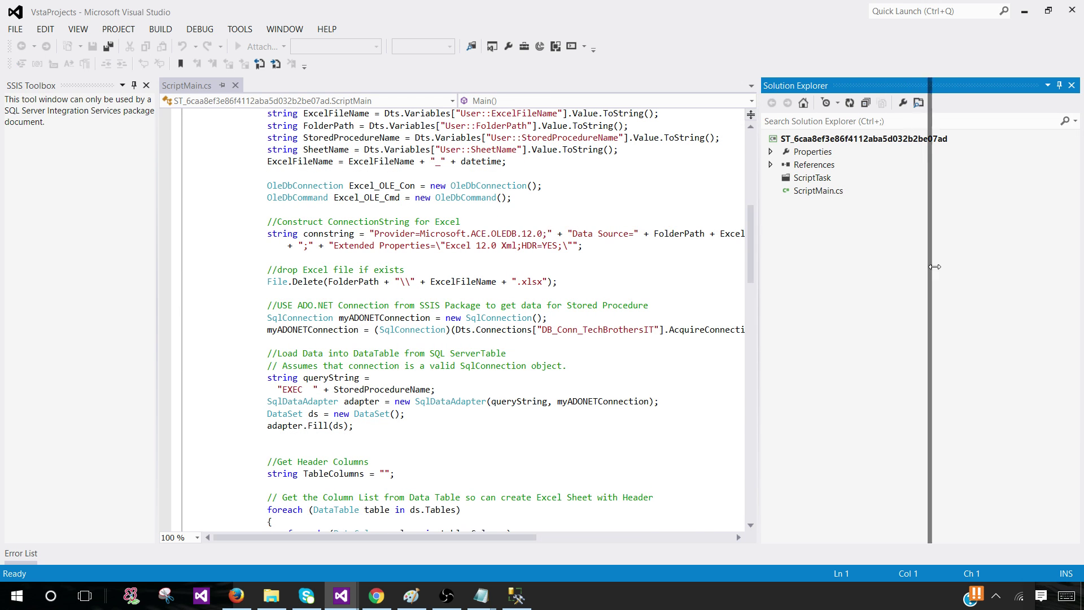
{"action": "scroll", "scroll_direction": "down", "scroll_amount": 3}
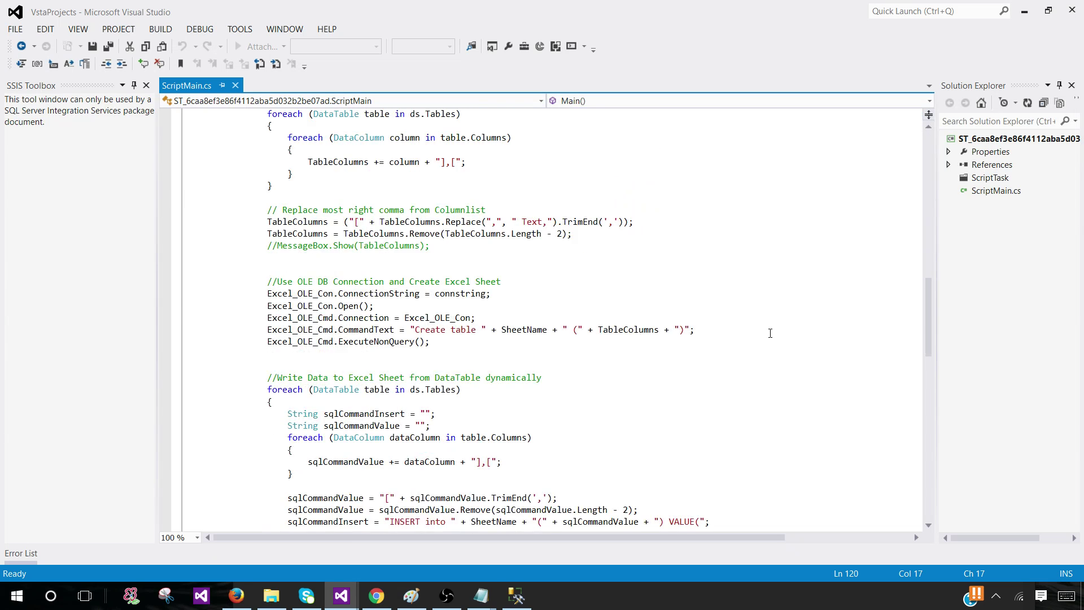
{"action": "scroll", "scroll_direction": "down", "scroll_amount": 3}
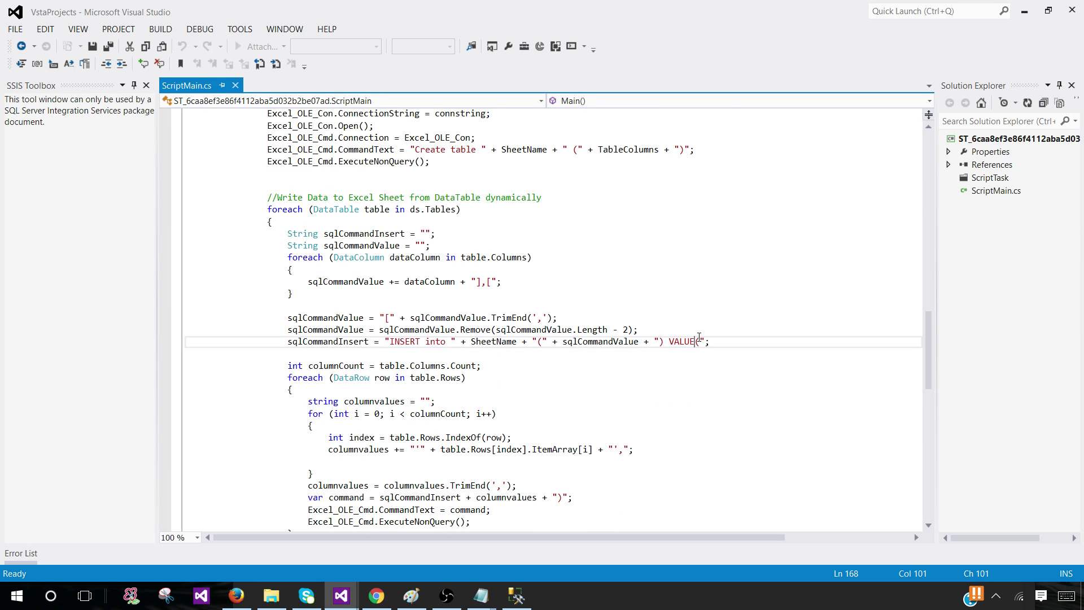
{"action": "type", "text": "S"}
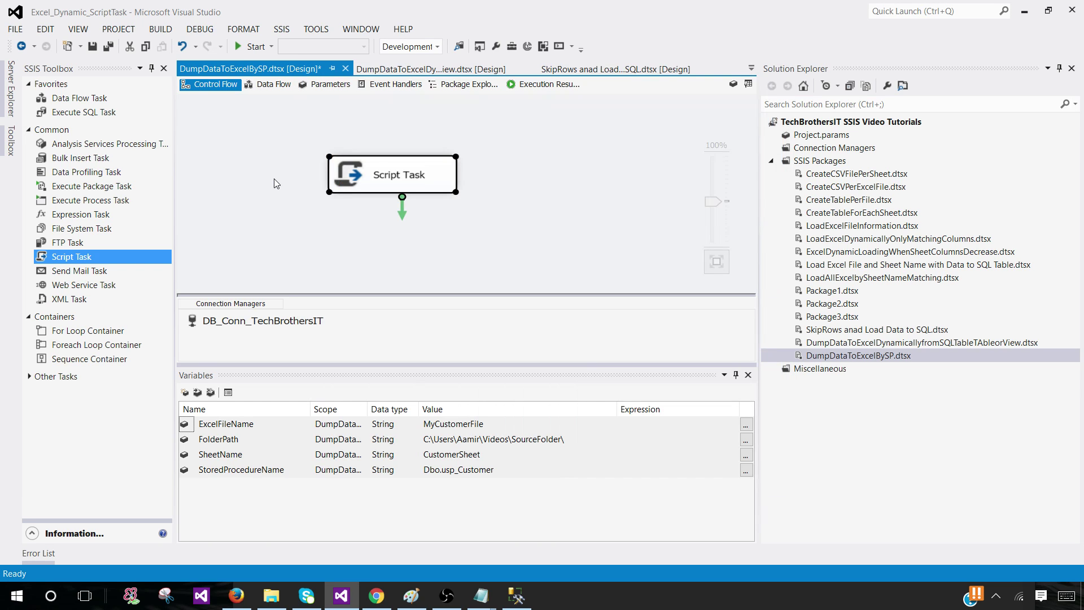
- Run DumpDataToExcelBySP to successful completion, then stop debugging
{"action": "left_click", "coordinate": [253, 46]}
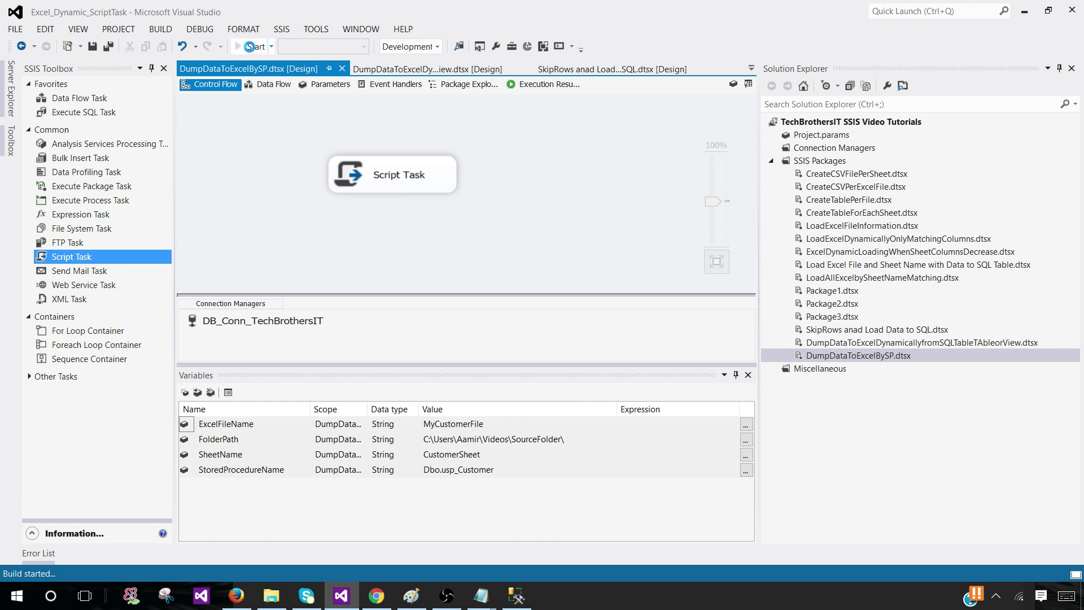
{"action": "left_click", "coordinate": [252, 47]}
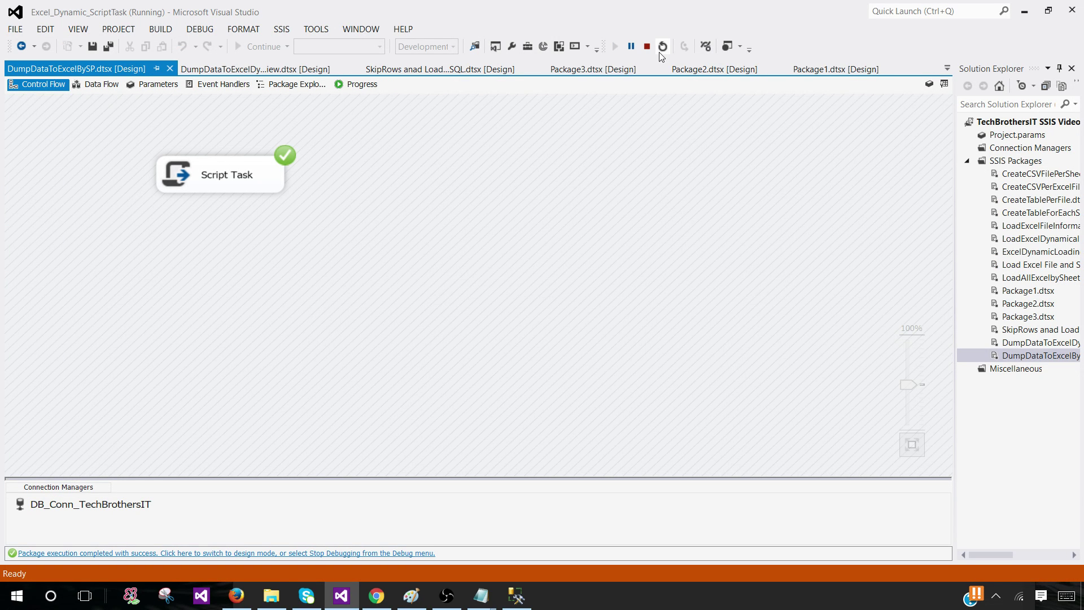
{"action": "left_click", "coordinate": [646, 46]}
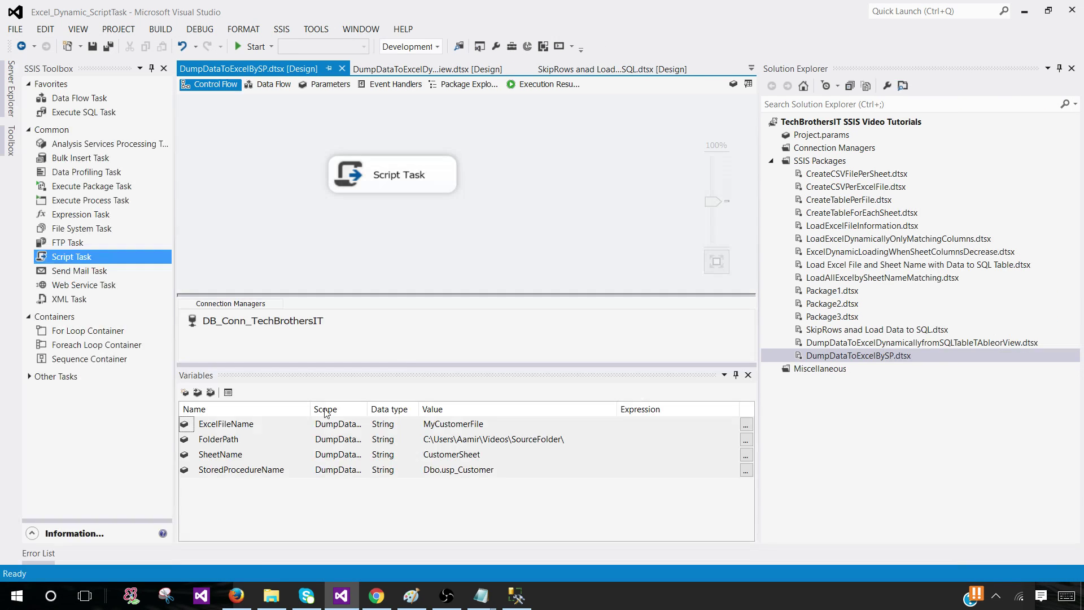
- Check the customer rows in the newest MyCustomerFile workbook, then delete all files in SourceFolder
{"action": "left_click", "coordinate": [271, 595]}
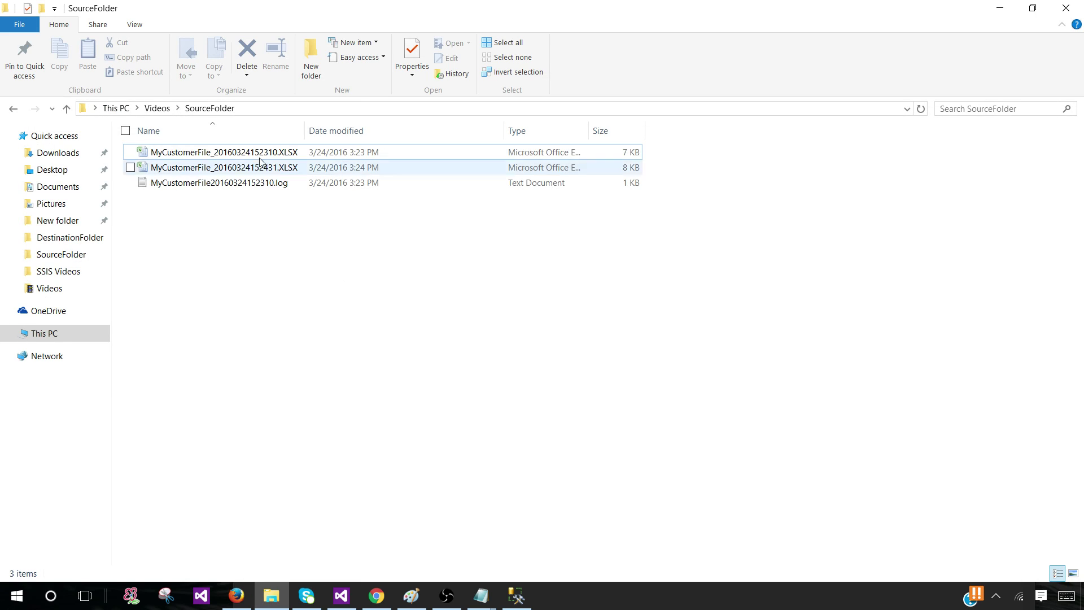
{"action": "left_click", "coordinate": [223, 168]}
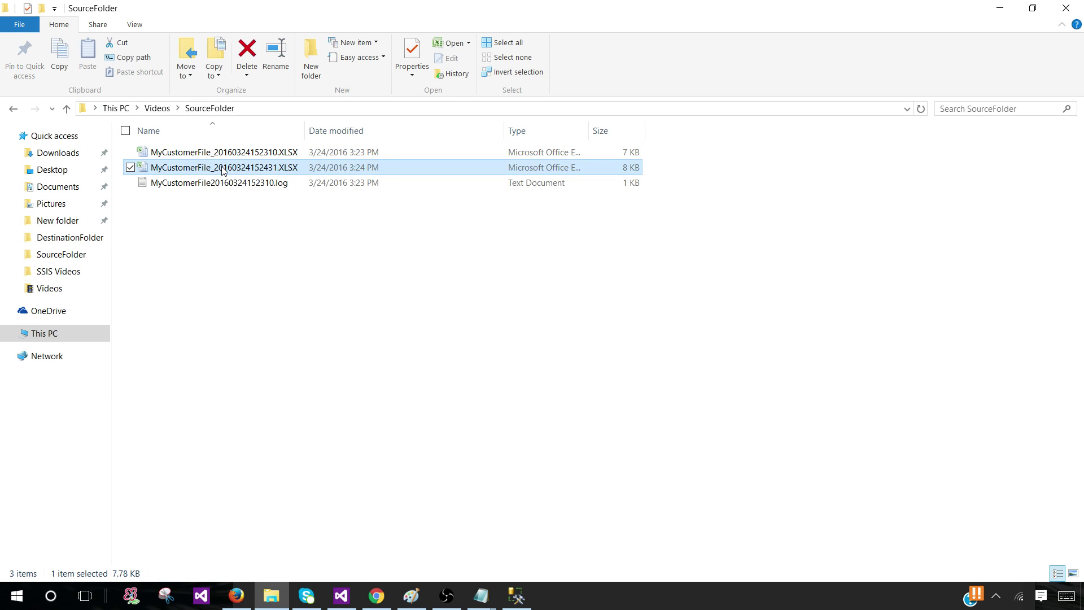
{"action": "double_click", "coordinate": [223, 167]}
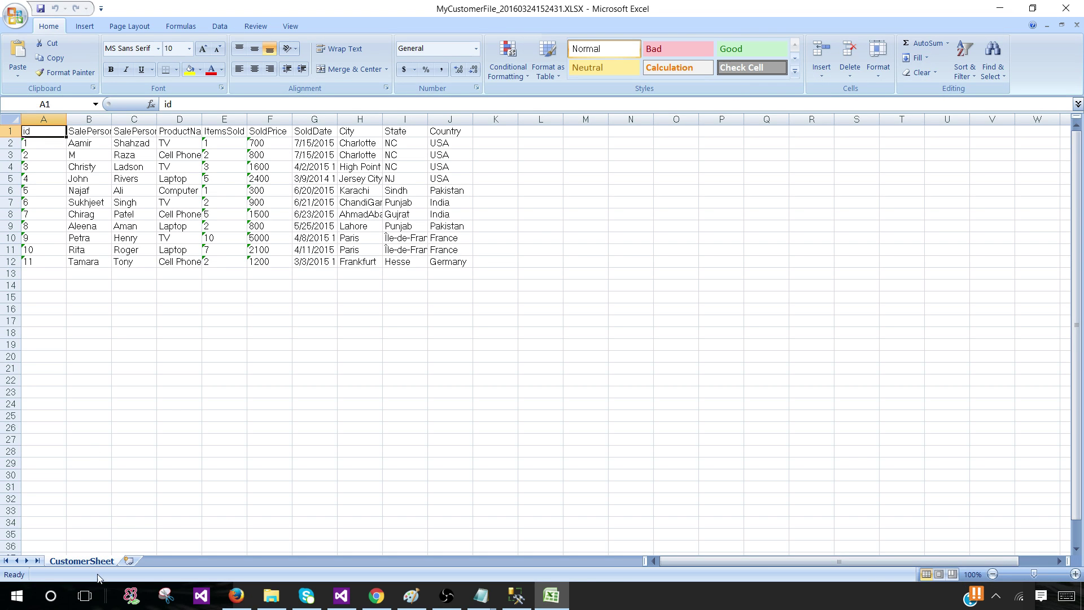
{"action": "mouse_move", "coordinate": [94, 139]}
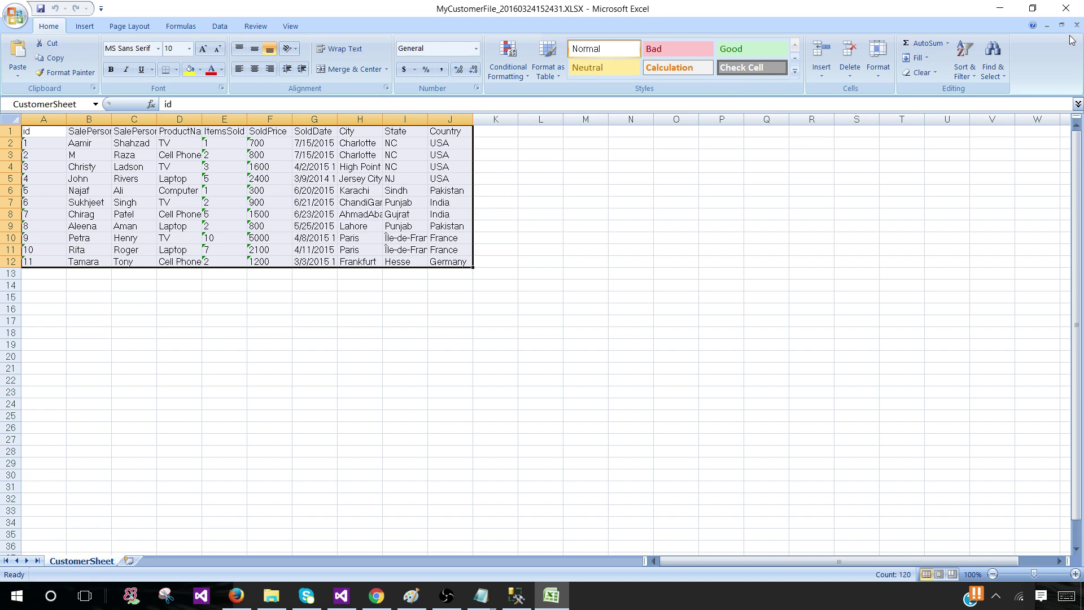
{"action": "left_click", "coordinate": [271, 595]}
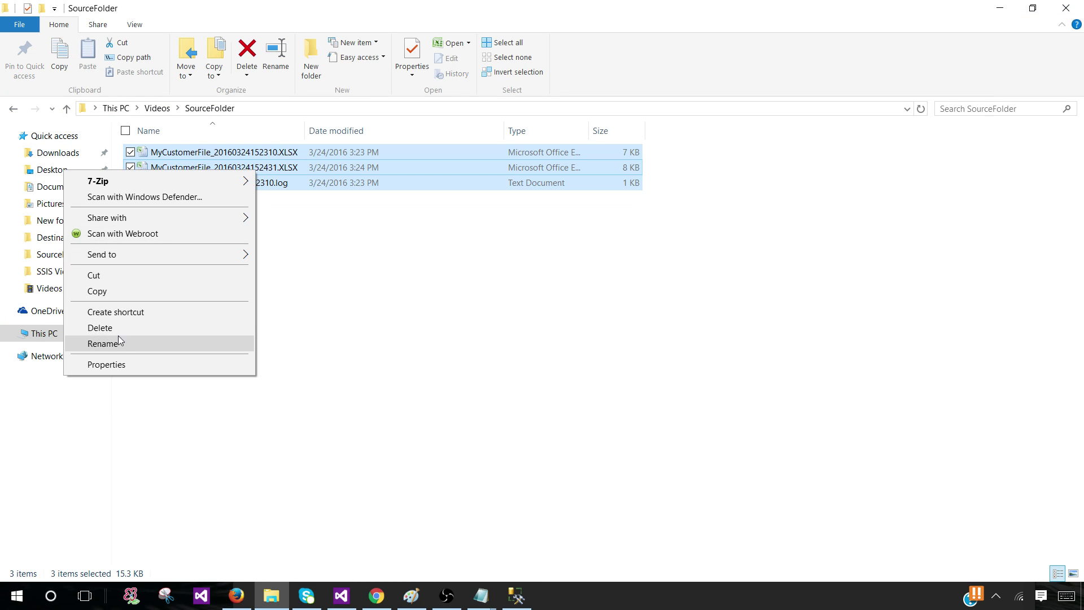
{"action": "left_click", "coordinate": [100, 327]}
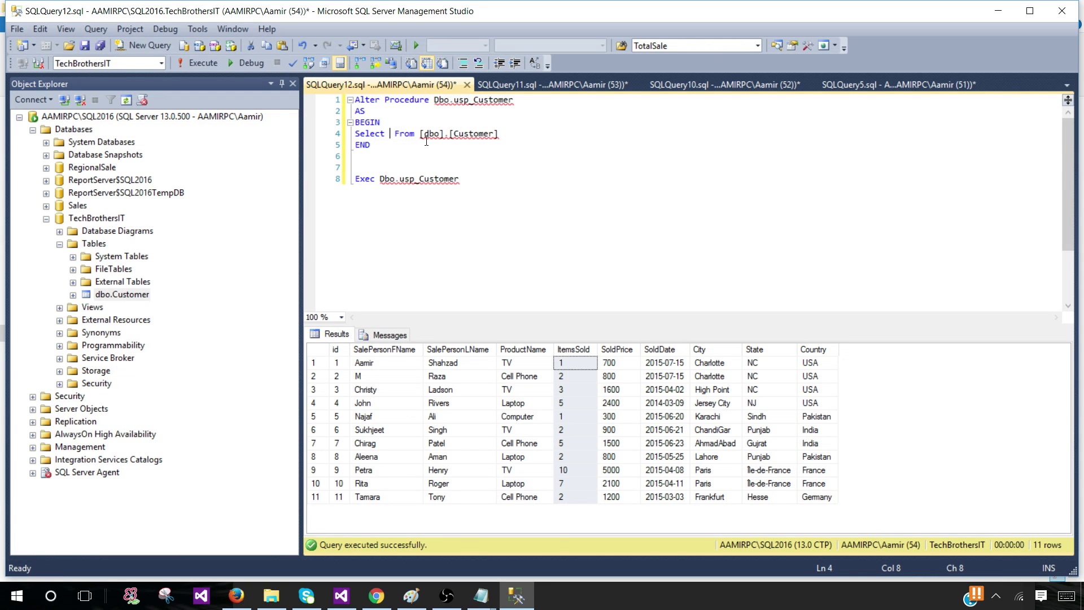
- Change usp_Customer's SELECT list to id, salperson, City and State and execute the ALTER
{"action": "type", "text": "id"}
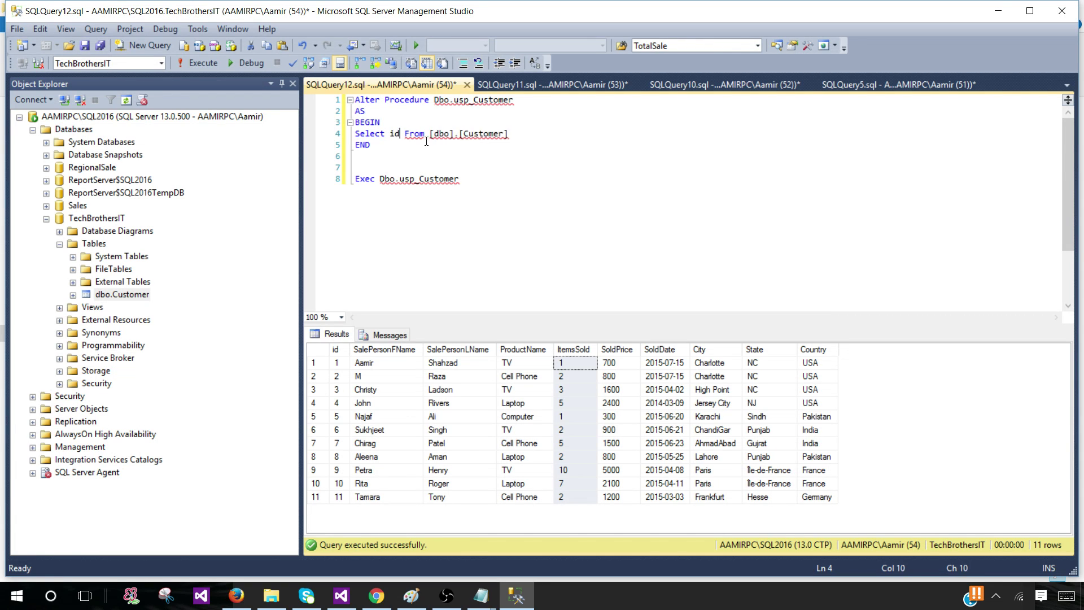
{"action": "type", "text": ",salpersonFName"}
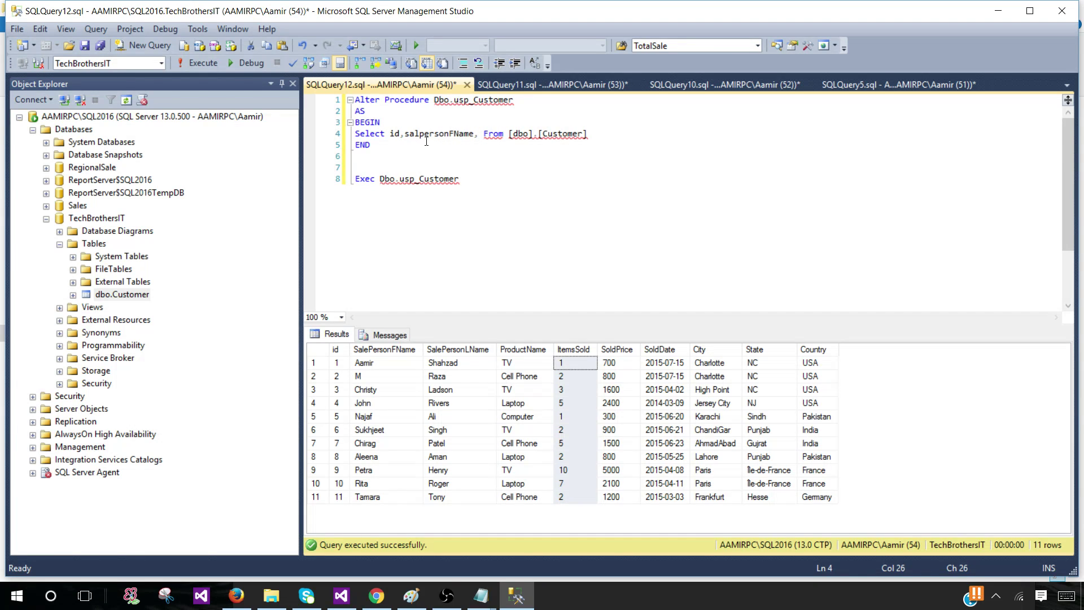
{"action": "type", "text": ",City"}
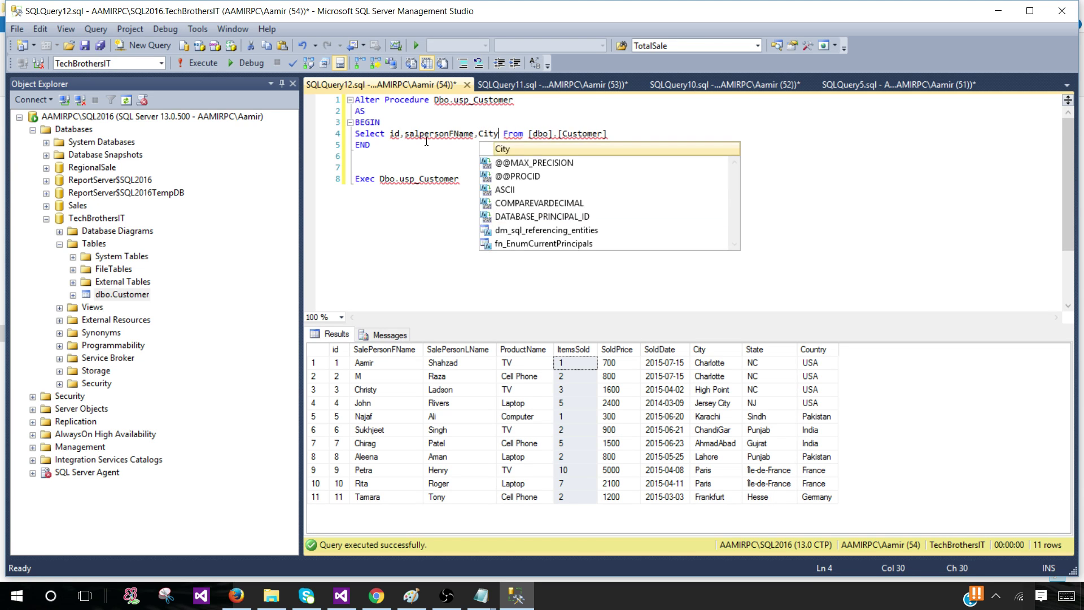
{"action": "type", "text": ",State"}
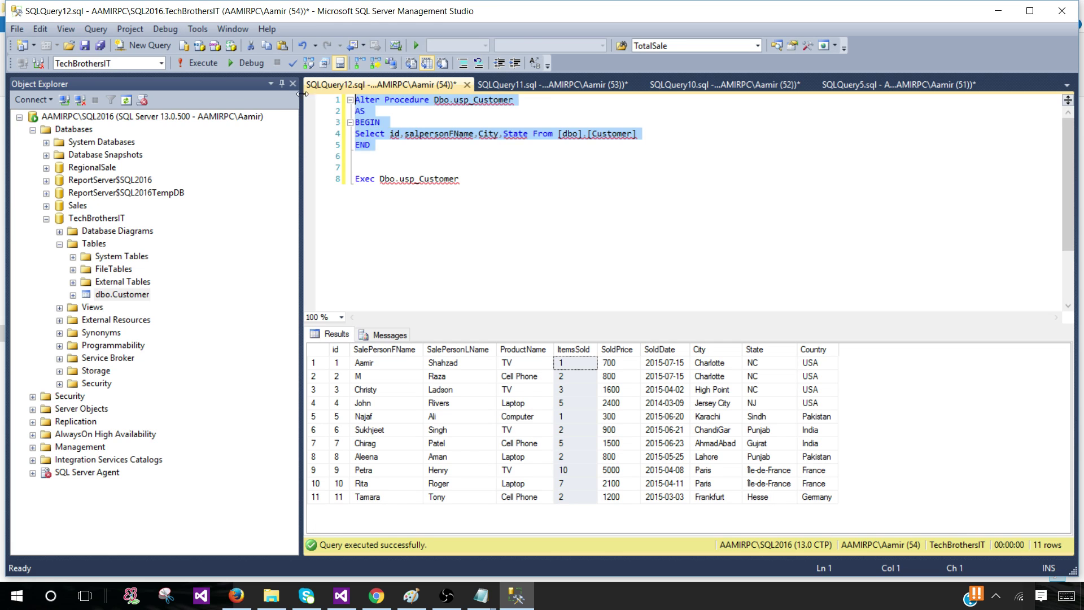
{"action": "left_click", "coordinate": [197, 63]}
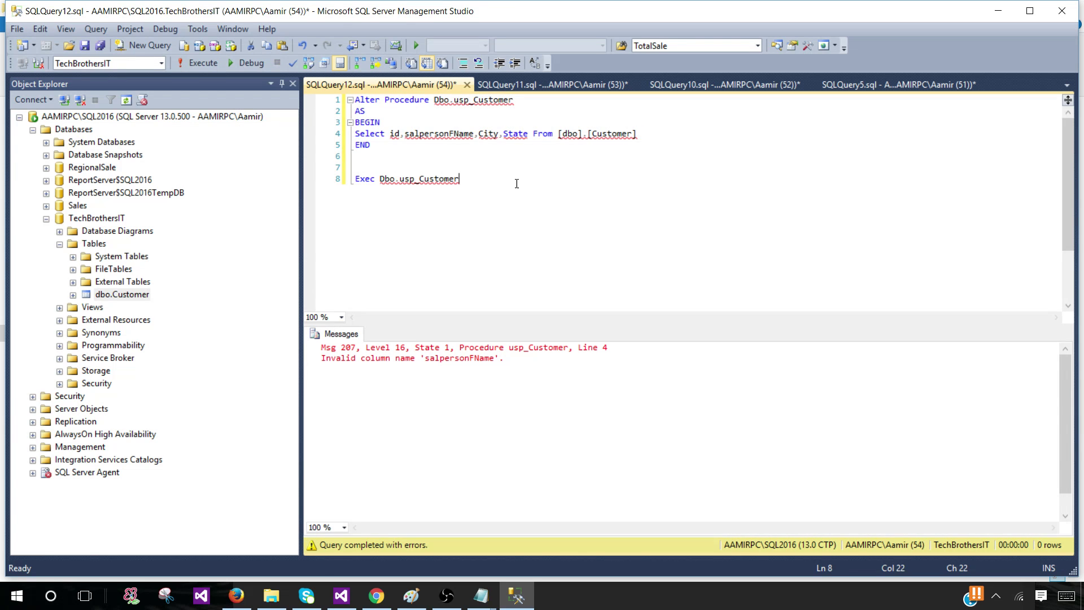
- Correct the misspelled column to SalePersonFName, re-apply the ALTER, and run the procedure
{"action": "double_click", "coordinate": [440, 134]}
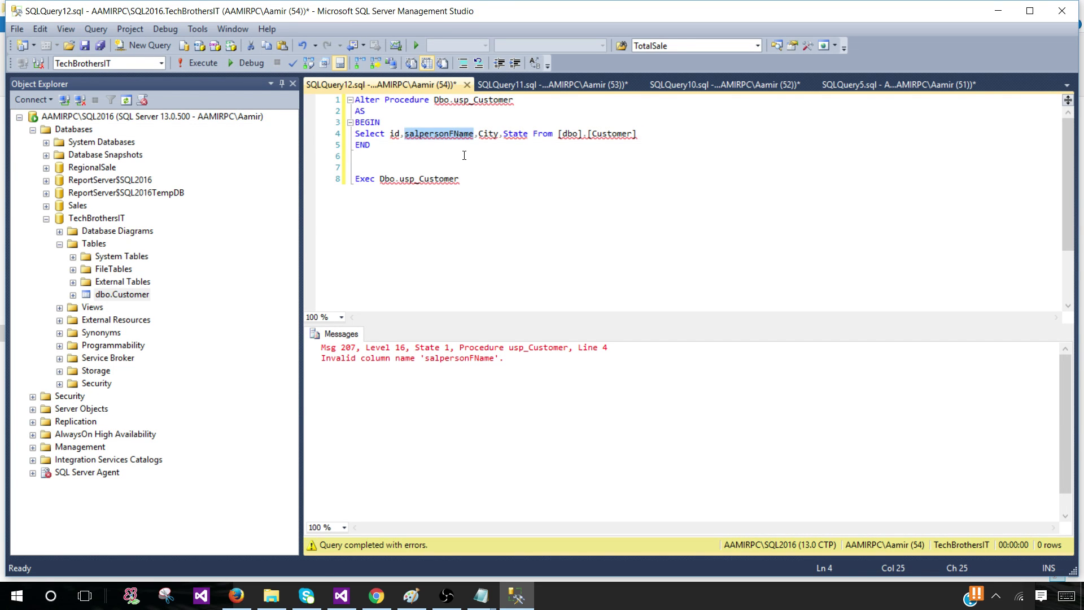
{"action": "type", "text": "SaleP"}
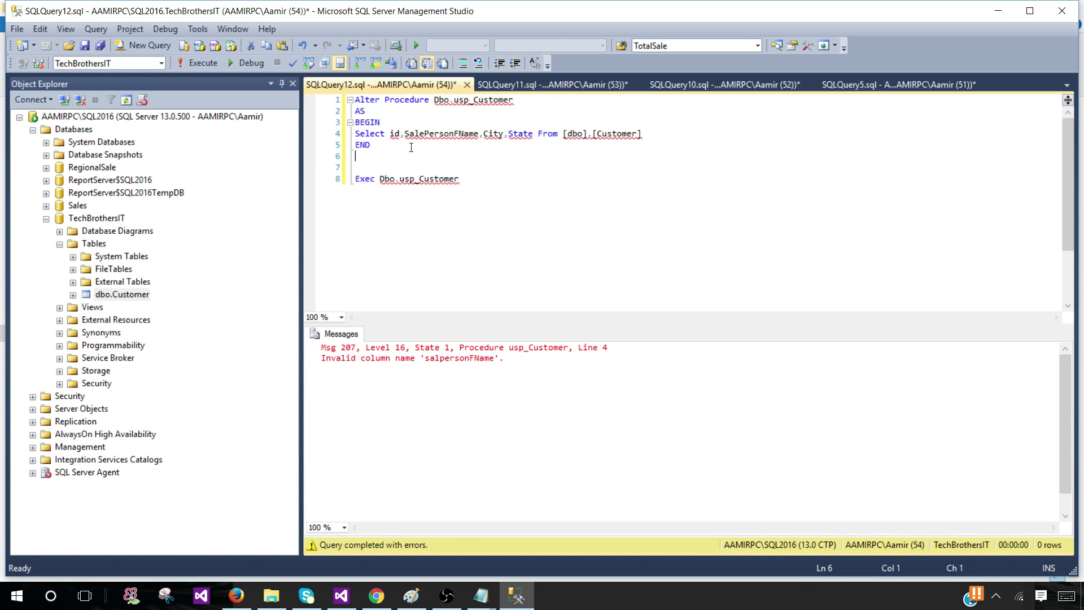
{"action": "left_click", "coordinate": [202, 63]}
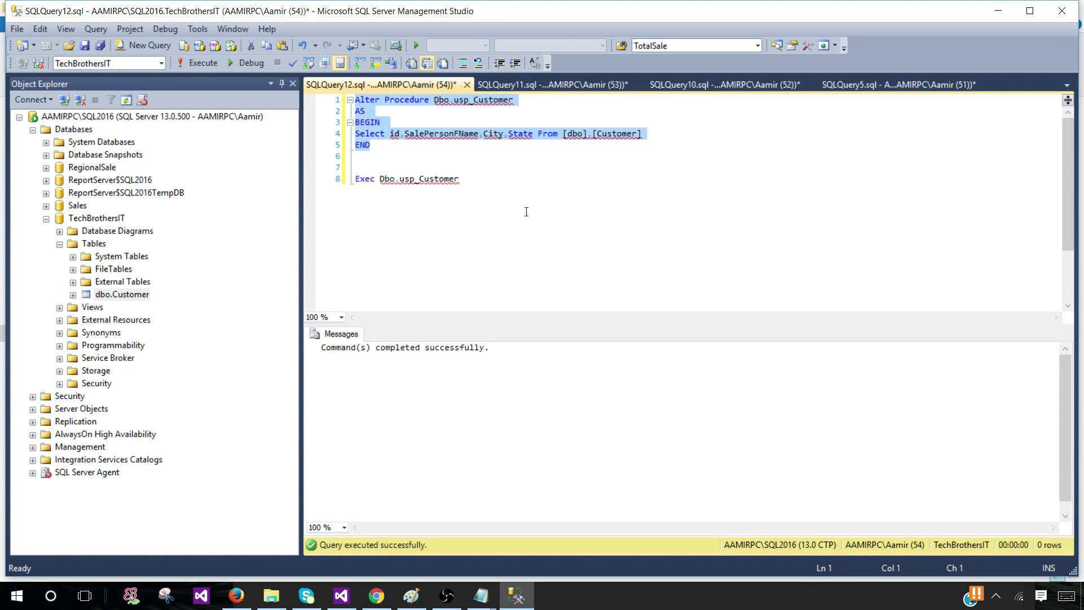
{"action": "left_click", "coordinate": [197, 63]}
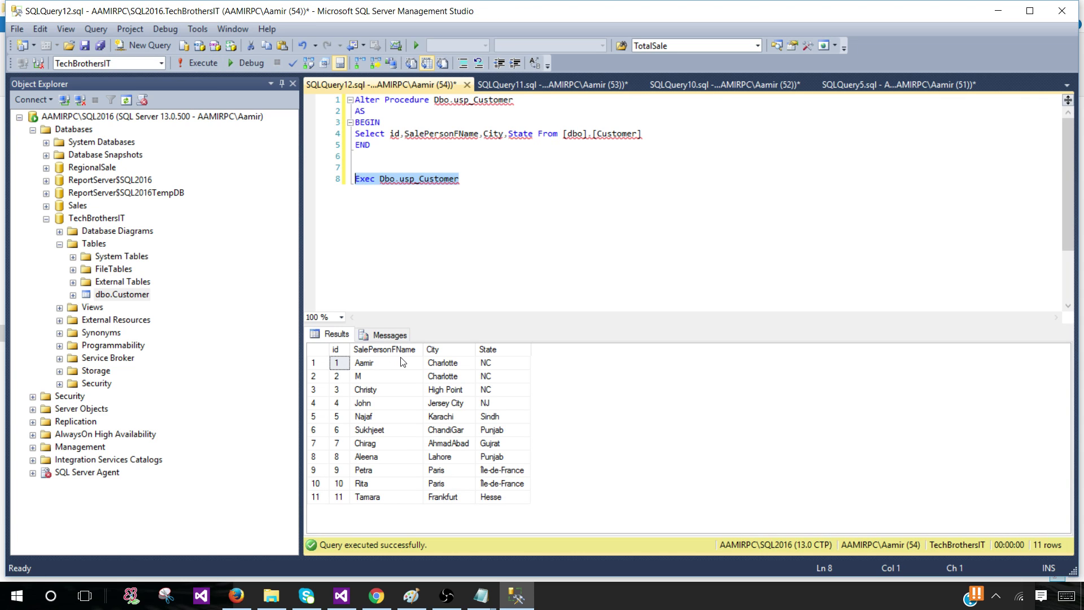
{"action": "mouse_move", "coordinate": [385, 361]}
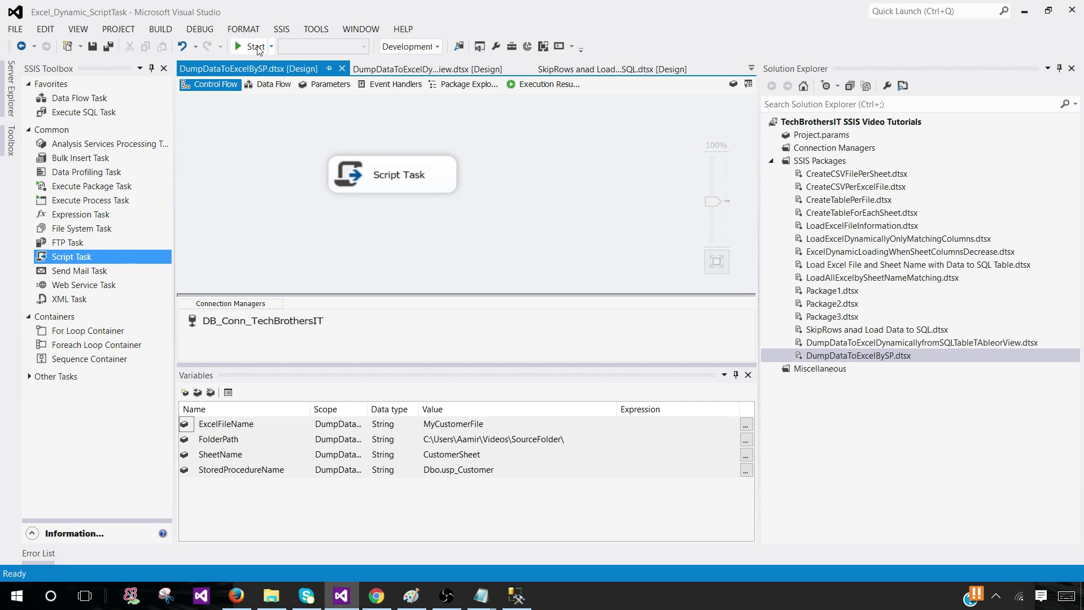
- Run DumpDataToExcelBySP again, stop debugging, and open the new MyCustomerFile_20160324152549.XLSX in SourceFolder
{"action": "left_click", "coordinate": [255, 46]}
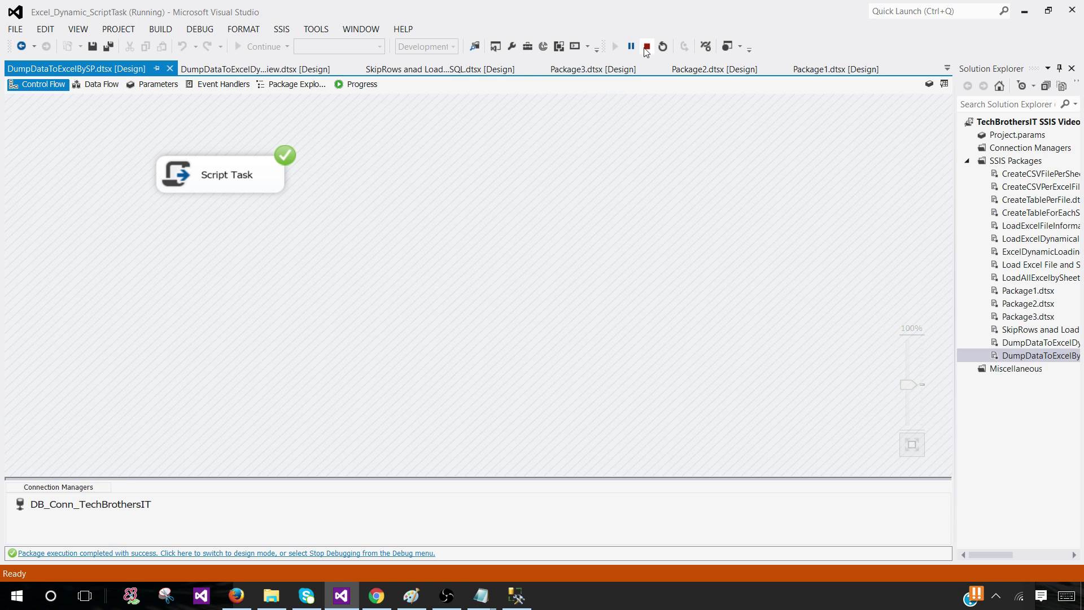
{"action": "left_click", "coordinate": [271, 595]}
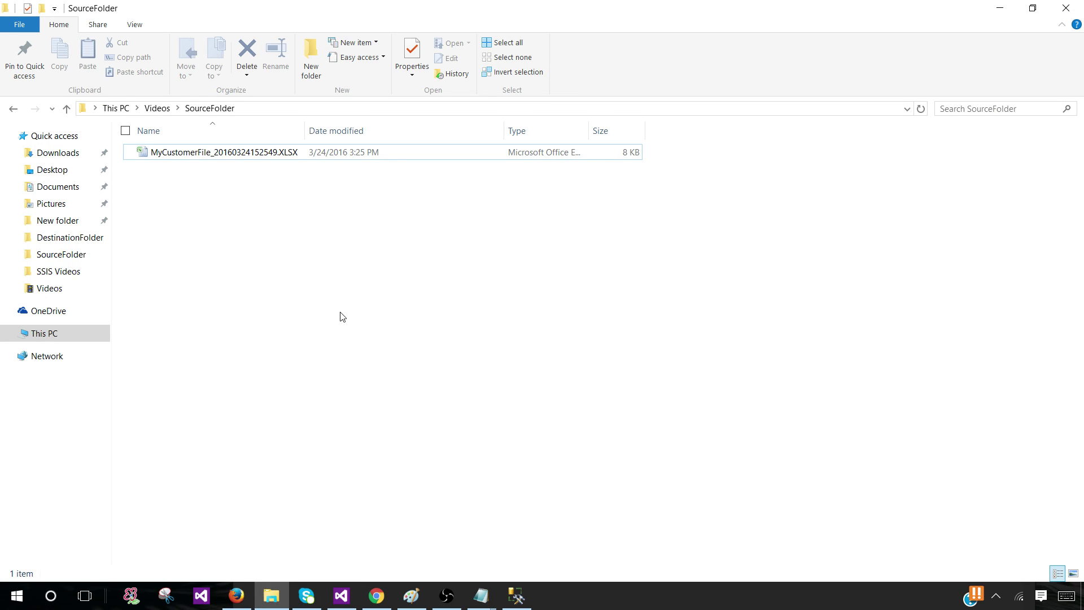
{"action": "double_click", "coordinate": [222, 151]}
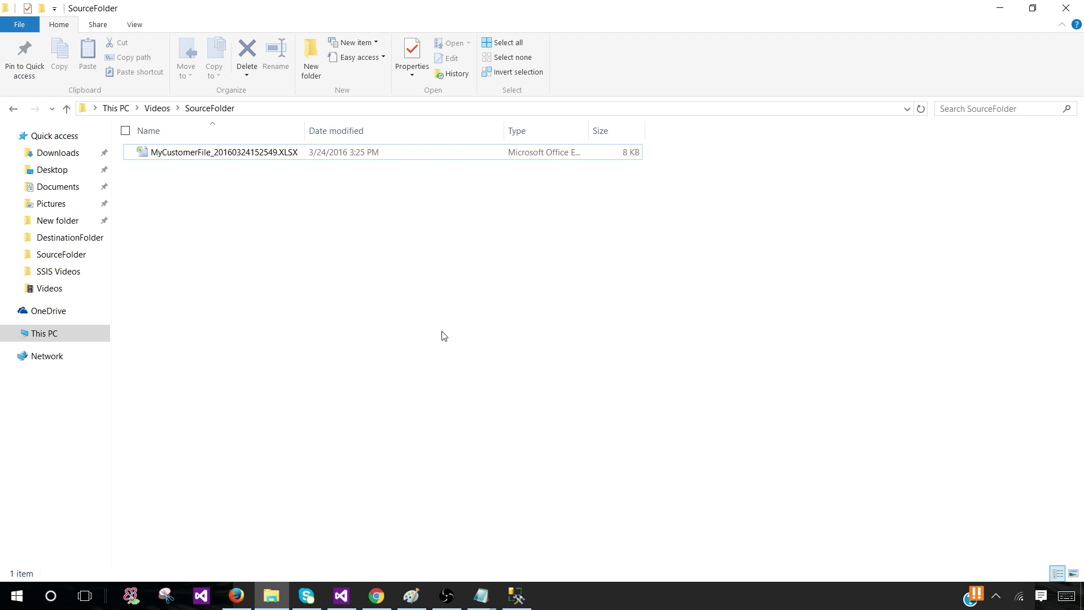
{"action": "mouse_move", "coordinate": [335, 219]}
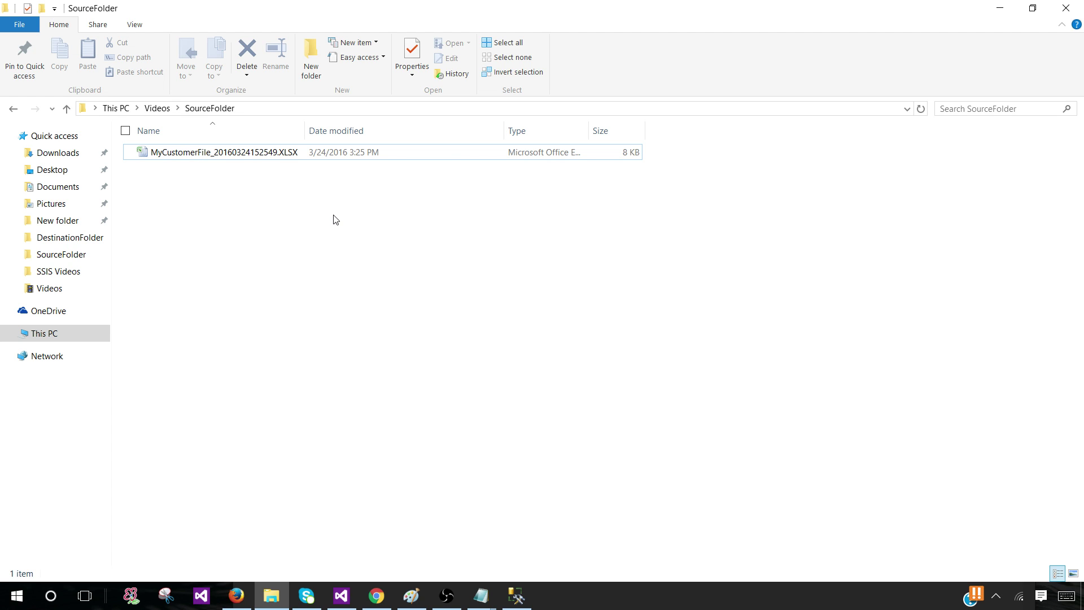
{"action": "mouse_move", "coordinate": [281, 220]}
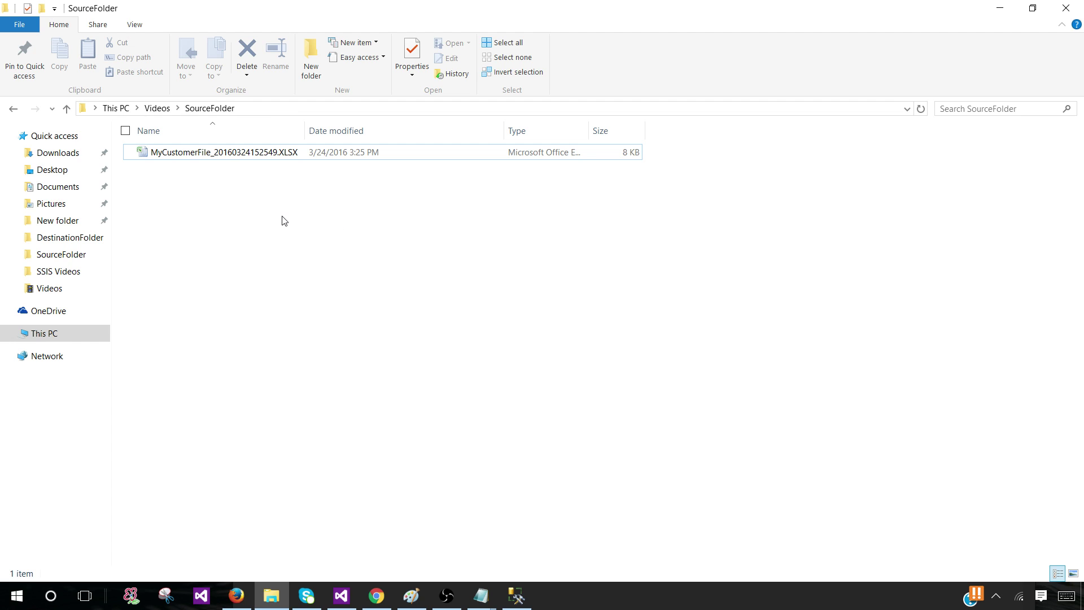
{"action": "mouse_move", "coordinate": [177, 183]}
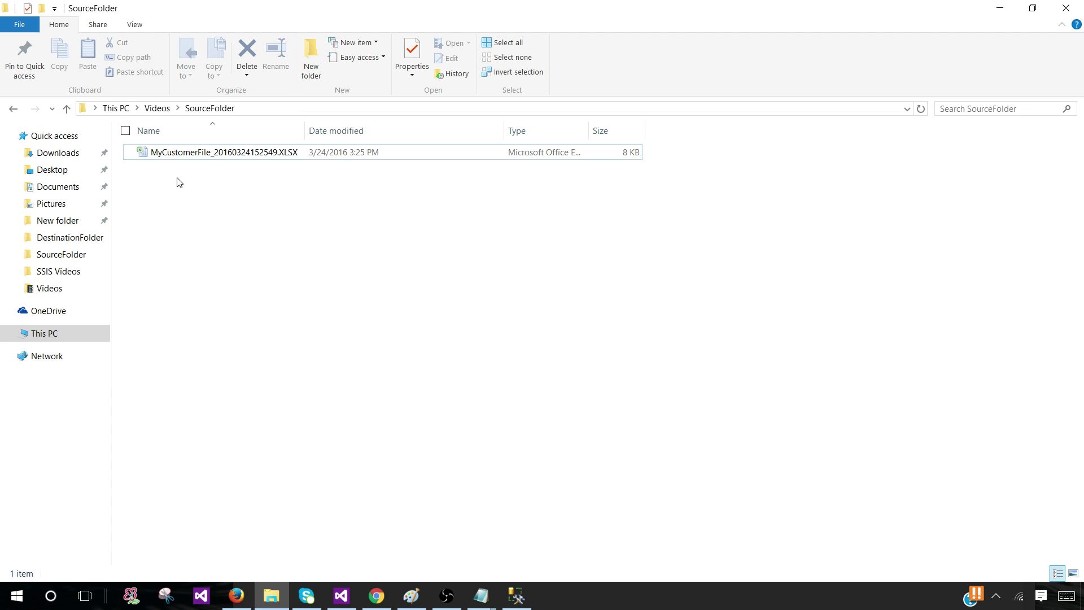
{"action": "mouse_move", "coordinate": [172, 185]}
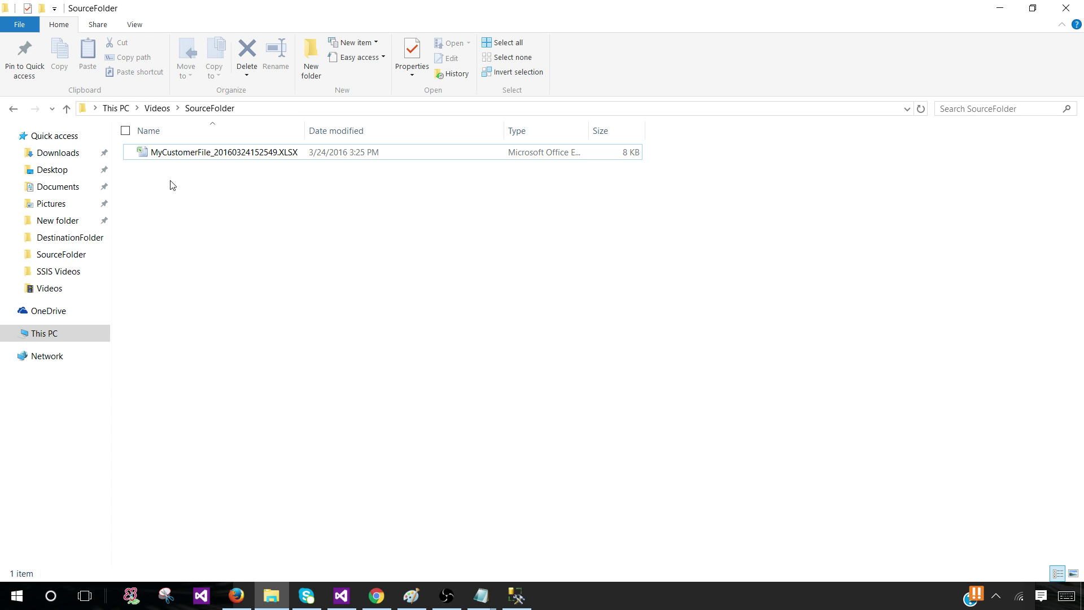